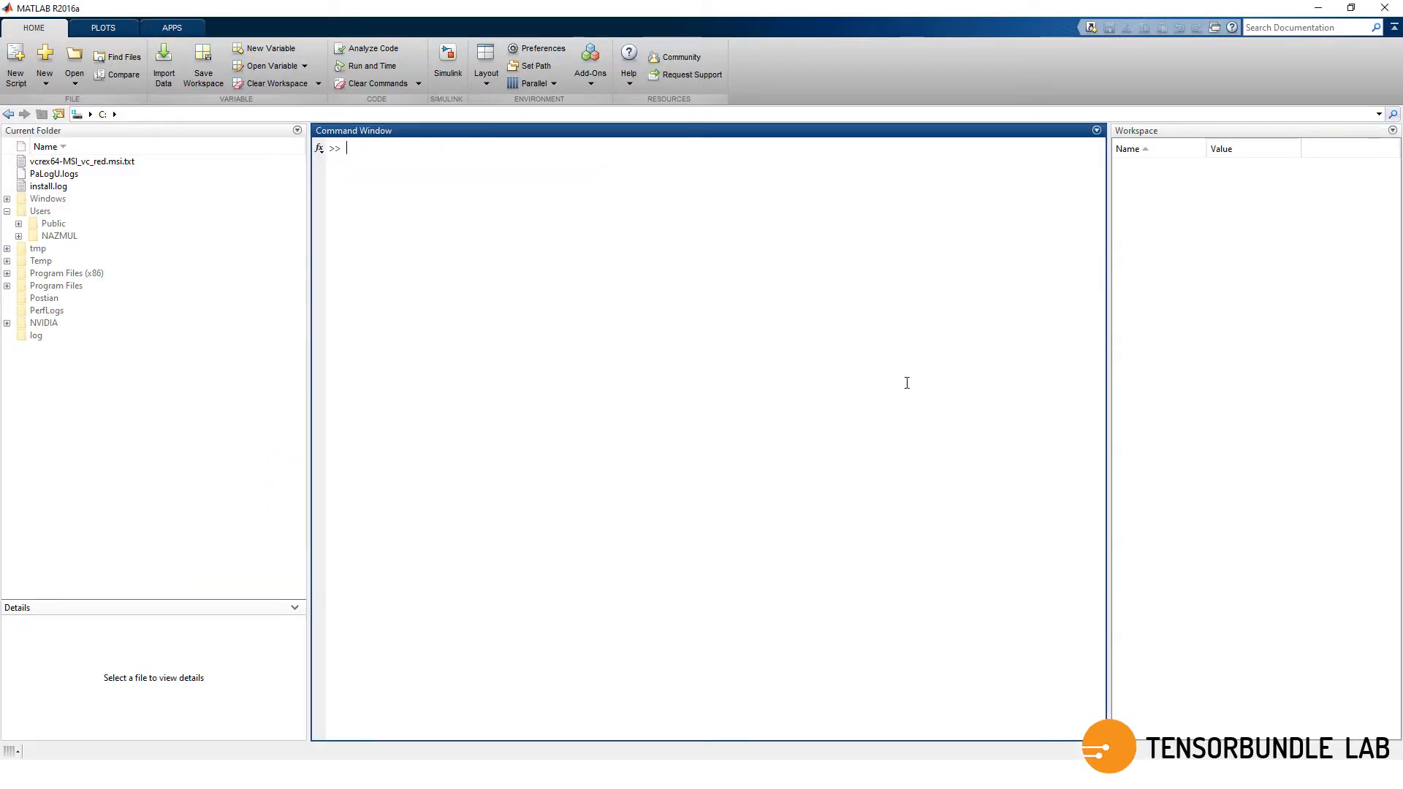
mouse_move(574, 233)
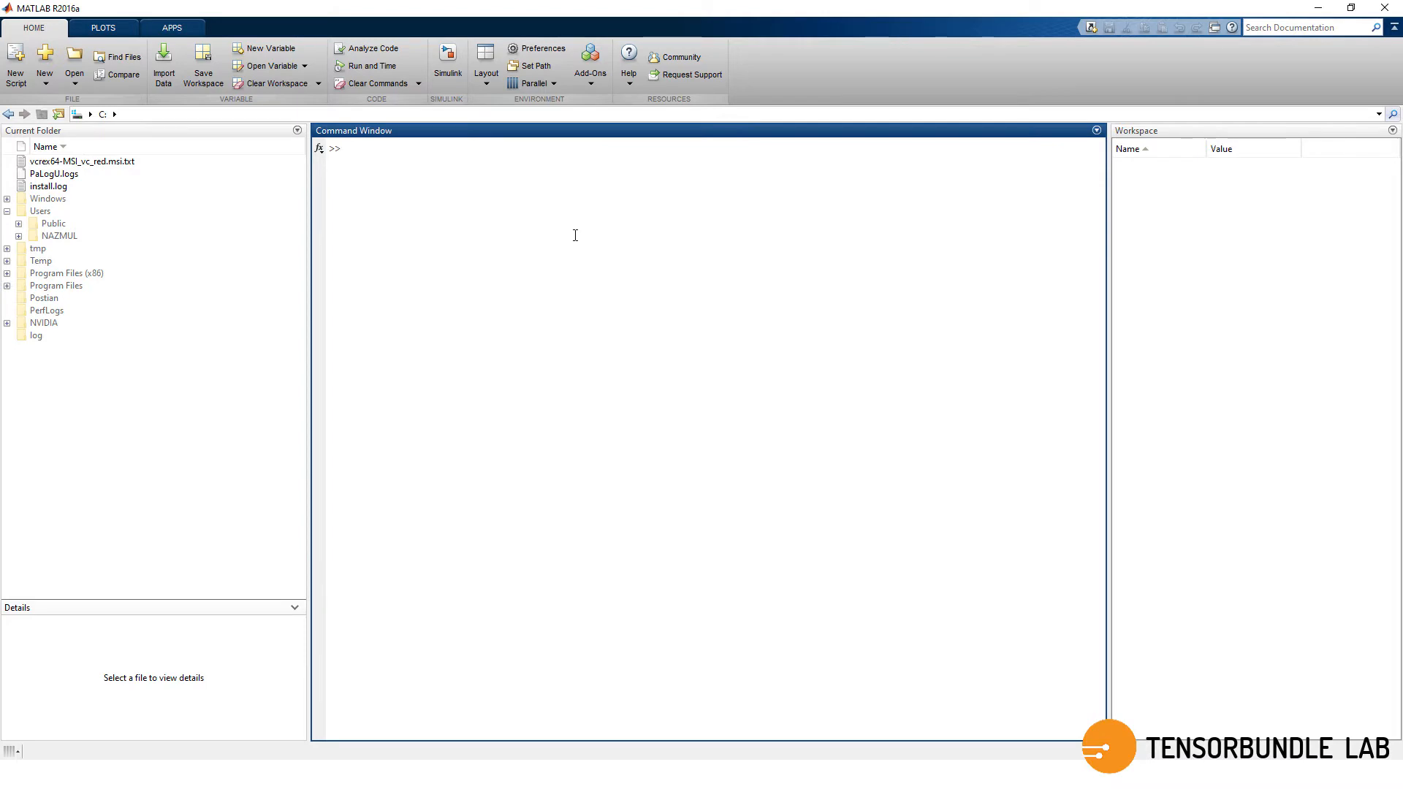
Make Users > NAZMUL > Documents\MATLAB the current folder in the folder tree.
click(535, 66)
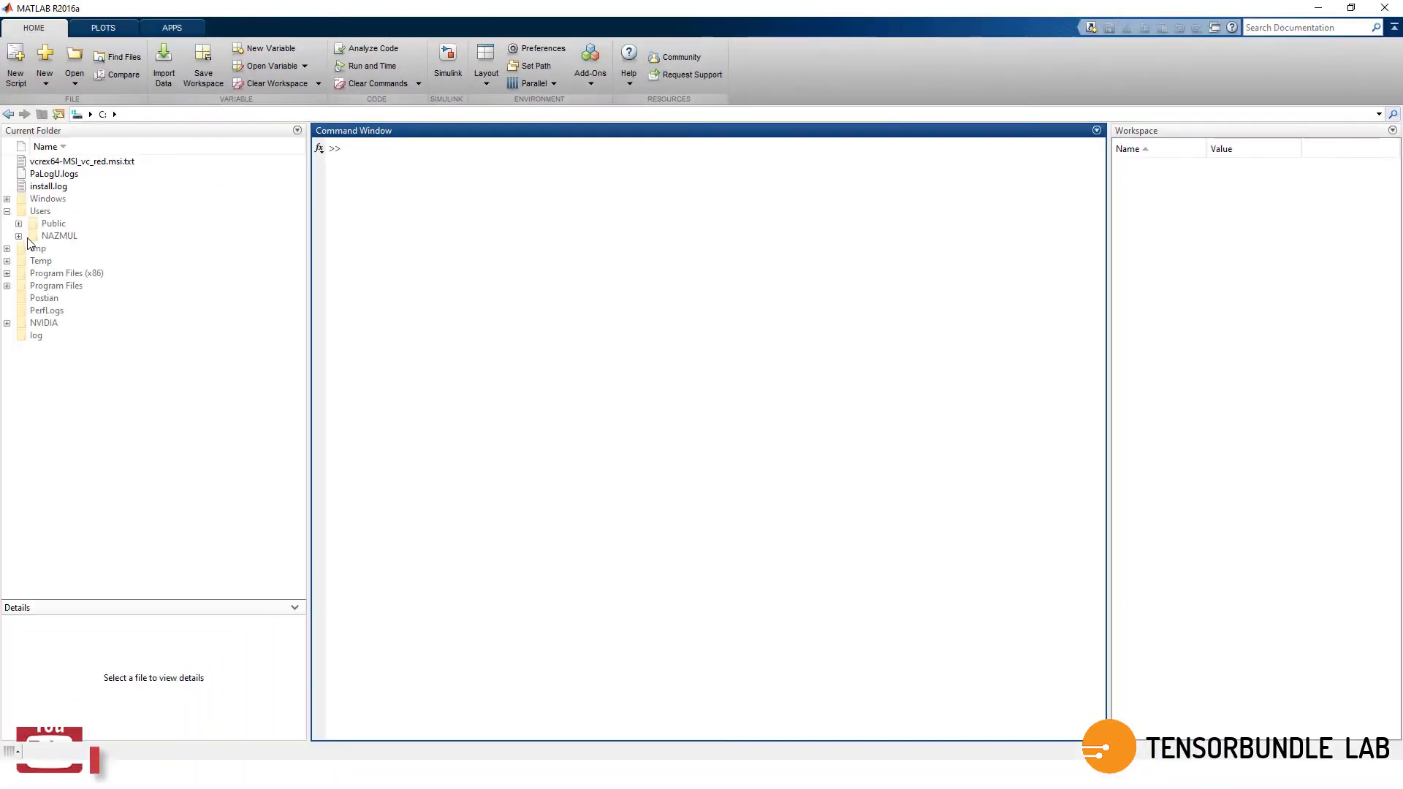
click(19, 235)
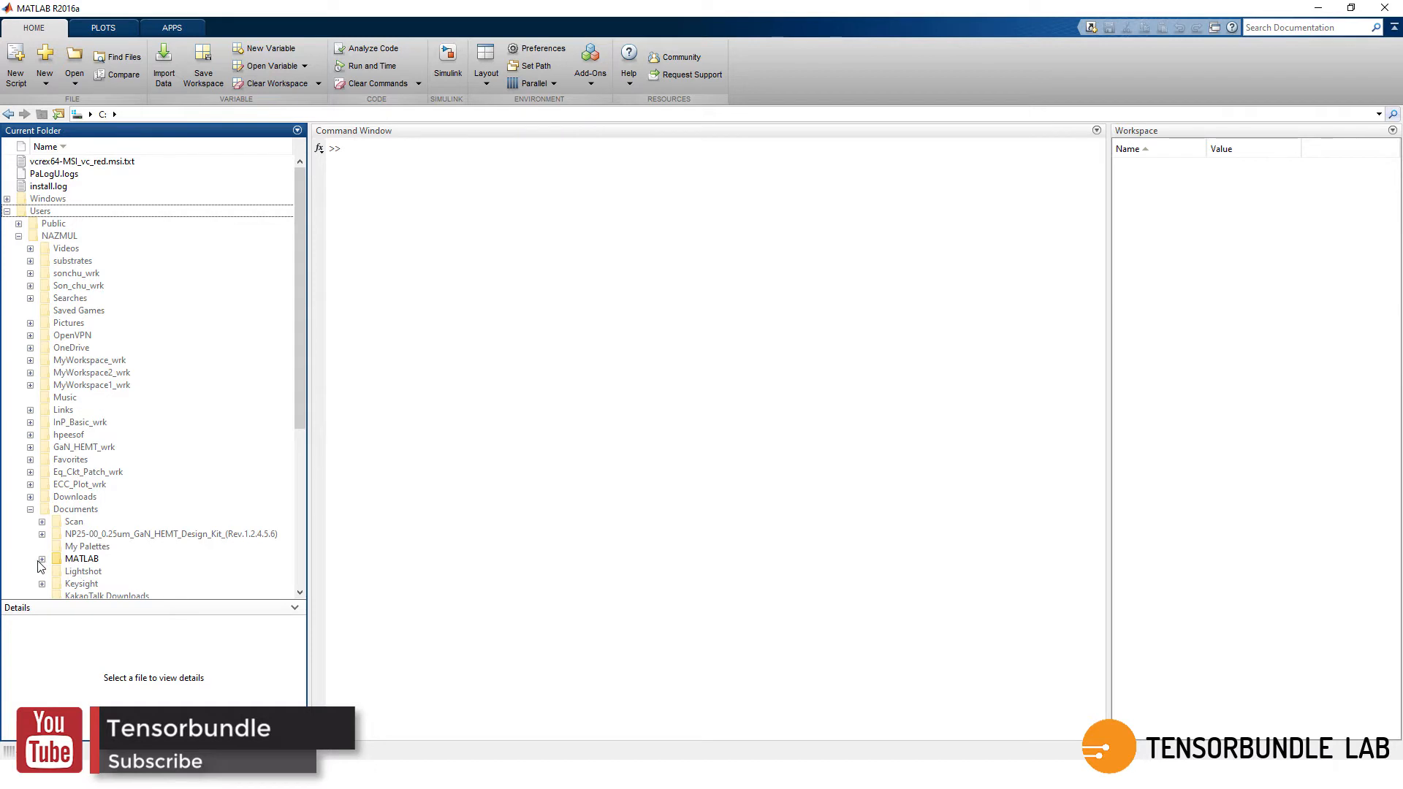
double_click(80, 558)
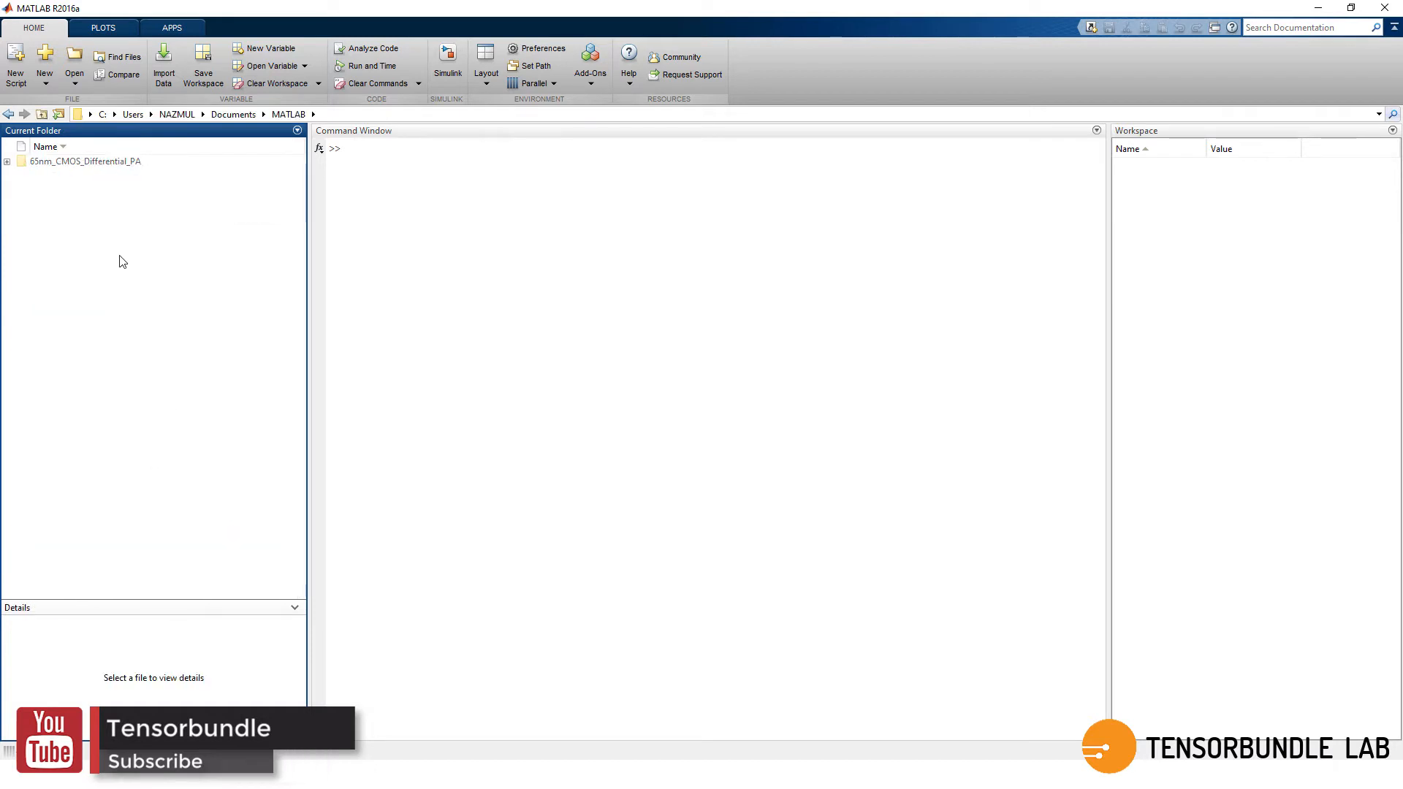
mouse_move(177, 254)
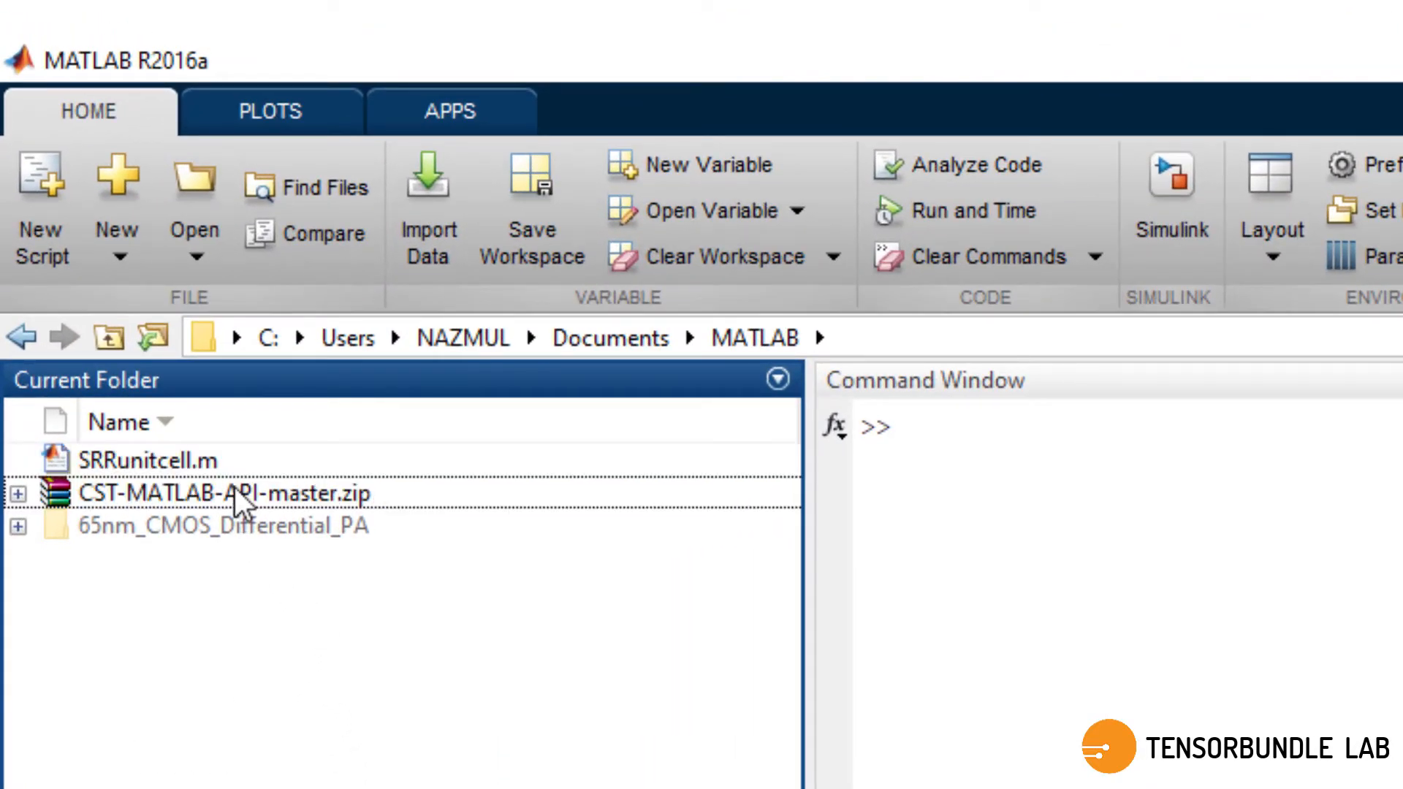
mouse_move(295, 521)
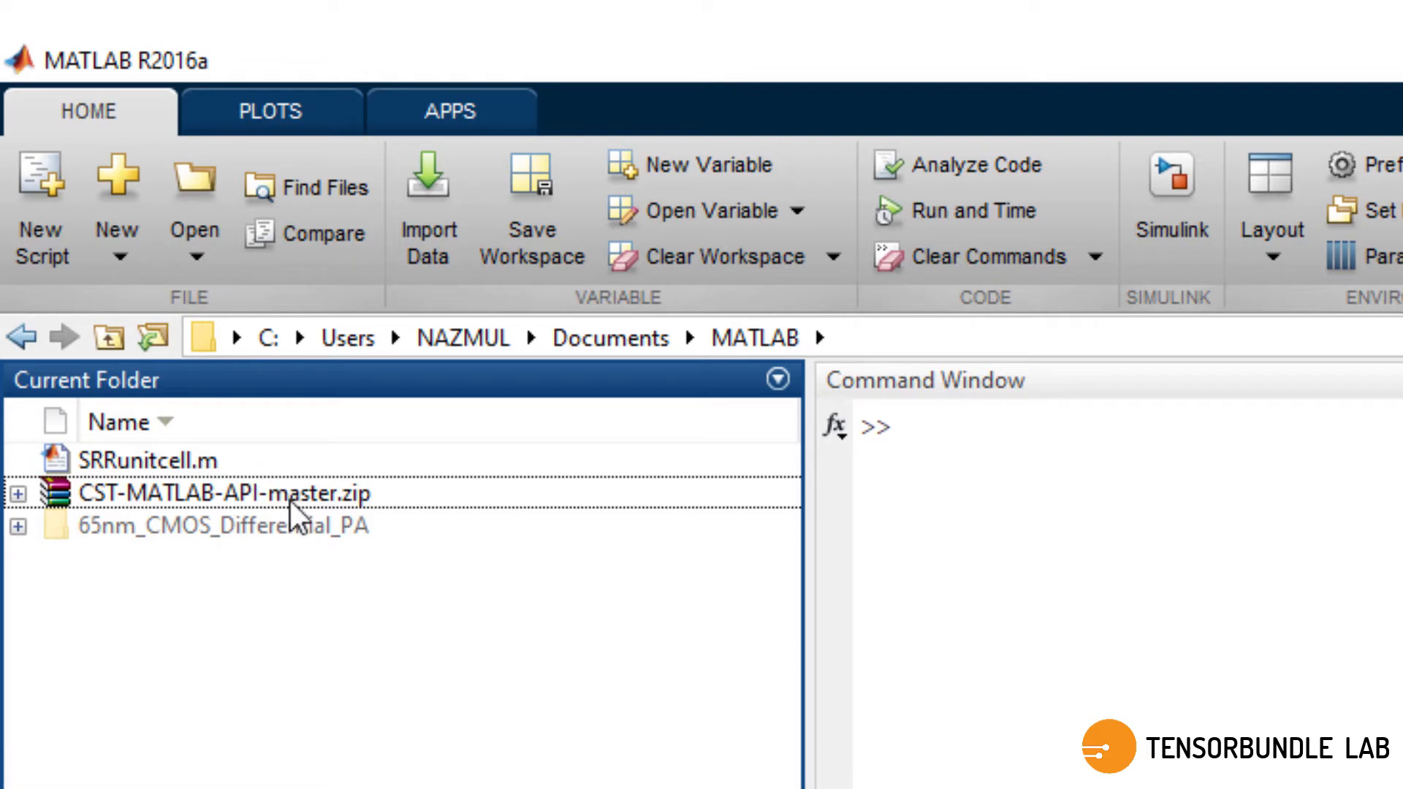
Extract CST-MATLAB-API-master.zip into the current MATLAB folder.
click(222, 492)
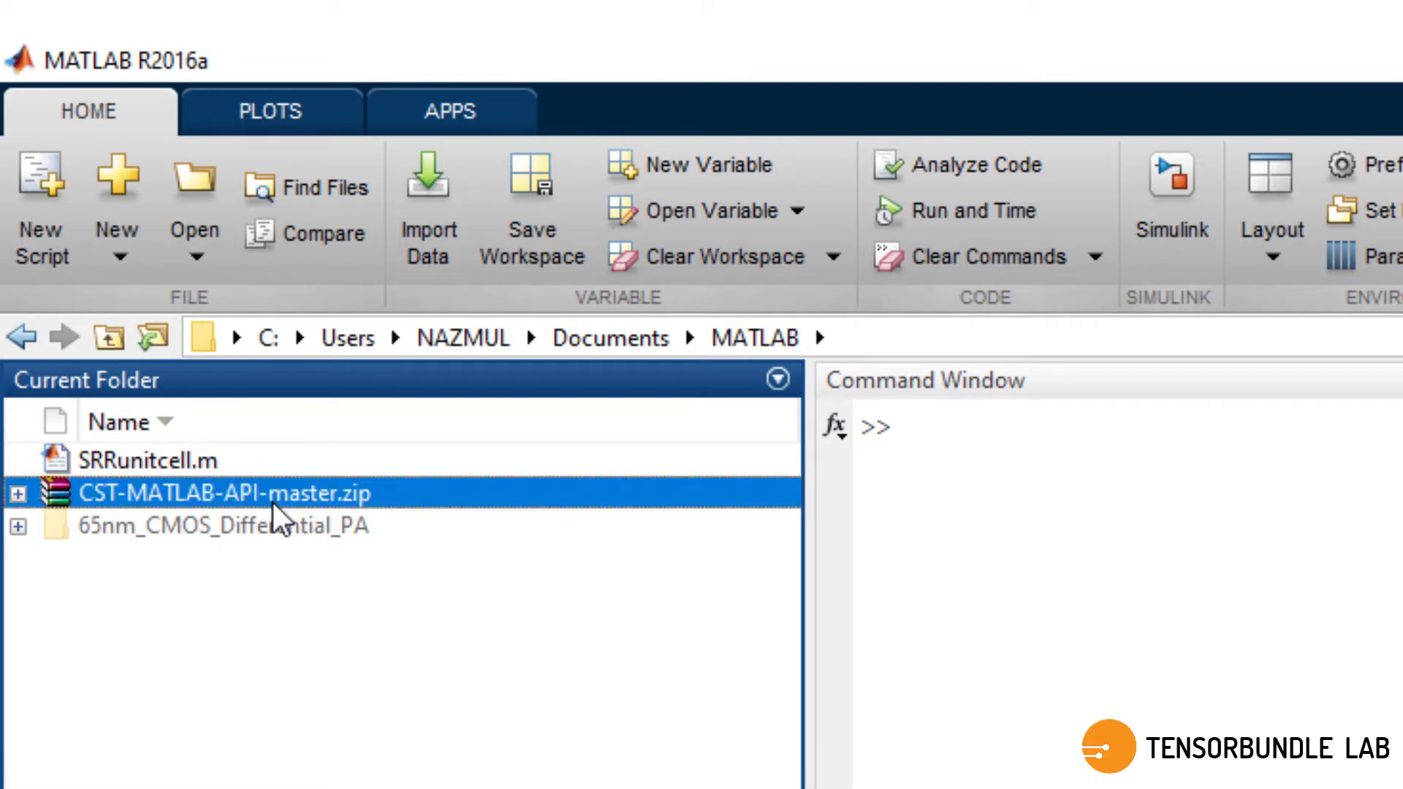
right_click(224, 492)
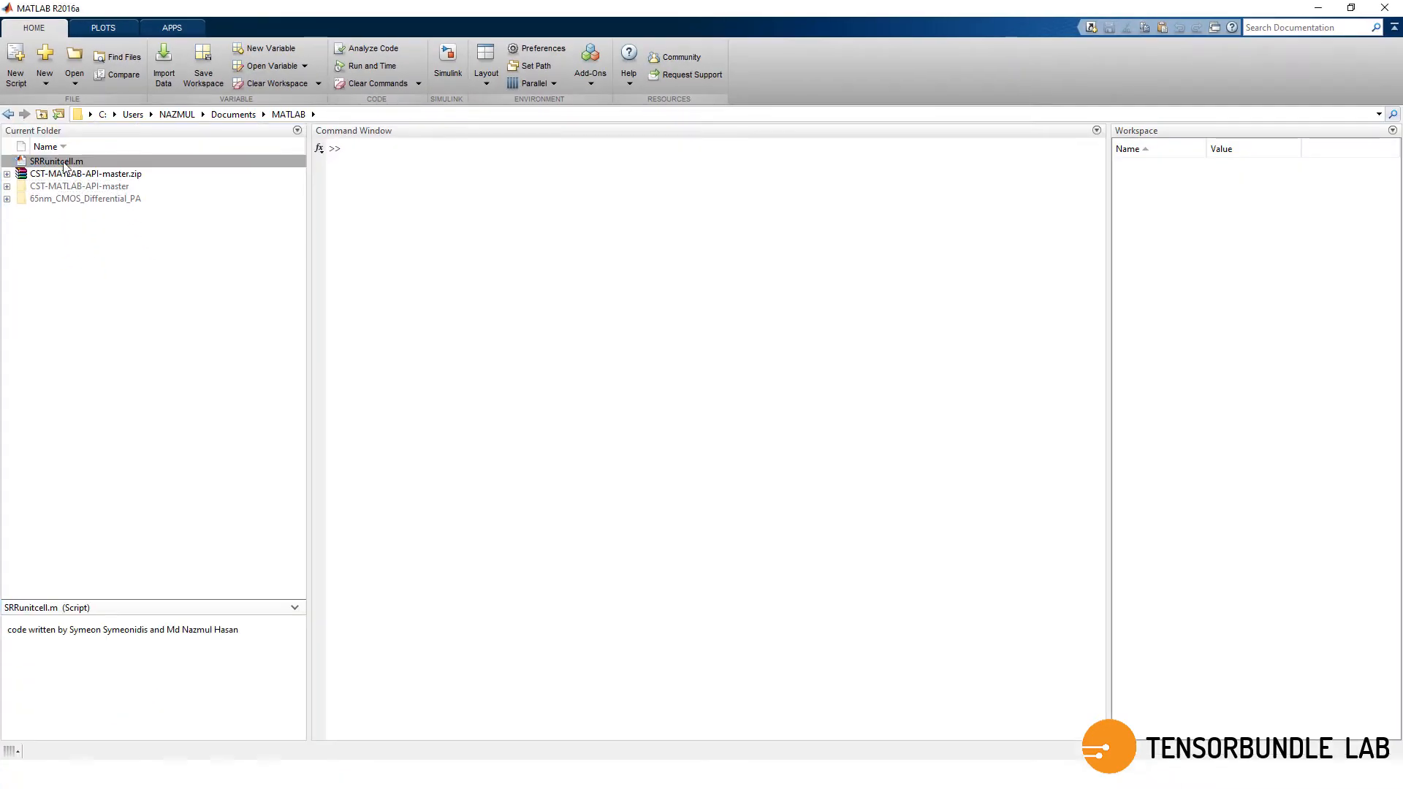
Open SRRunitcell.m in the Editor, showing the 'API PATH HERE' addpath placeholder.
double_click(56, 161)
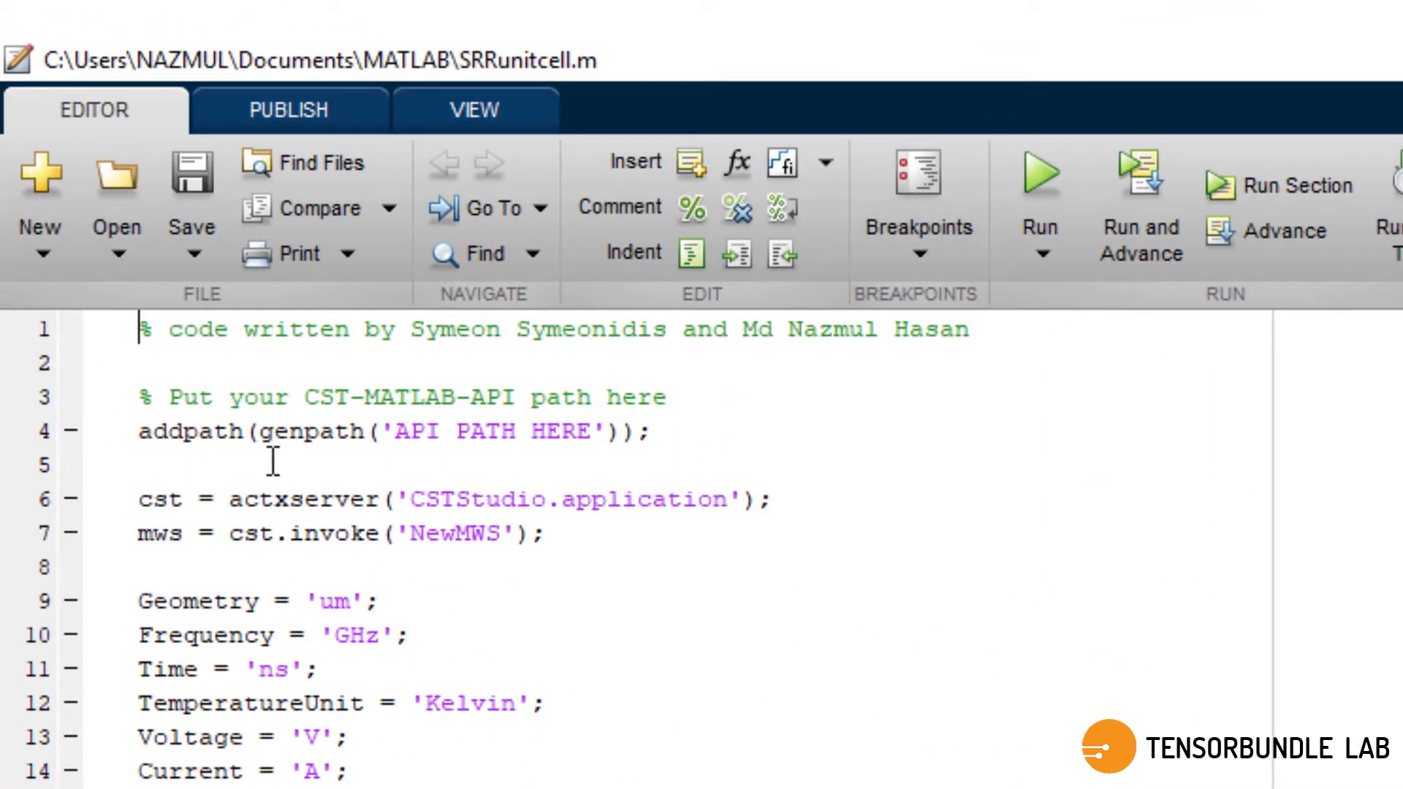
mouse_move(484, 616)
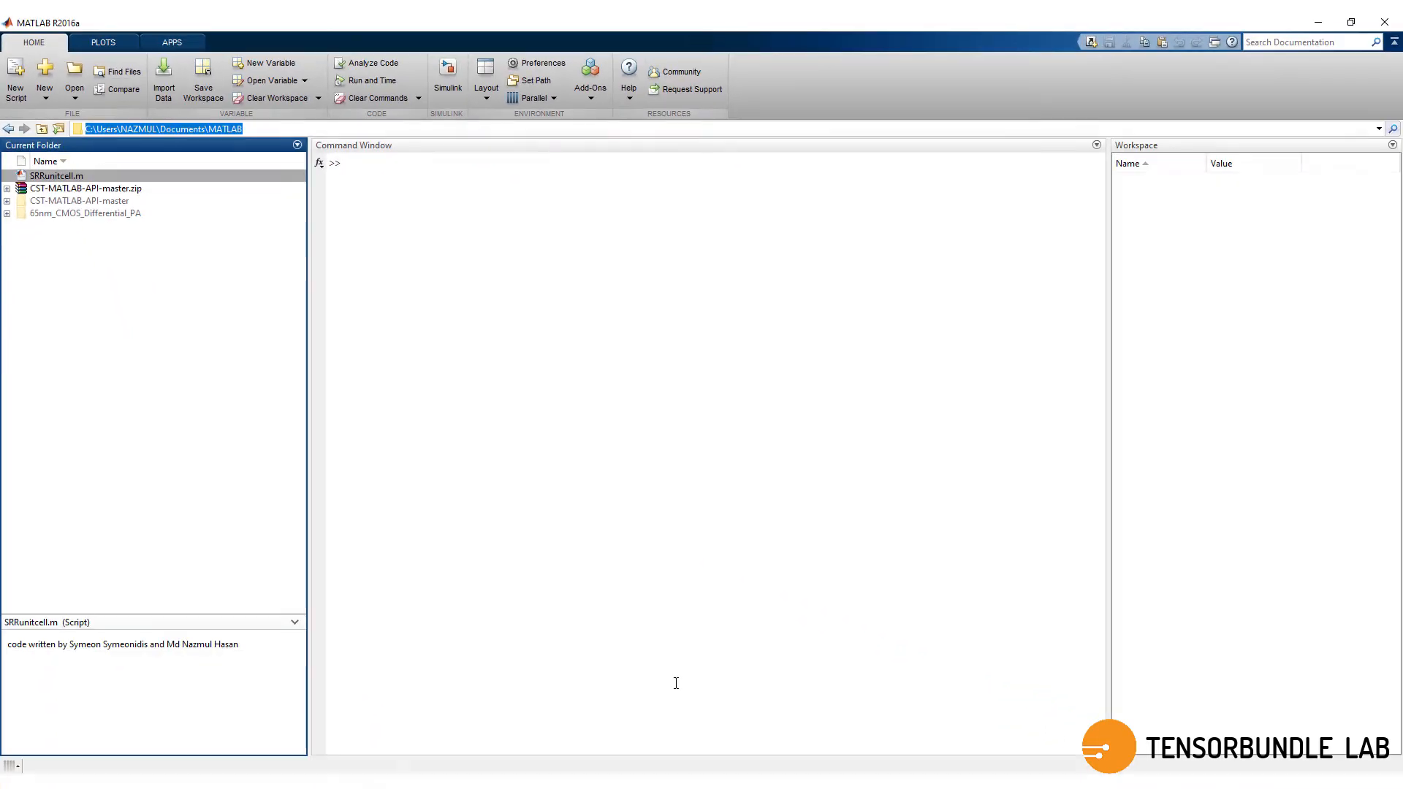
Replace the 'API PATH HERE' placeholder with the pasted C:\Users\NAZMUL\Documents\MATLAB path.
double_click(58, 176)
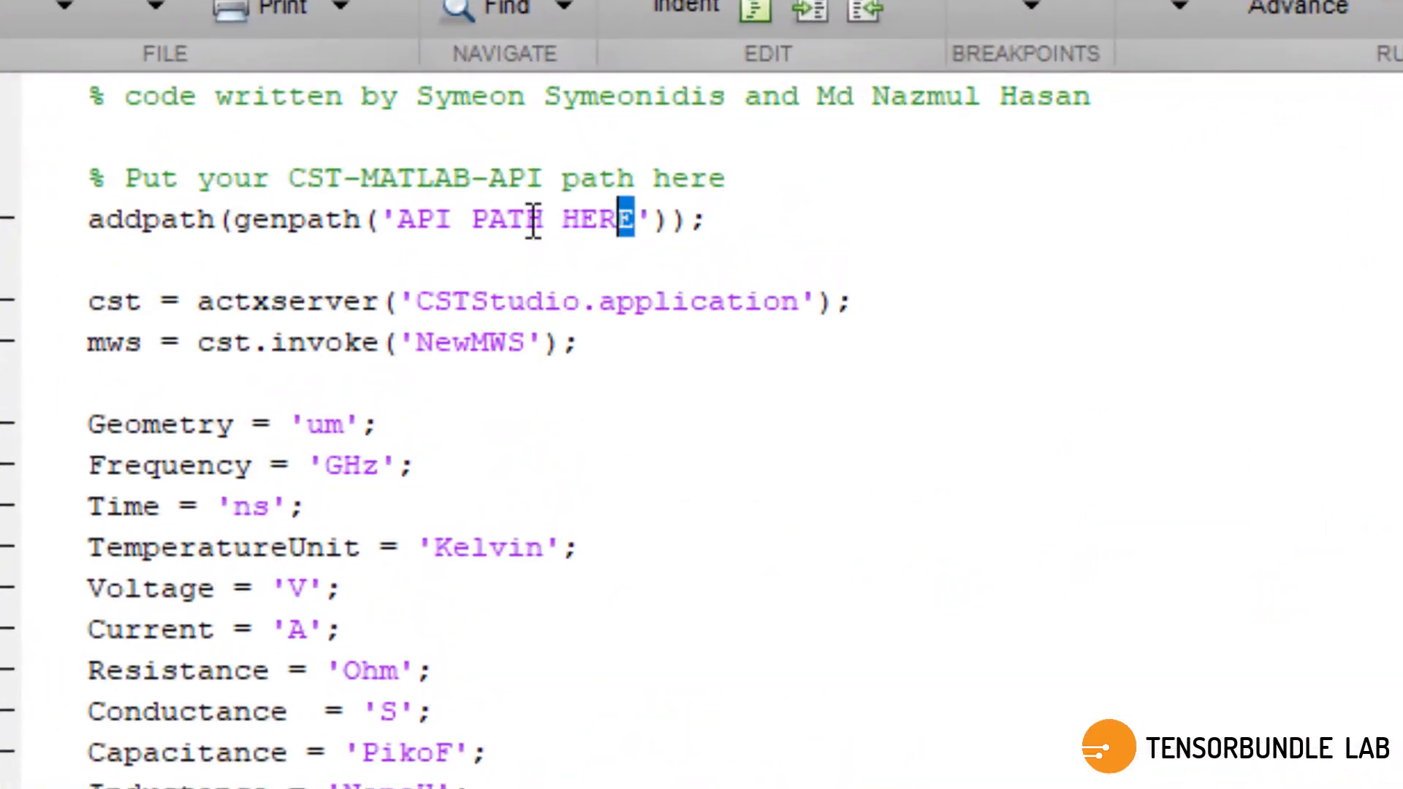
right_click(510, 219)
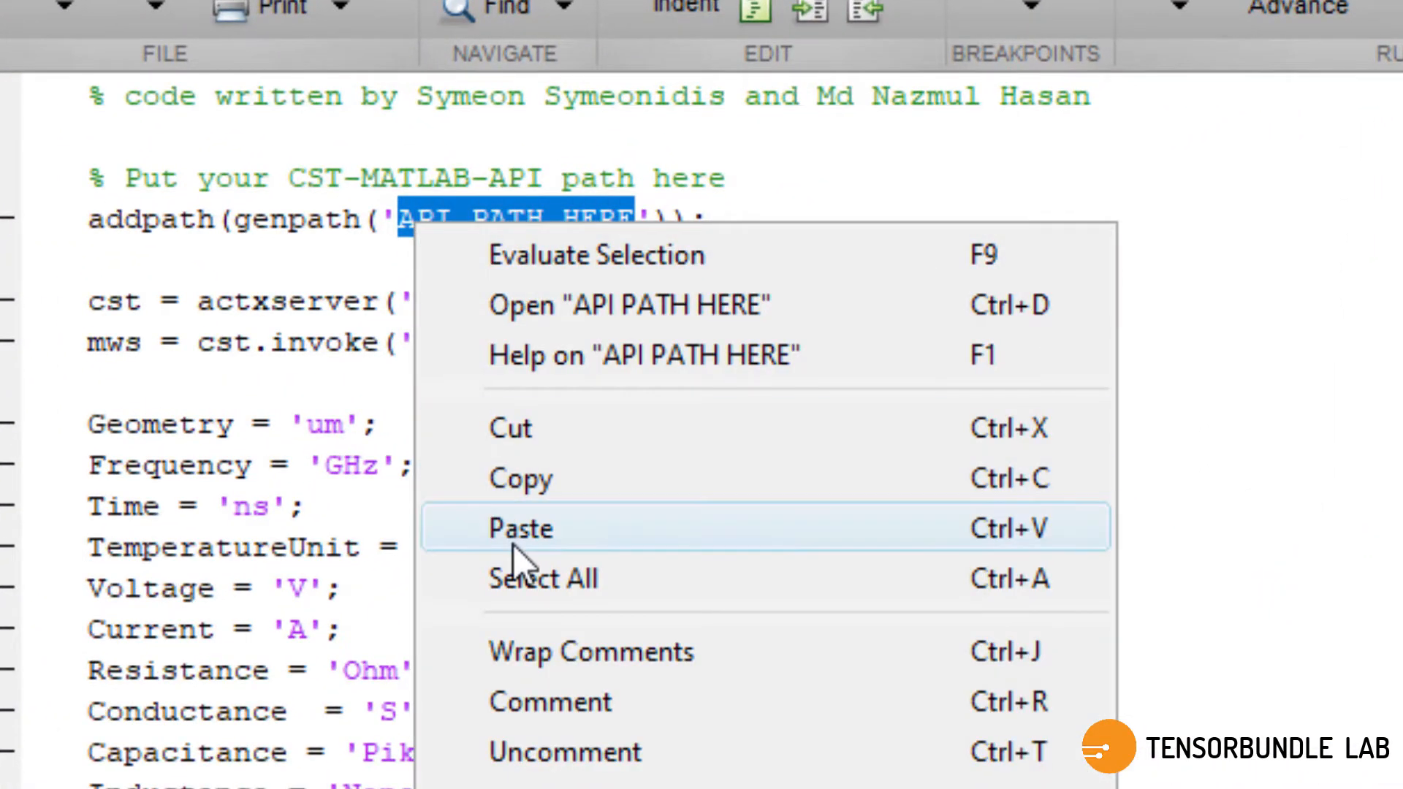
click(520, 528)
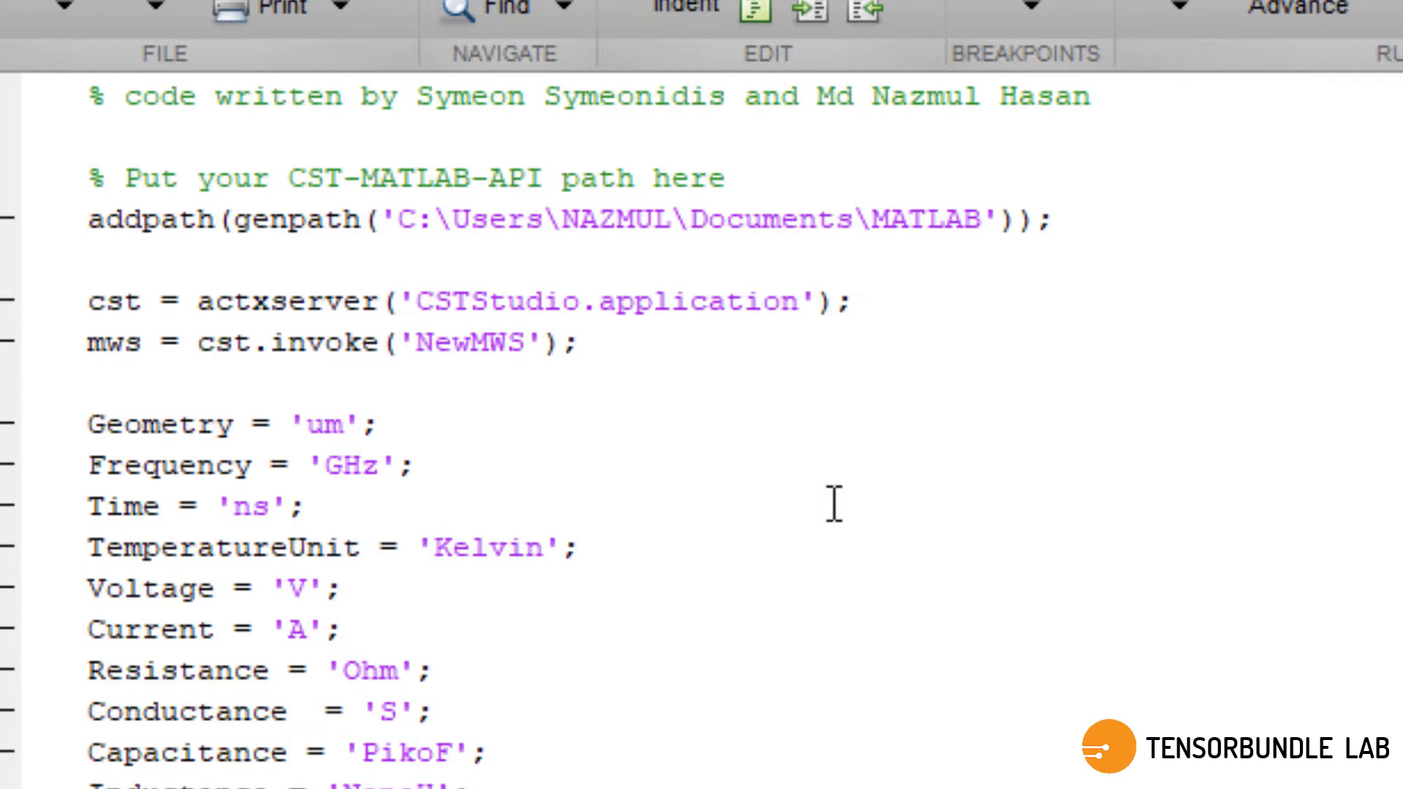
mouse_move(774, 492)
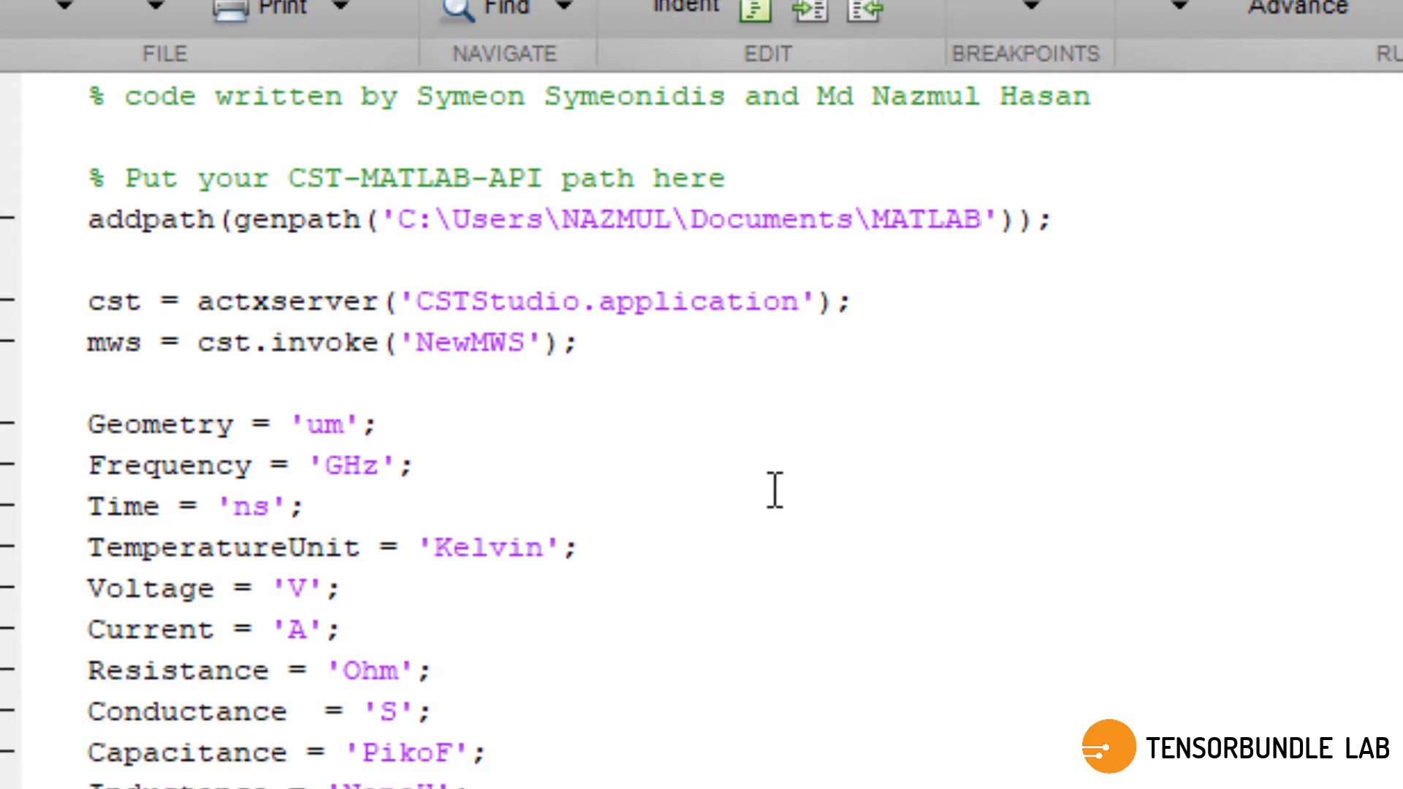
Append \CST-MATLAB-API-master so addpath points to the extracted API folder.
click(984, 220)
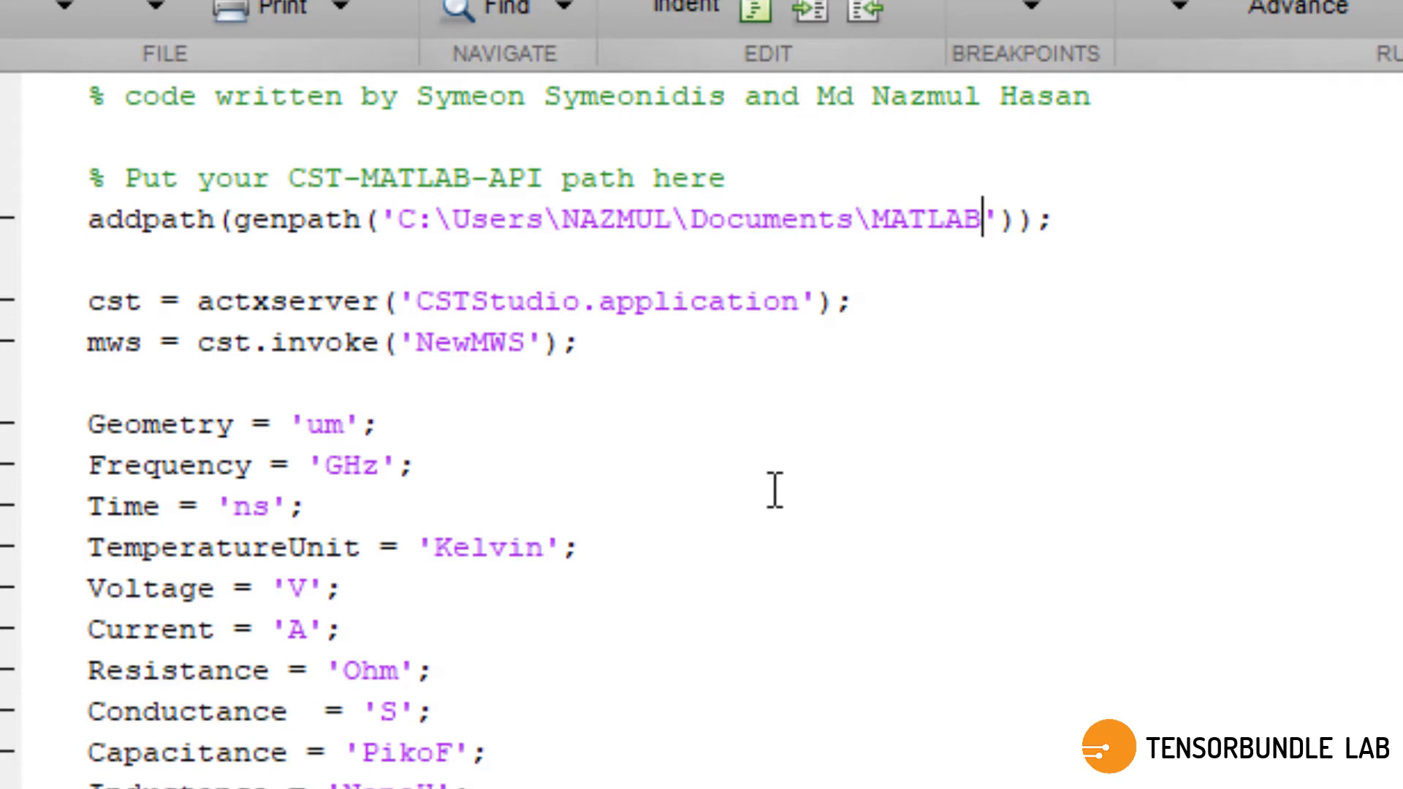
text(\)
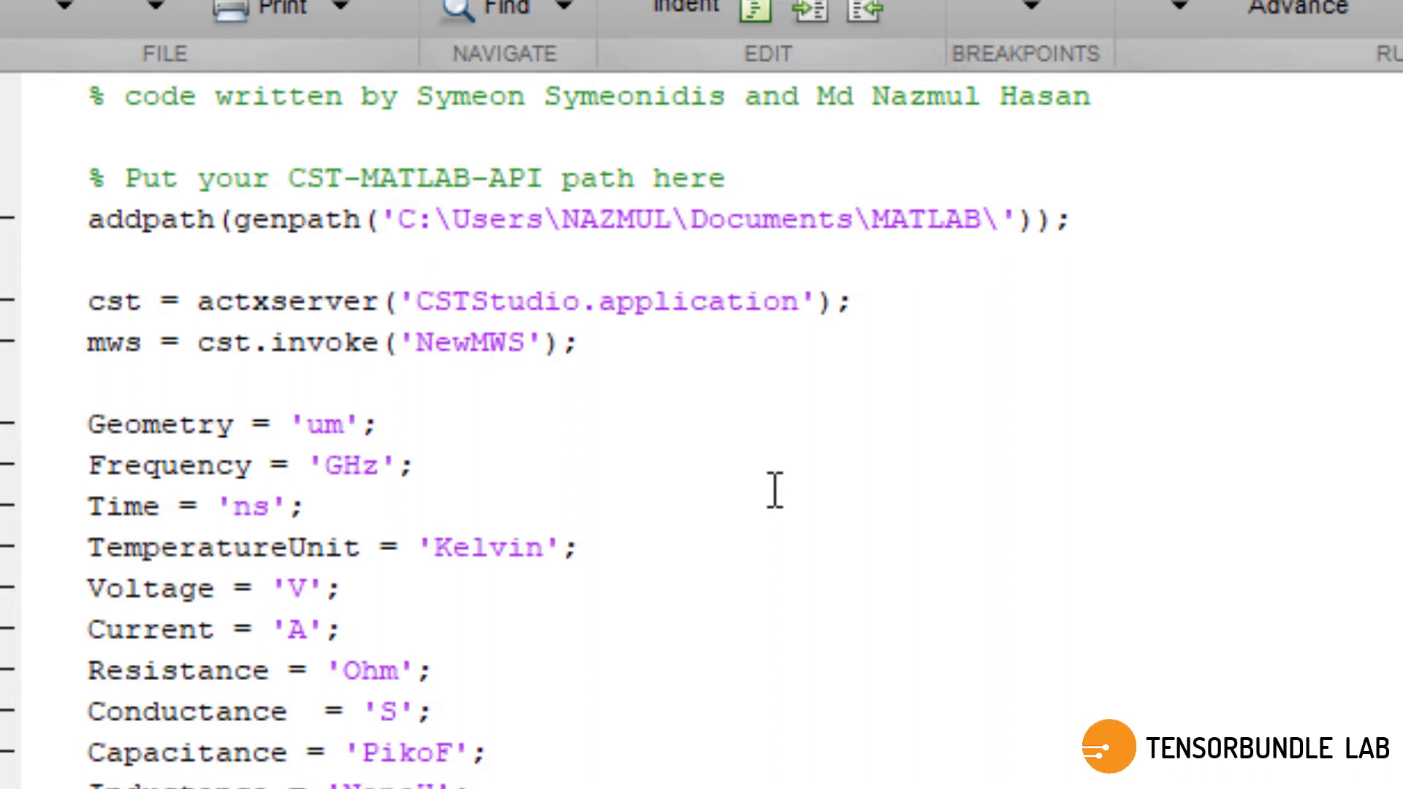
text(CST)
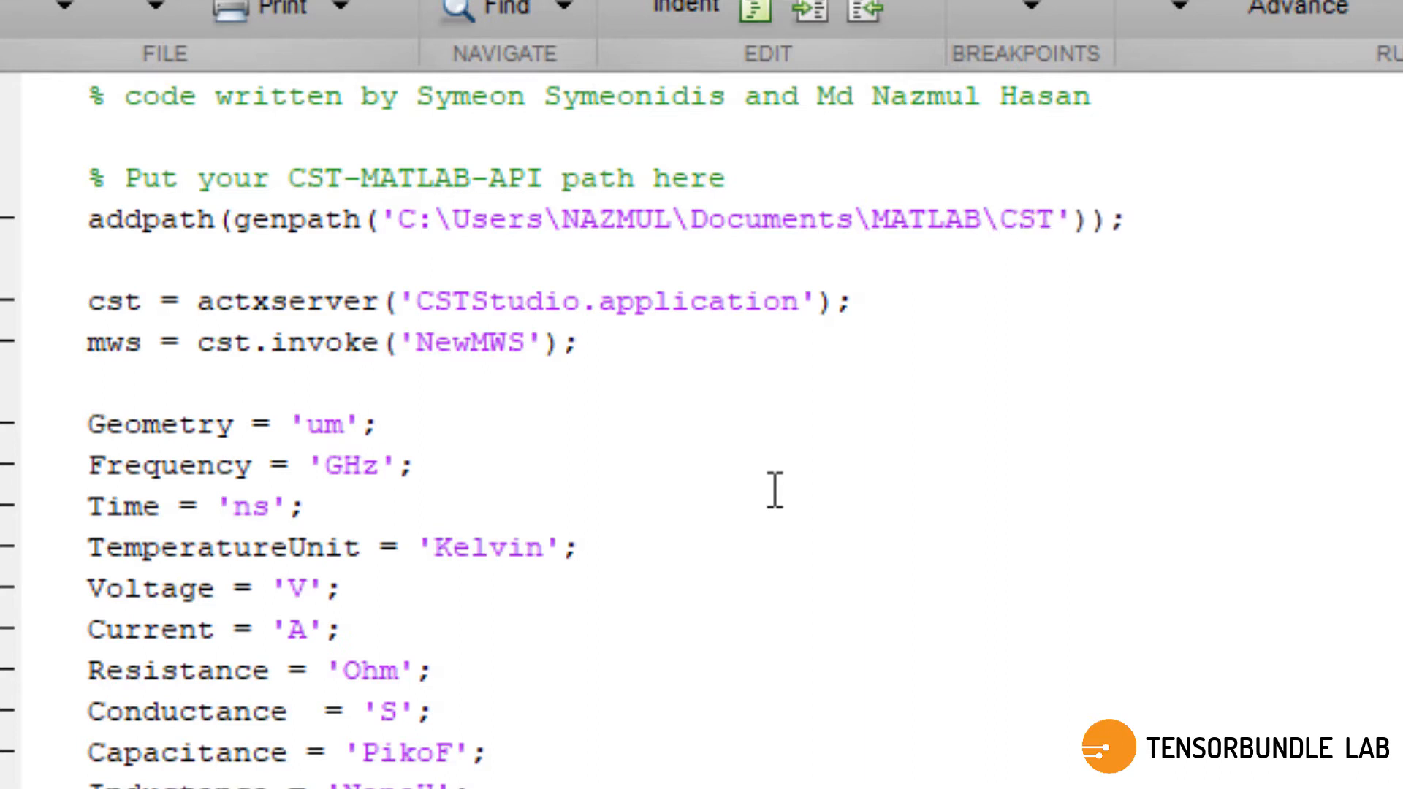
text(-MATLA)
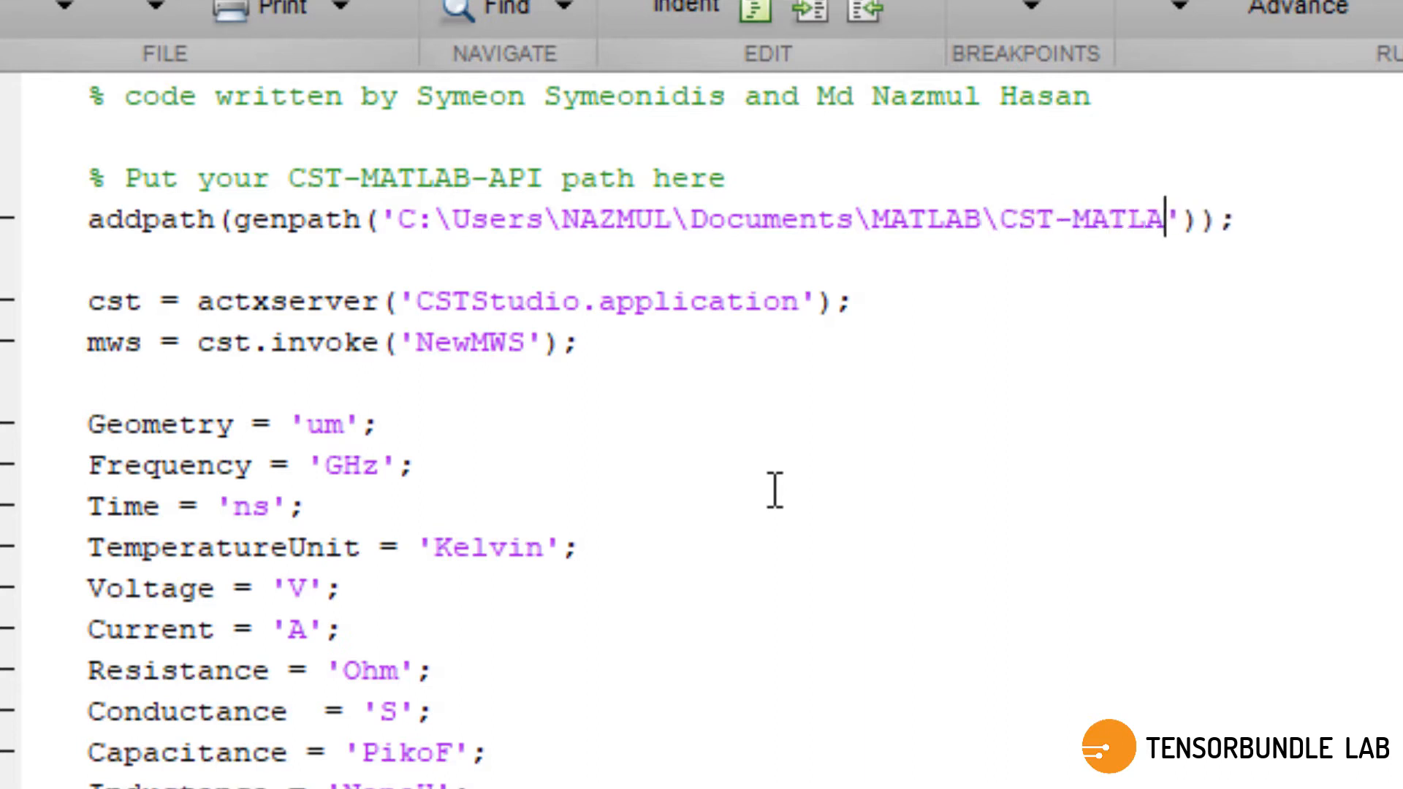
text(B-)
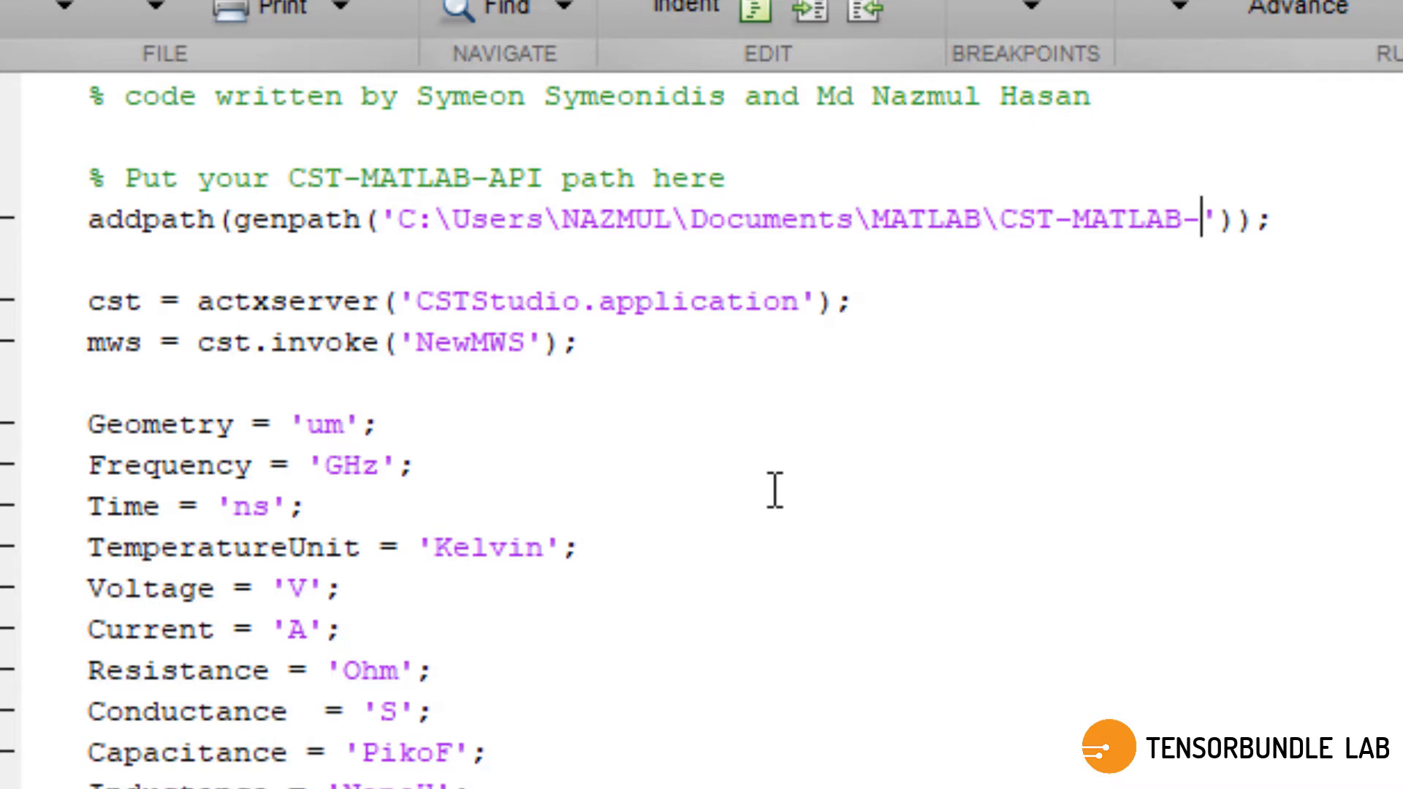
text(API-master)
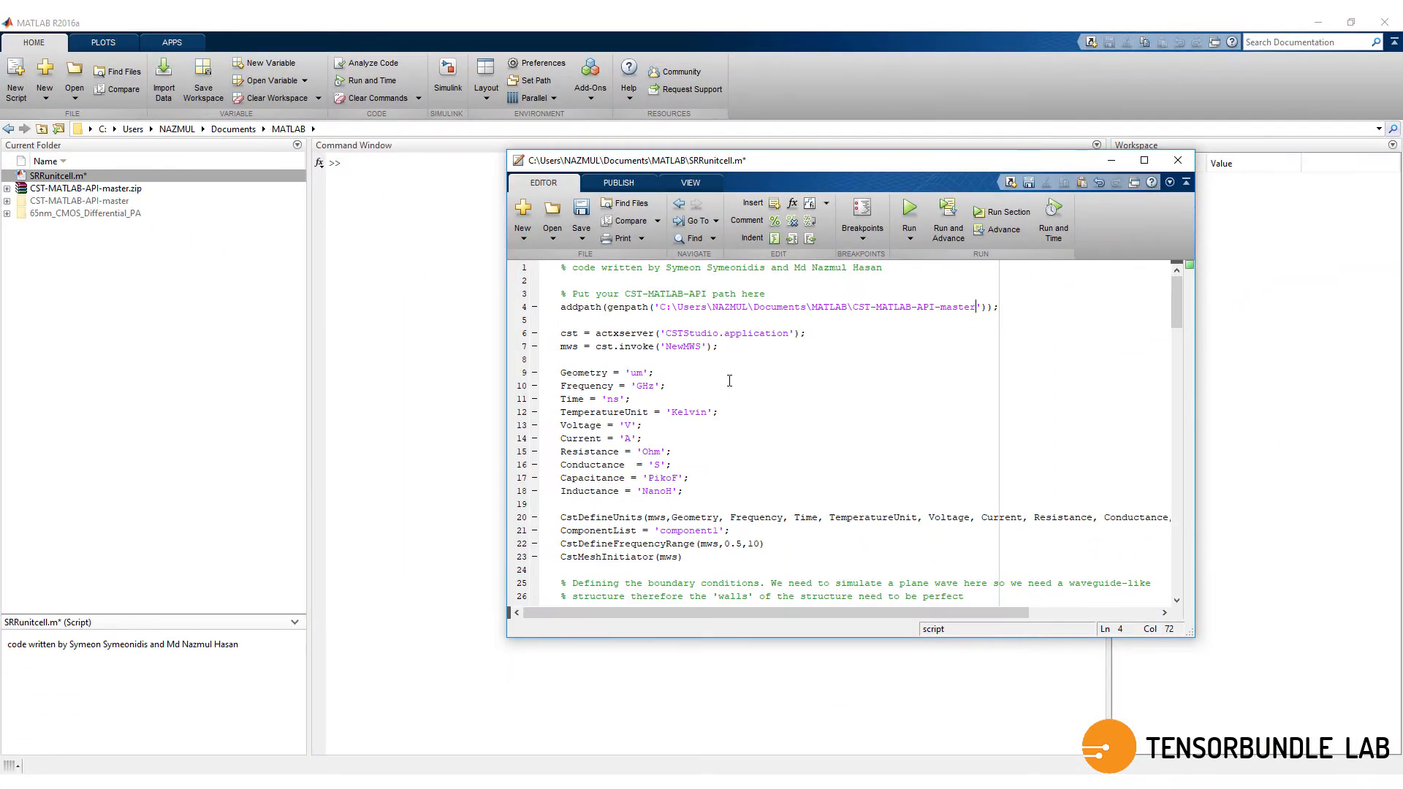
click(720, 346)
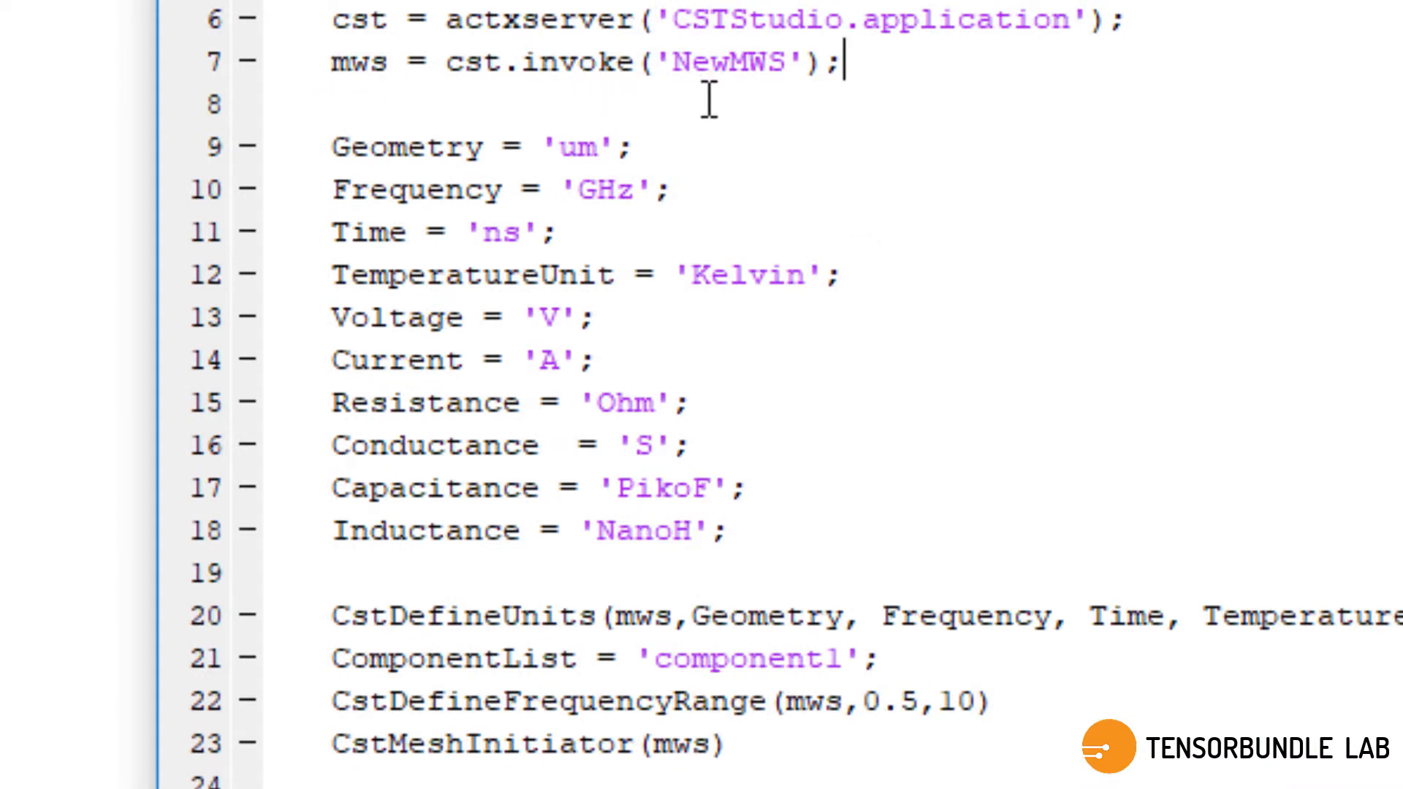
mouse_move(581, 170)
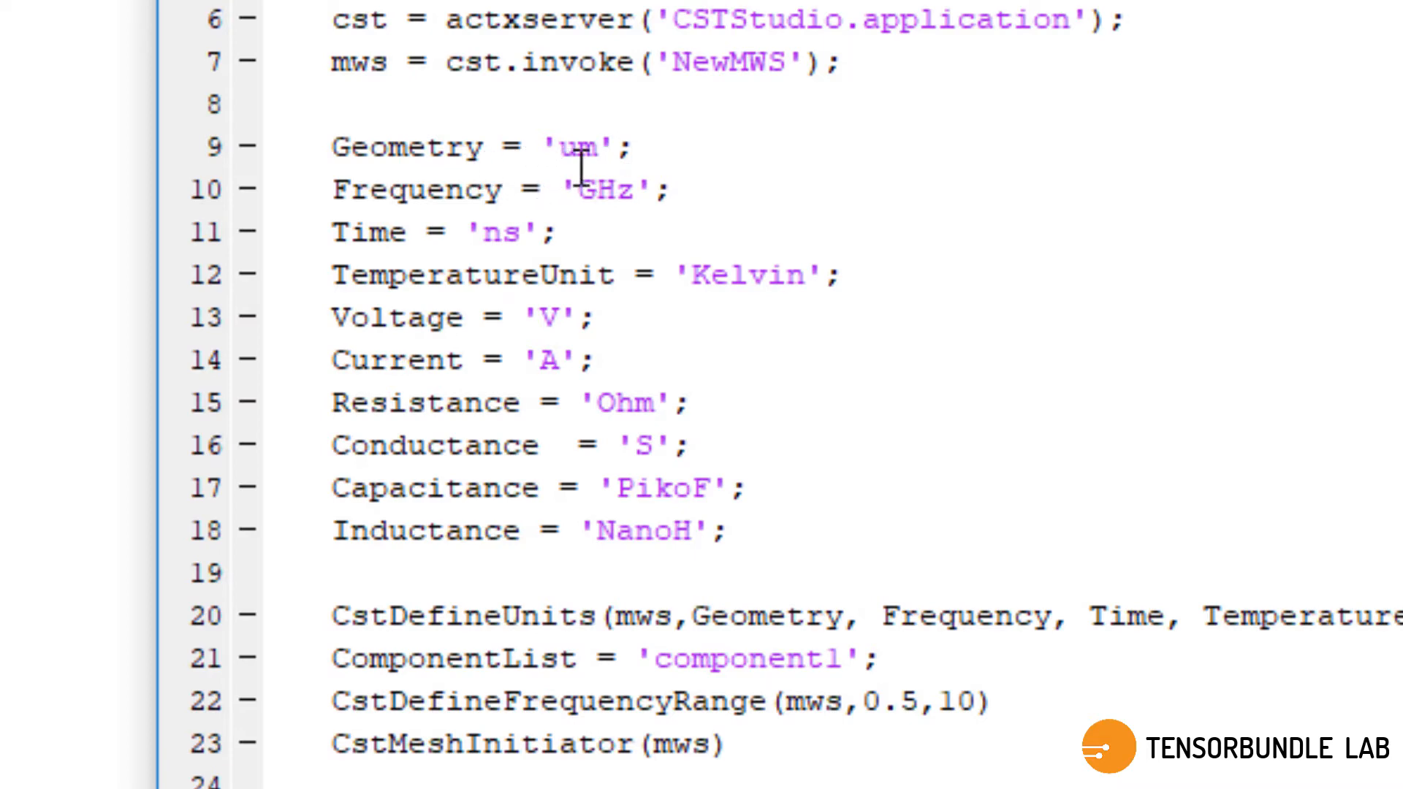
double_click(574, 146)
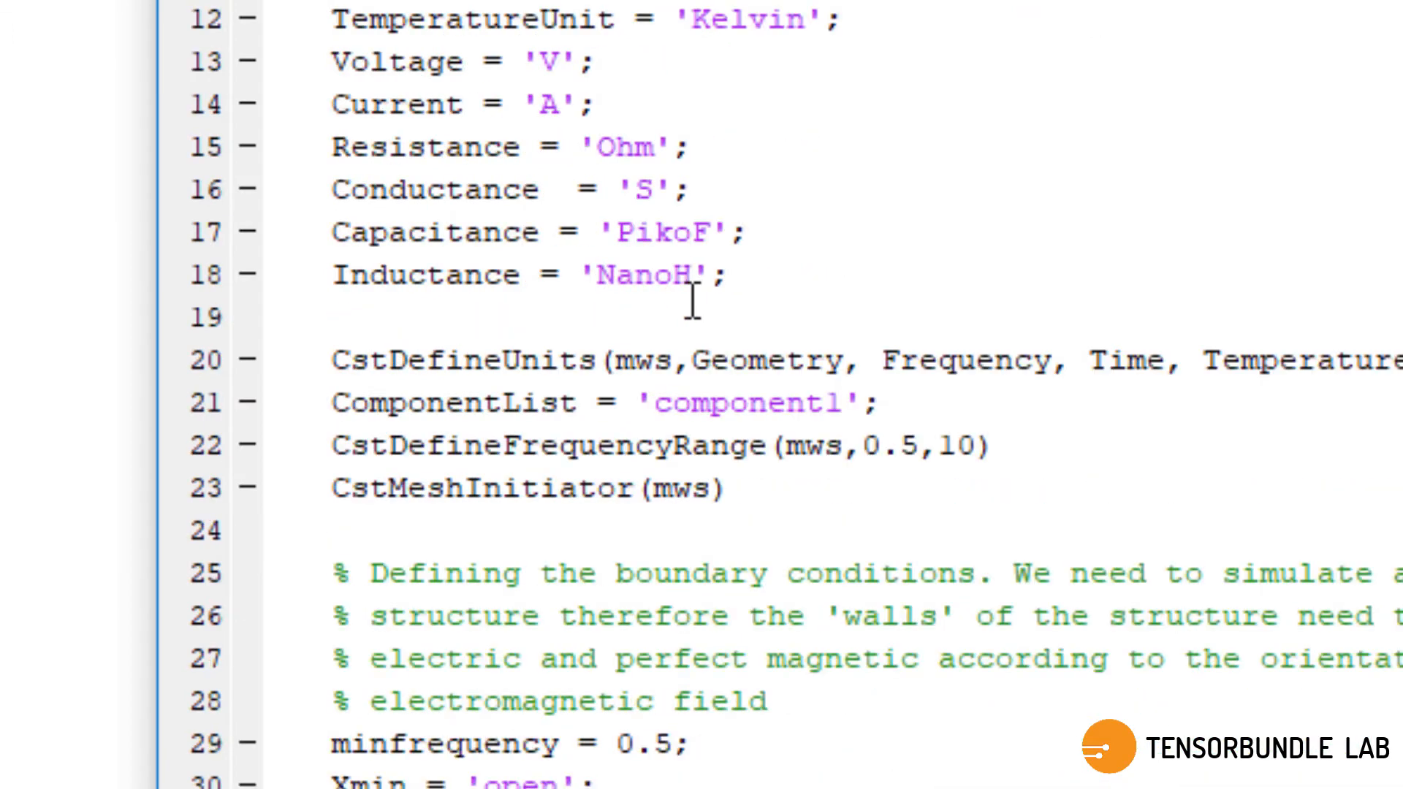
scroll(down, 3)
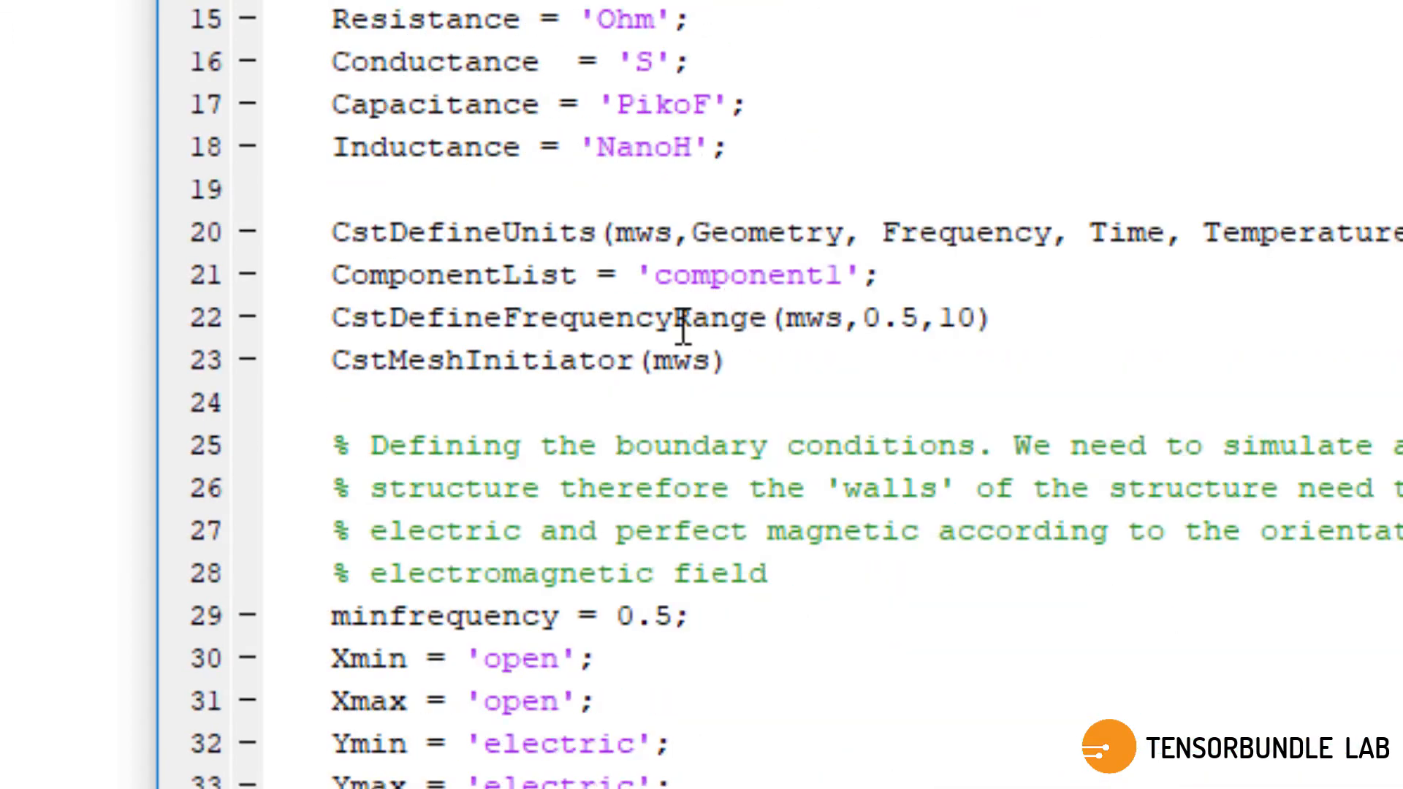
mouse_move(910, 326)
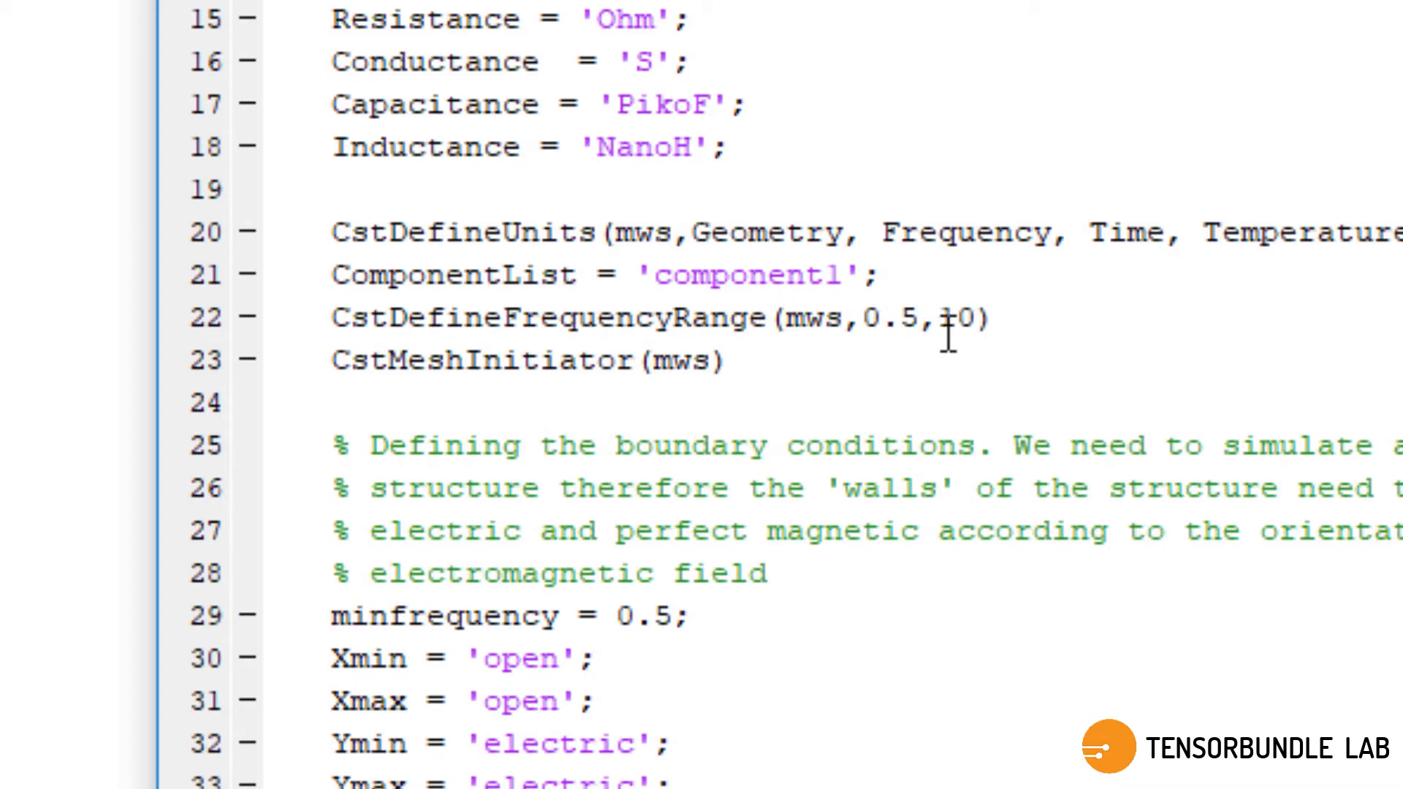
scroll(down, 3)
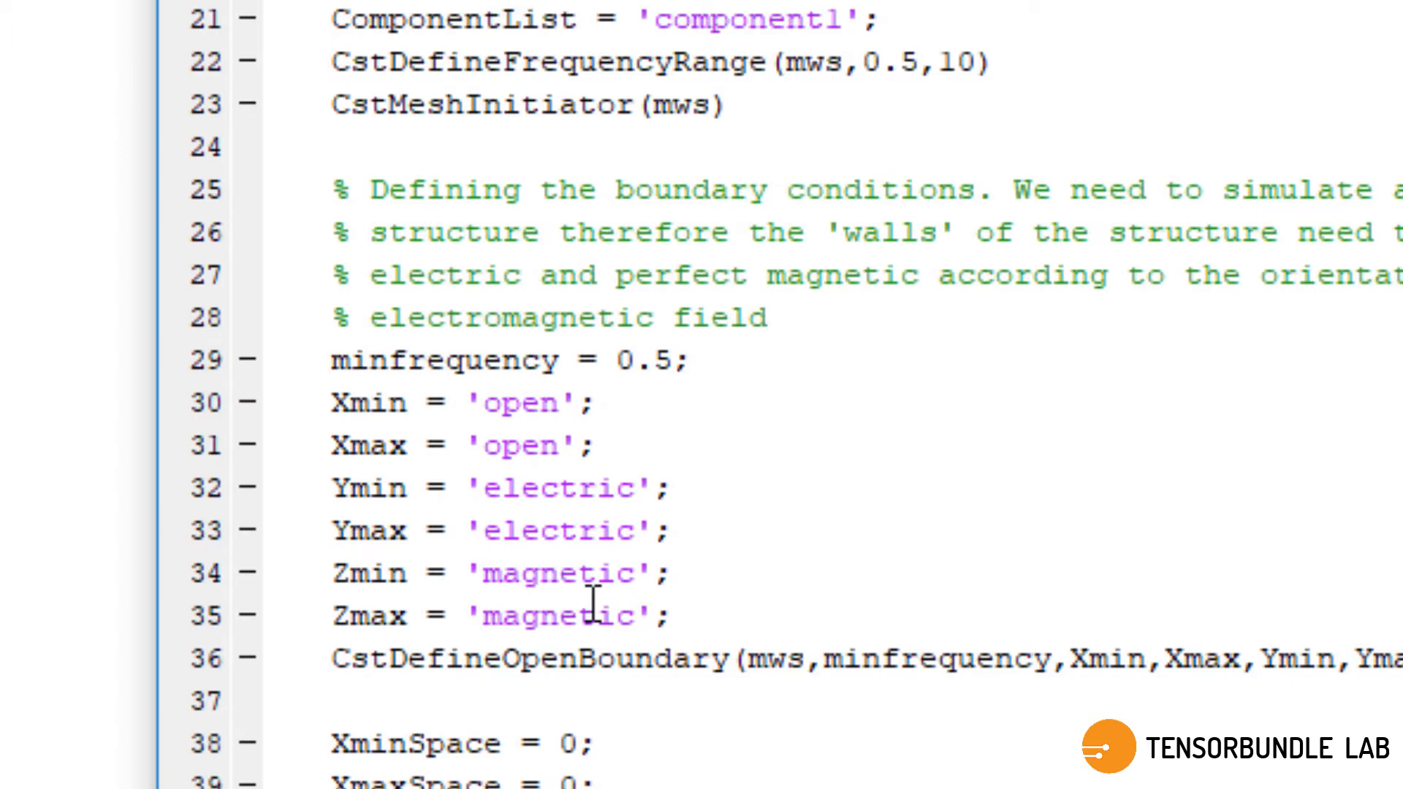
mouse_move(652, 469)
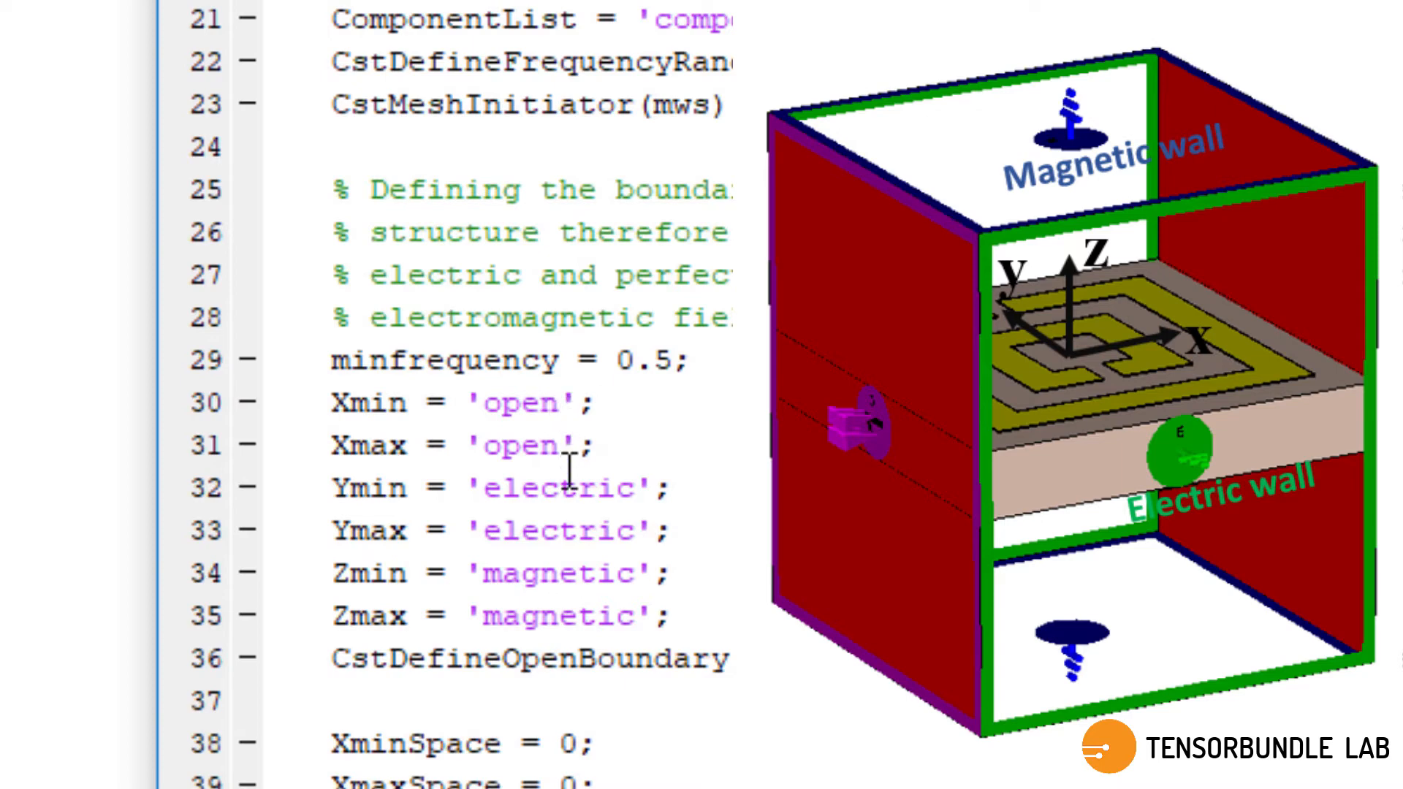
mouse_move(627, 501)
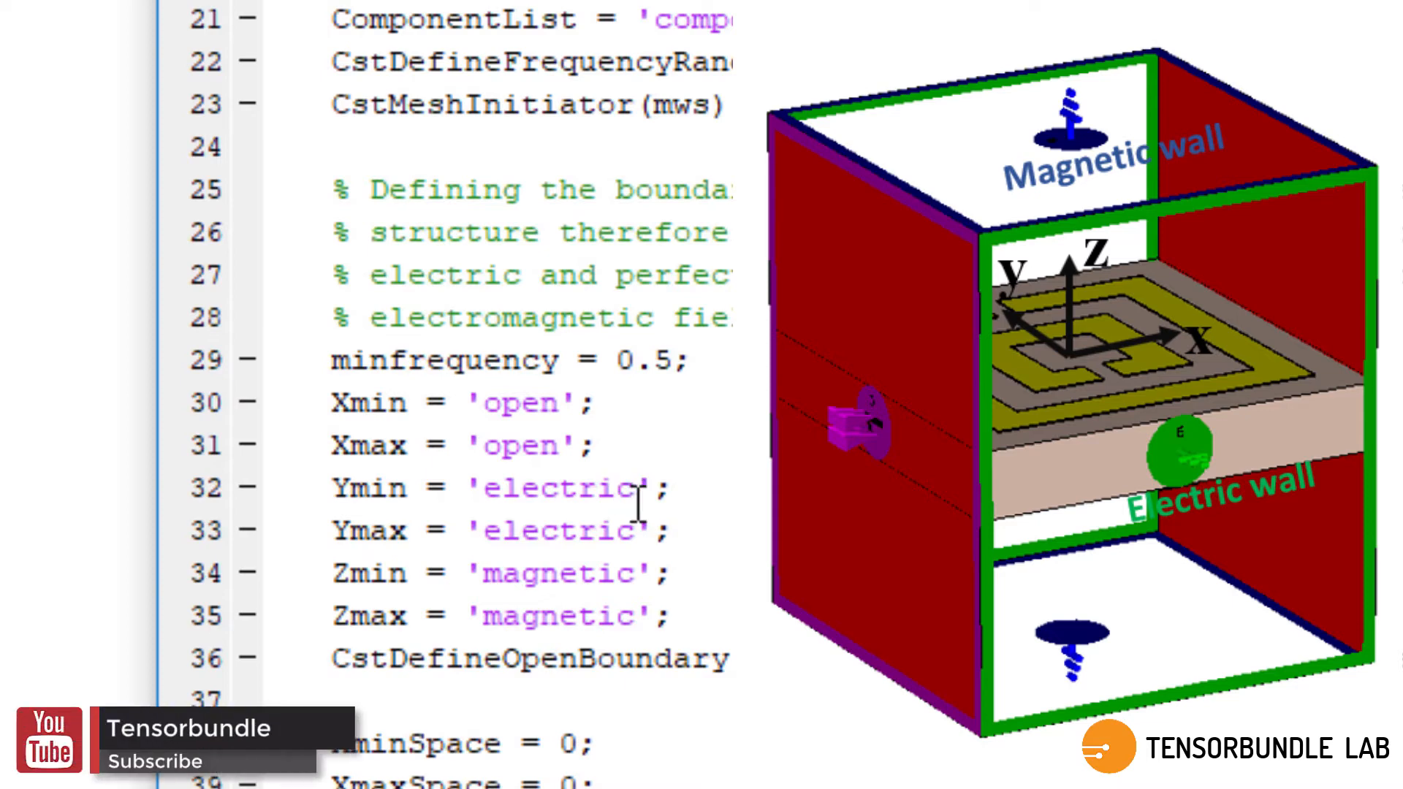
mouse_move(640, 573)
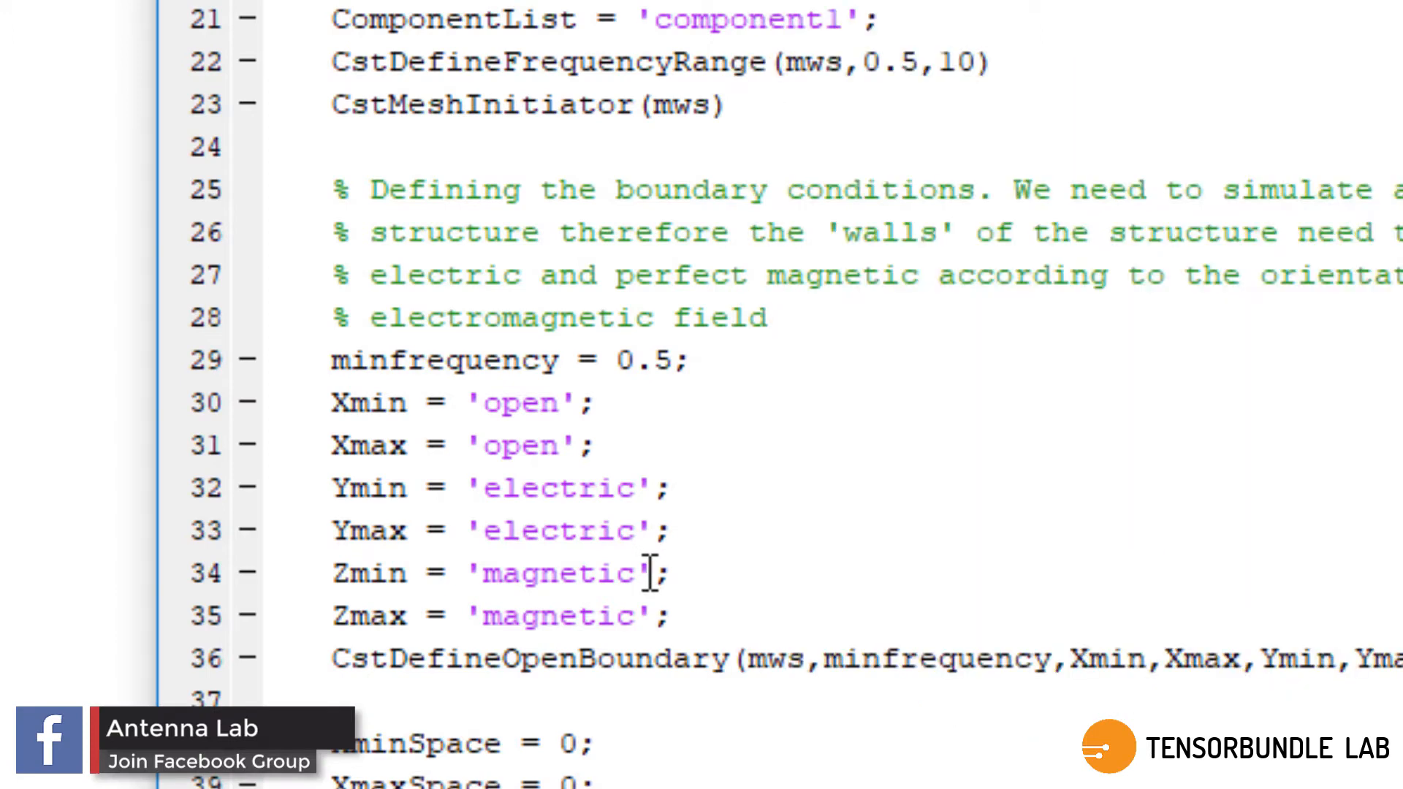
Scroll to line 154 and close CstDefineTimedomainSolver(mws,-40) with its final parenthesis.
scroll(down, 3)
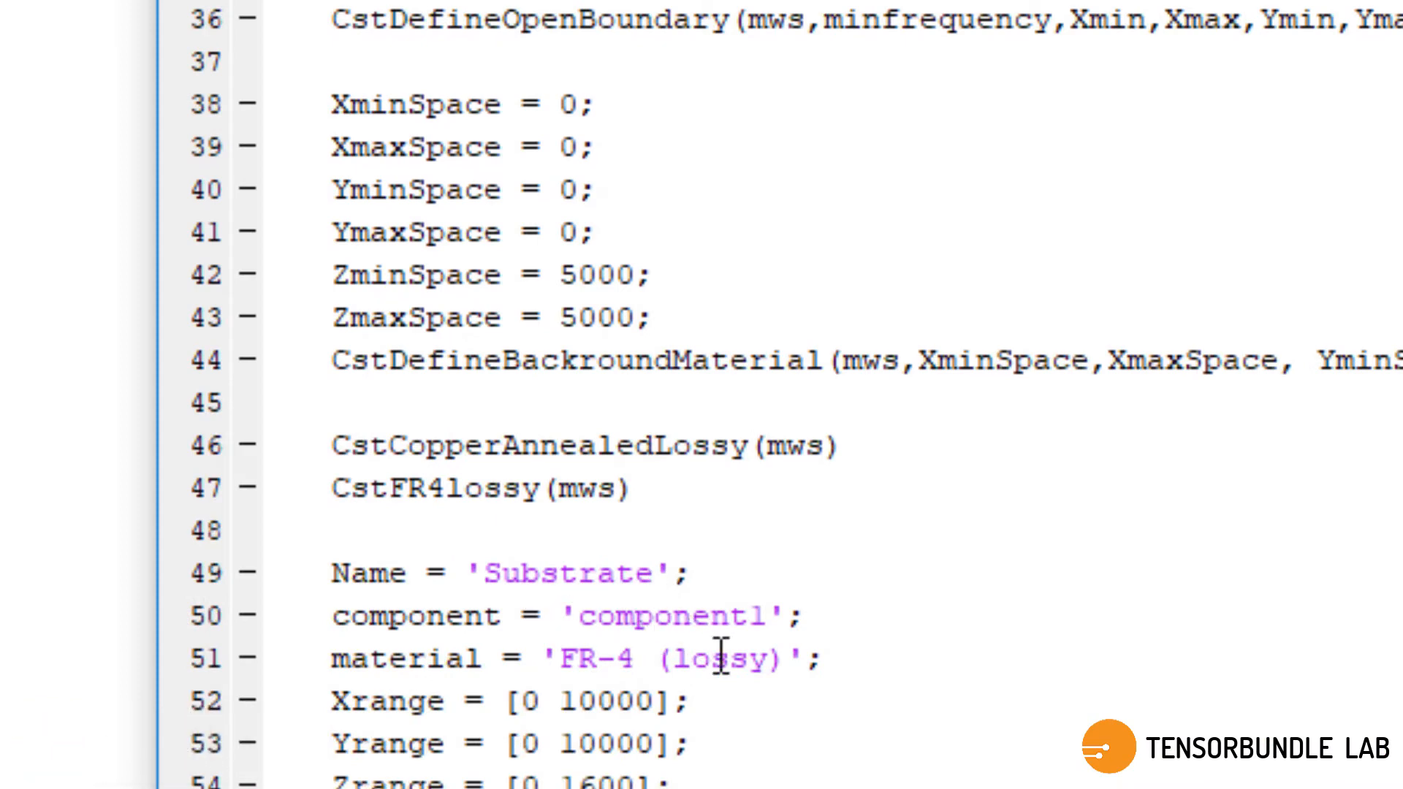
scroll(down, 3)
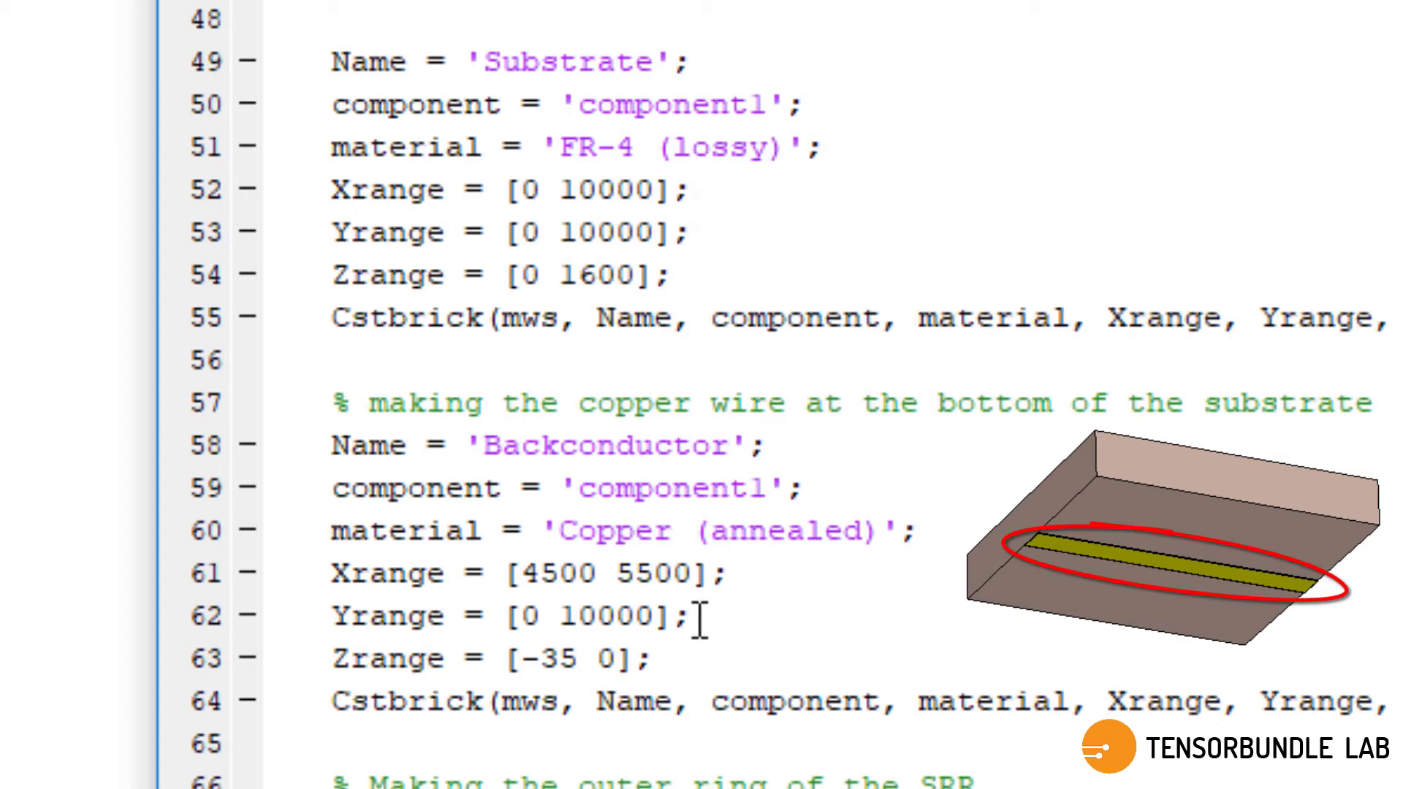
scroll(down, 3)
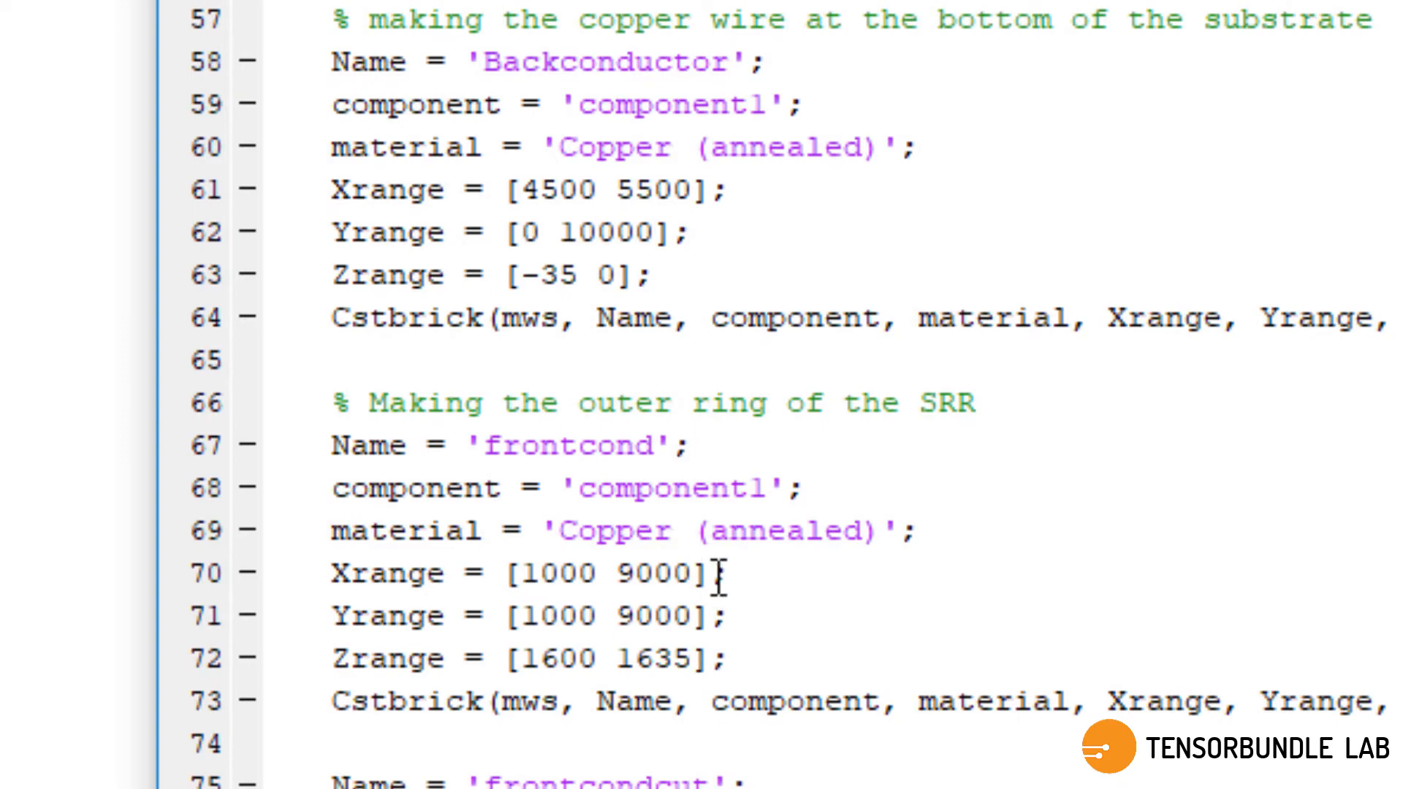
scroll(down, 3)
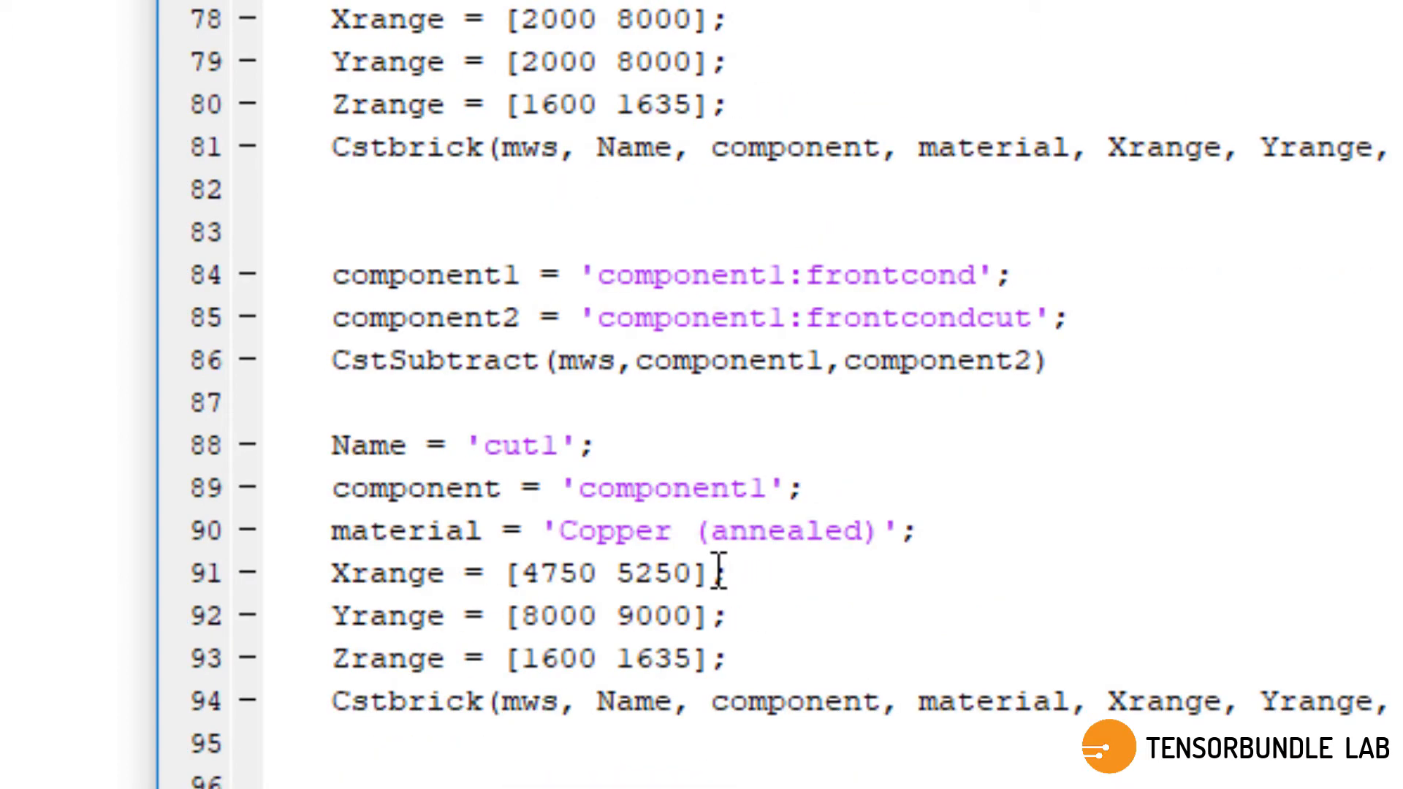
scroll(down, 3)
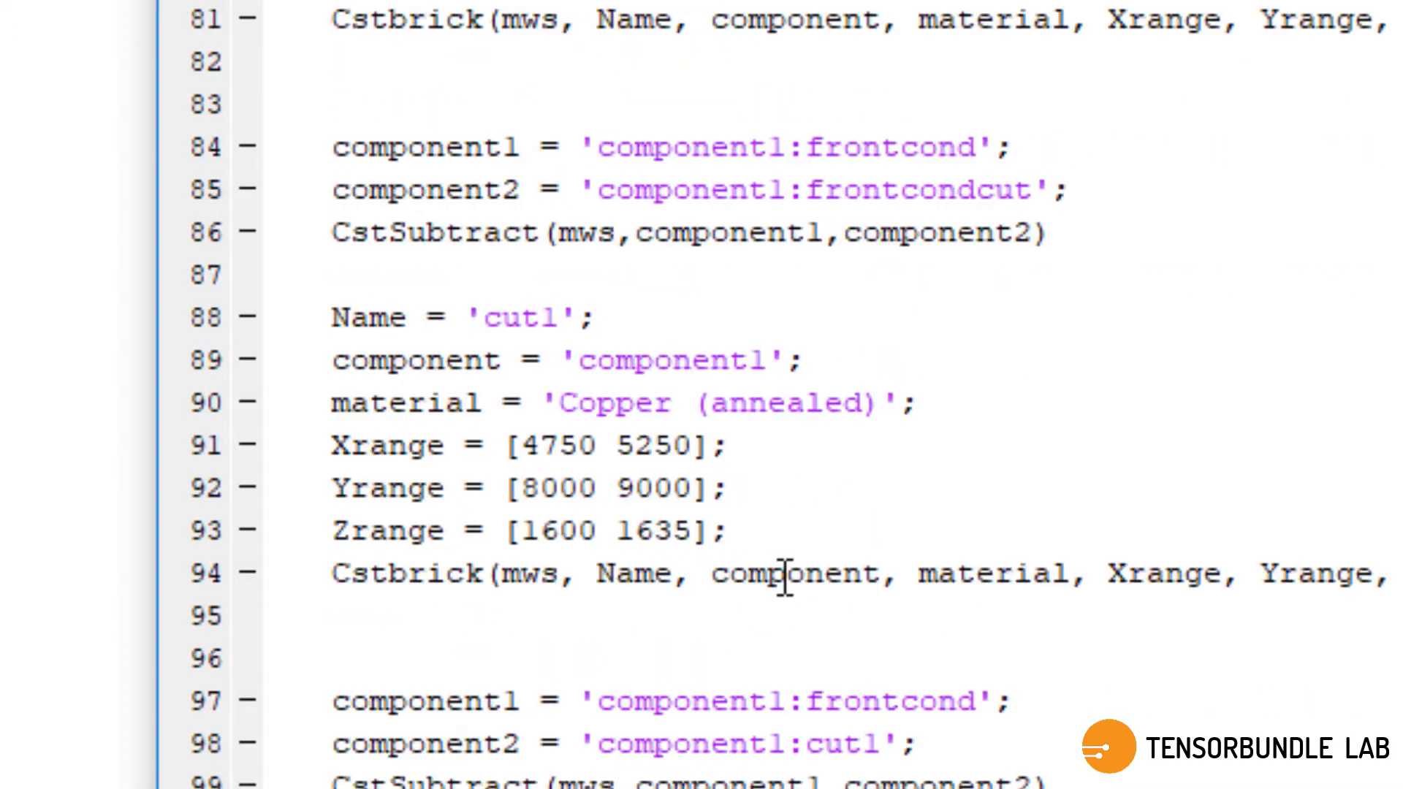
scroll(down, 3)
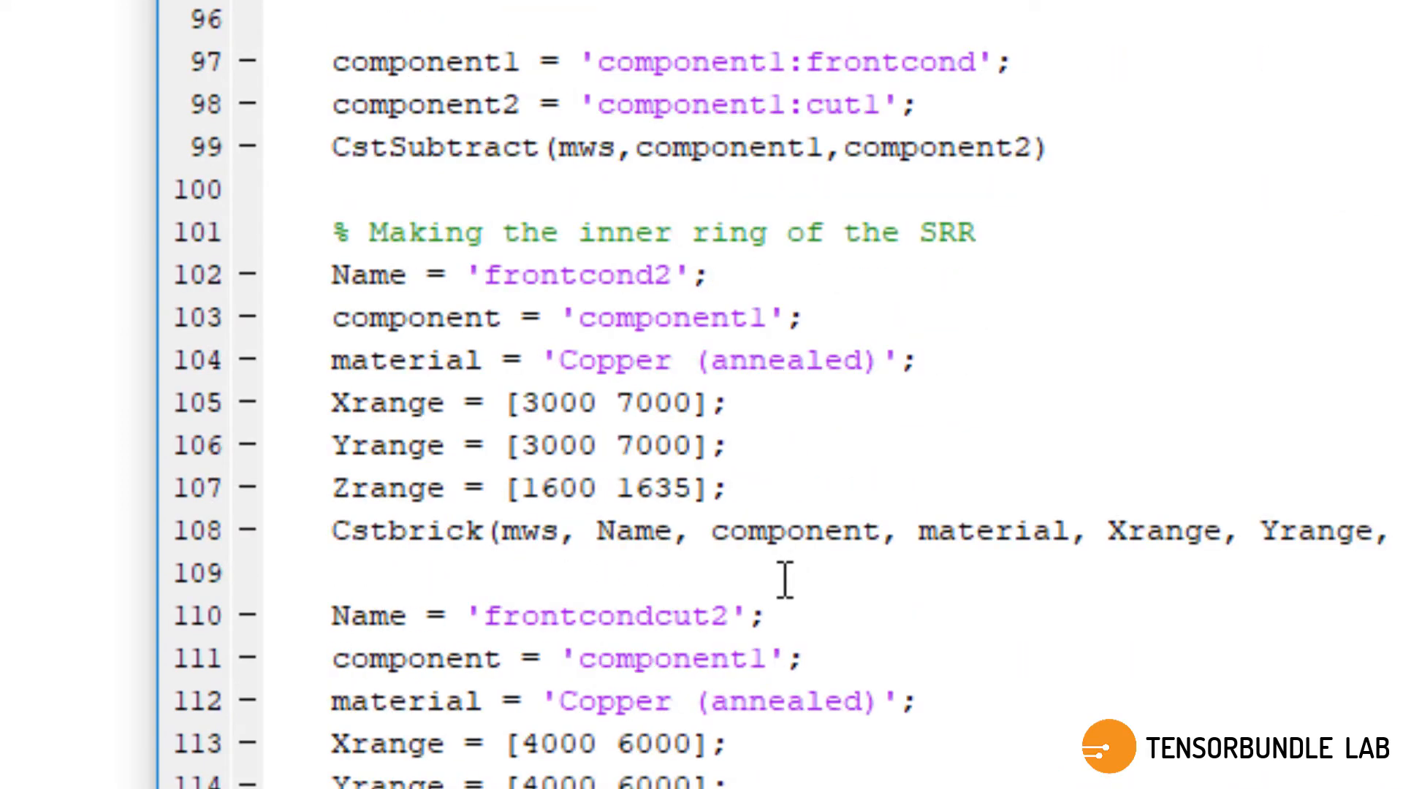
scroll(down, 3)
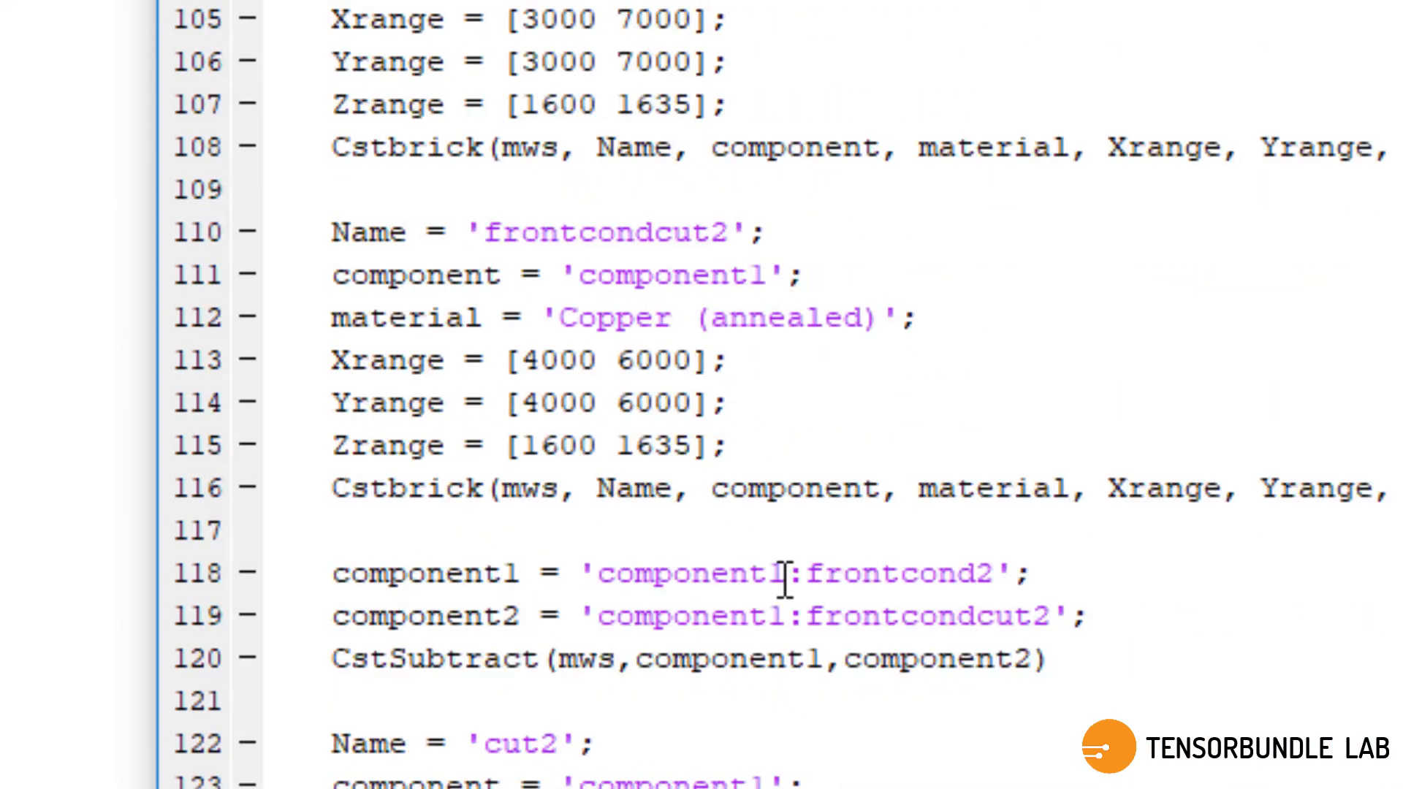
scroll(down, 3)
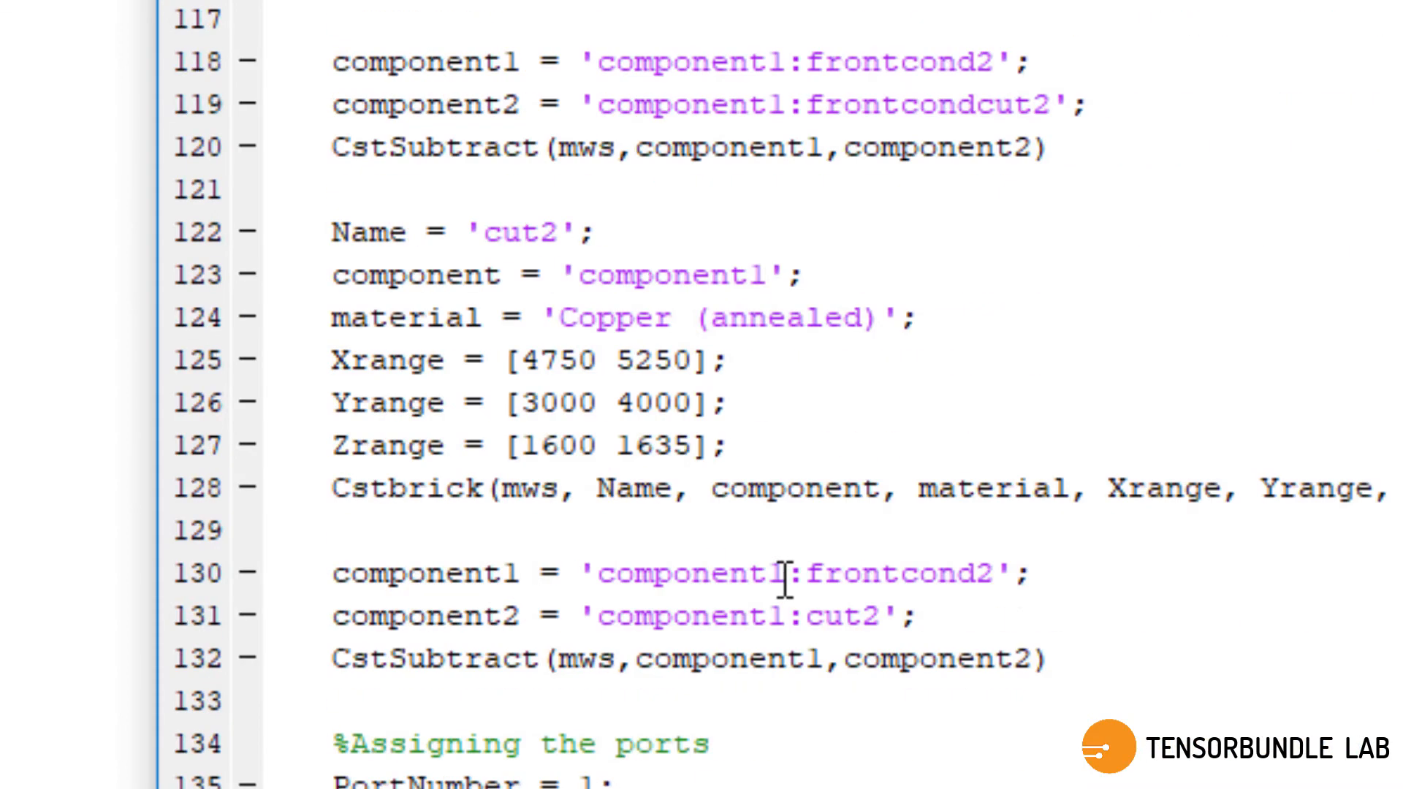
scroll(down, 3)
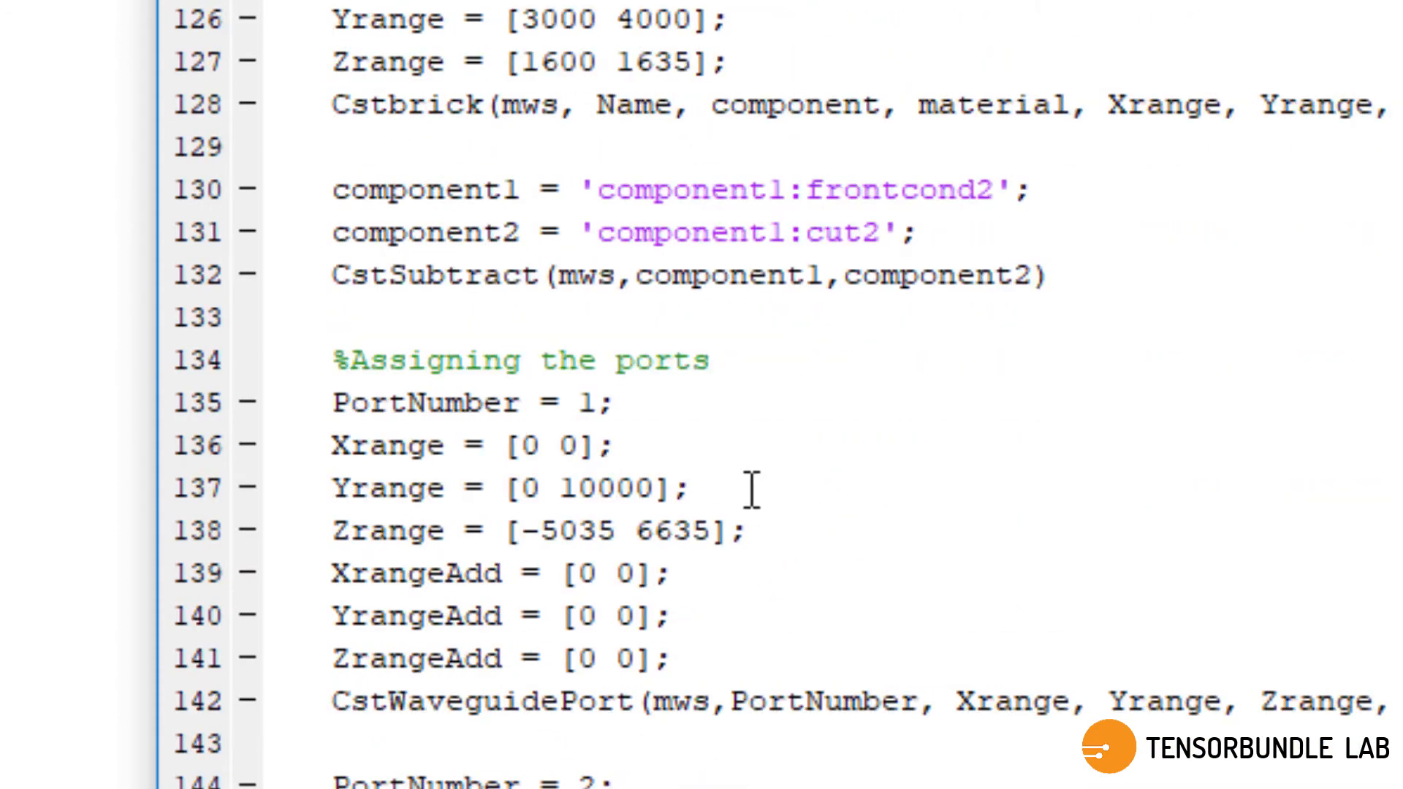
scroll(down, 3)
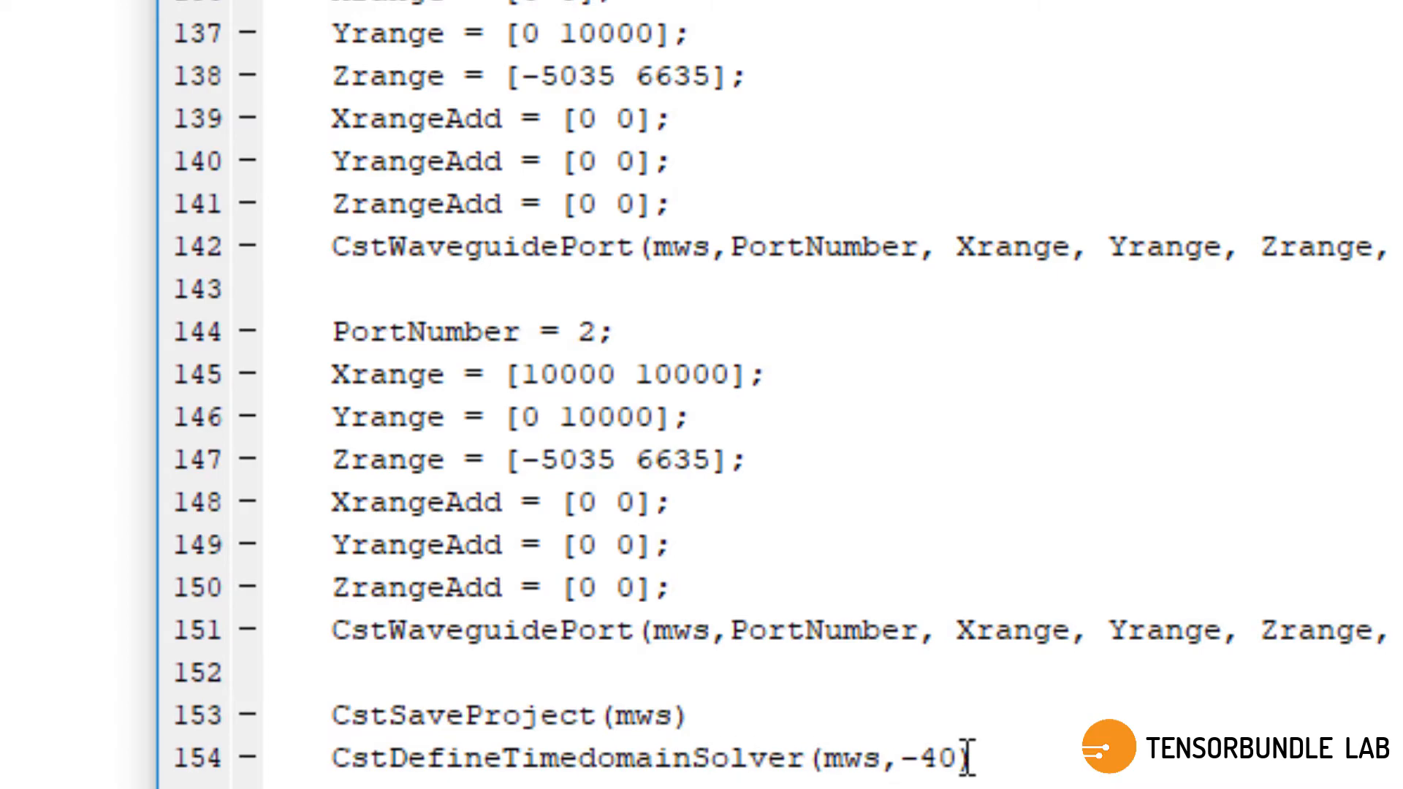
text())
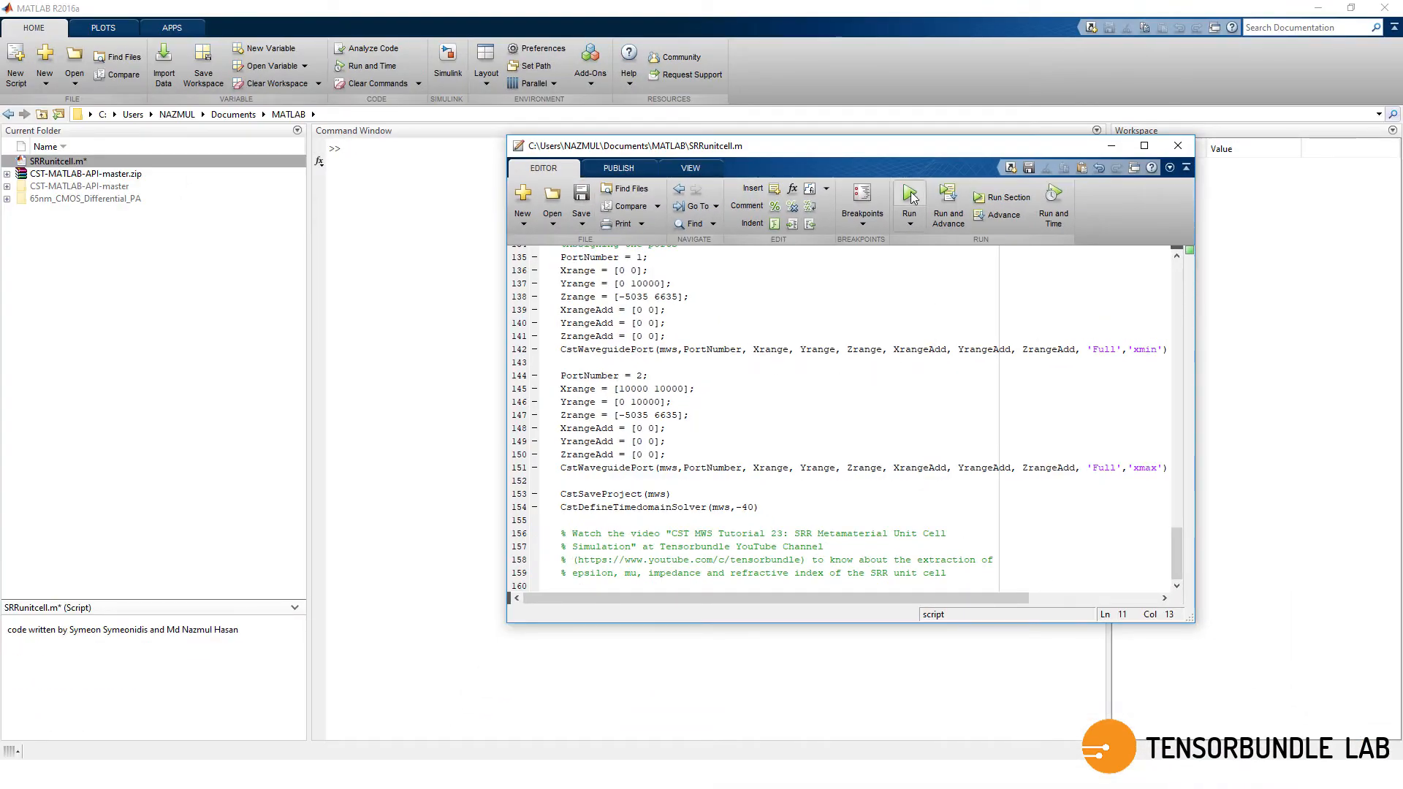
Run SRRunitcell.m so the script builds the SRR unit cell in CST.
click(909, 194)
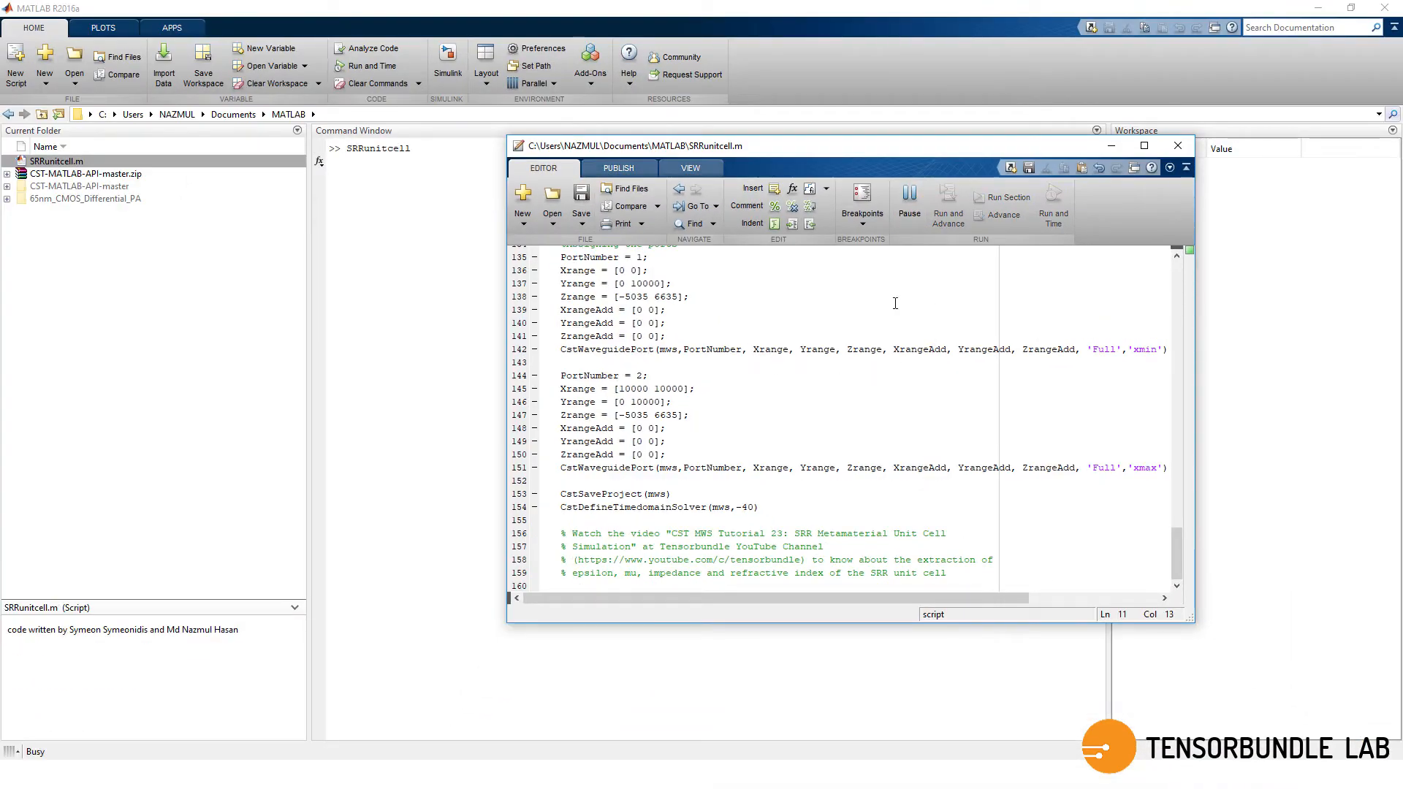
mouse_move(845, 360)
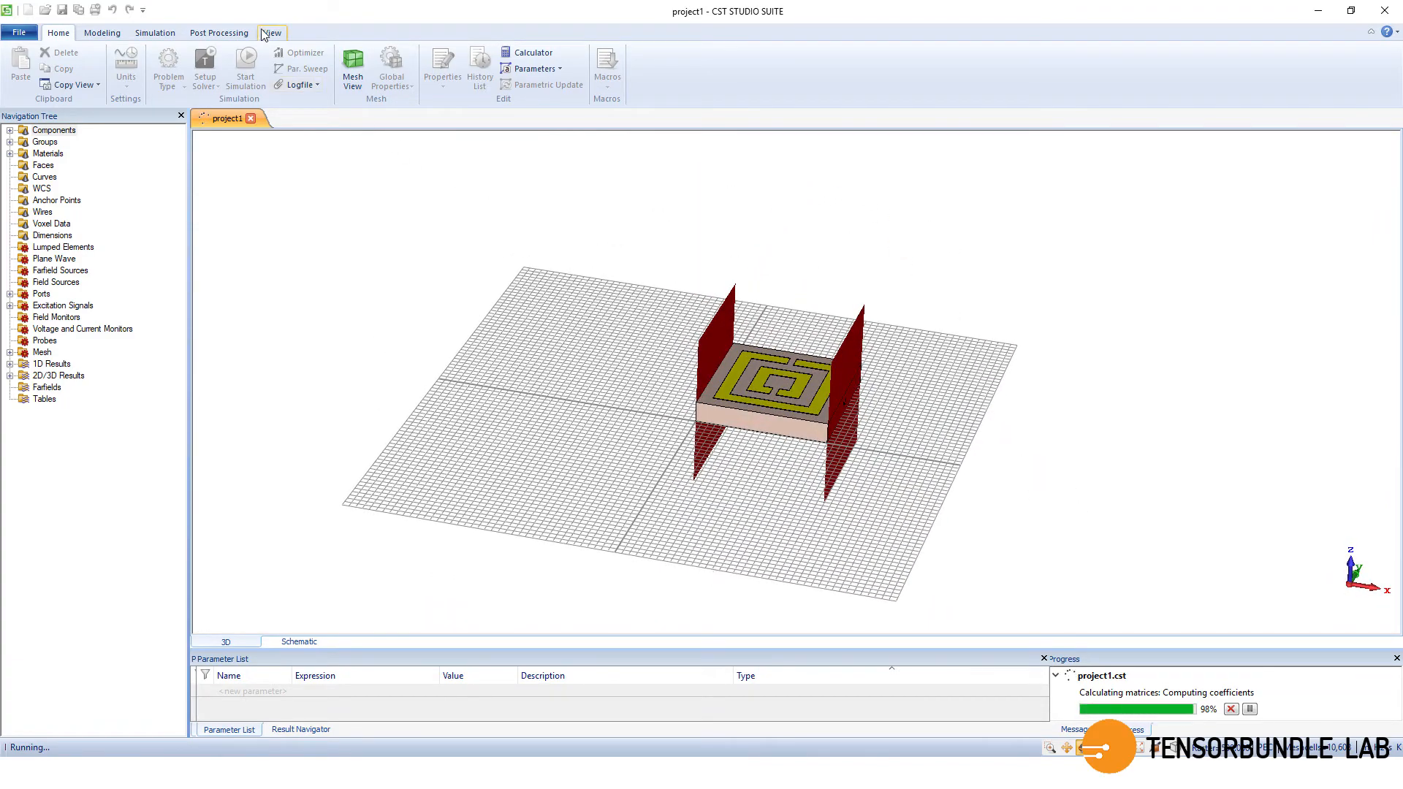
Rotate the script-built SRR unit cell to a top view while the solver runs.
click(272, 33)
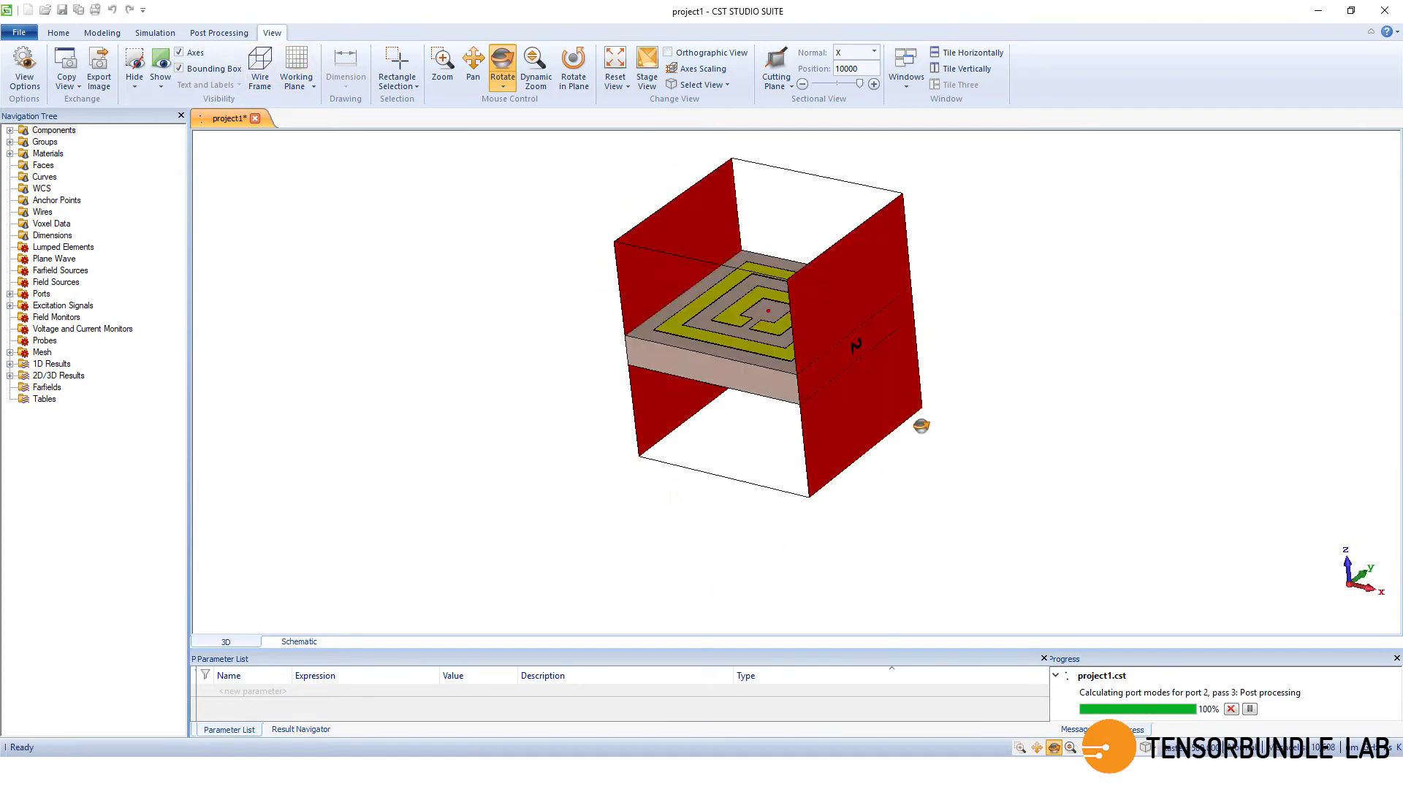
drag(770, 313, 997, 481)
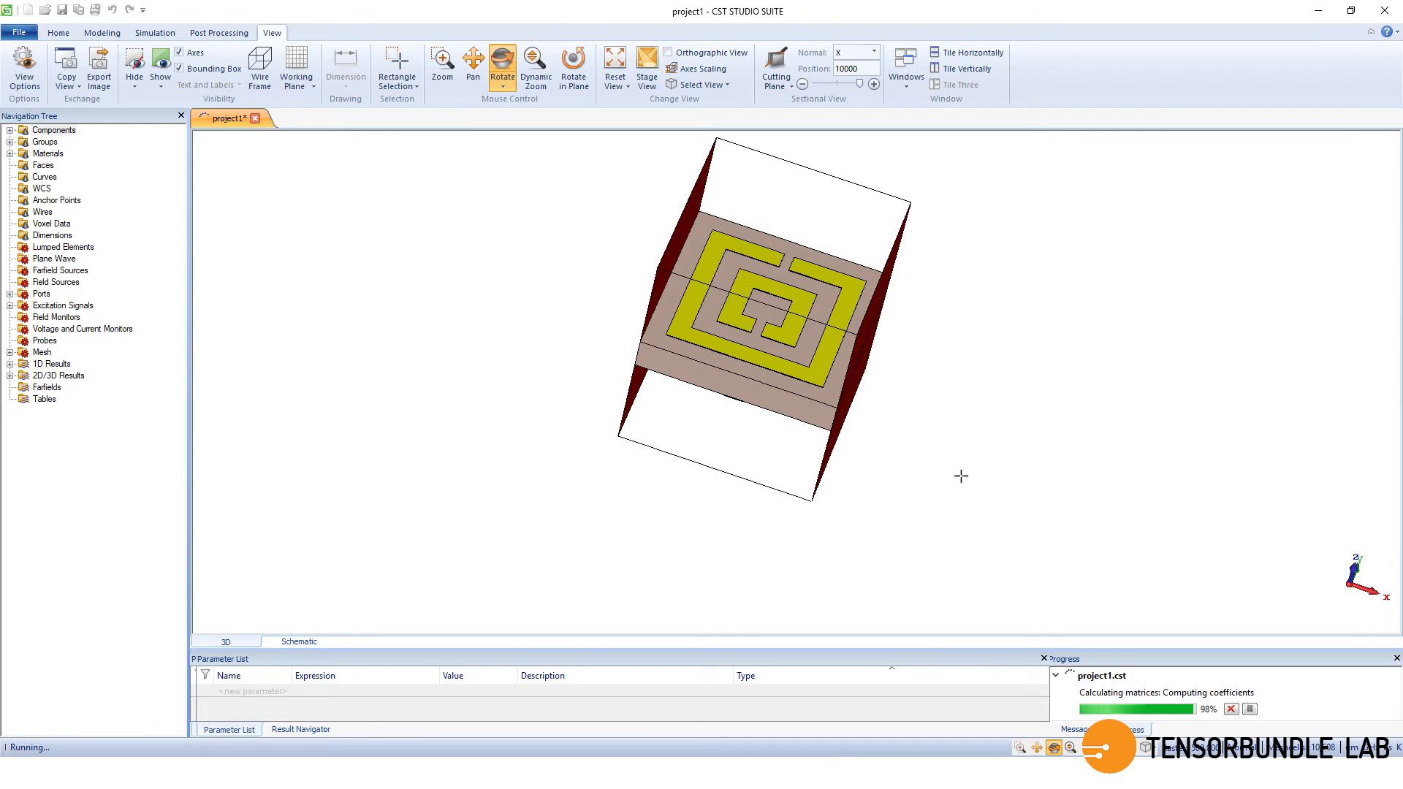
mouse_move(1051, 518)
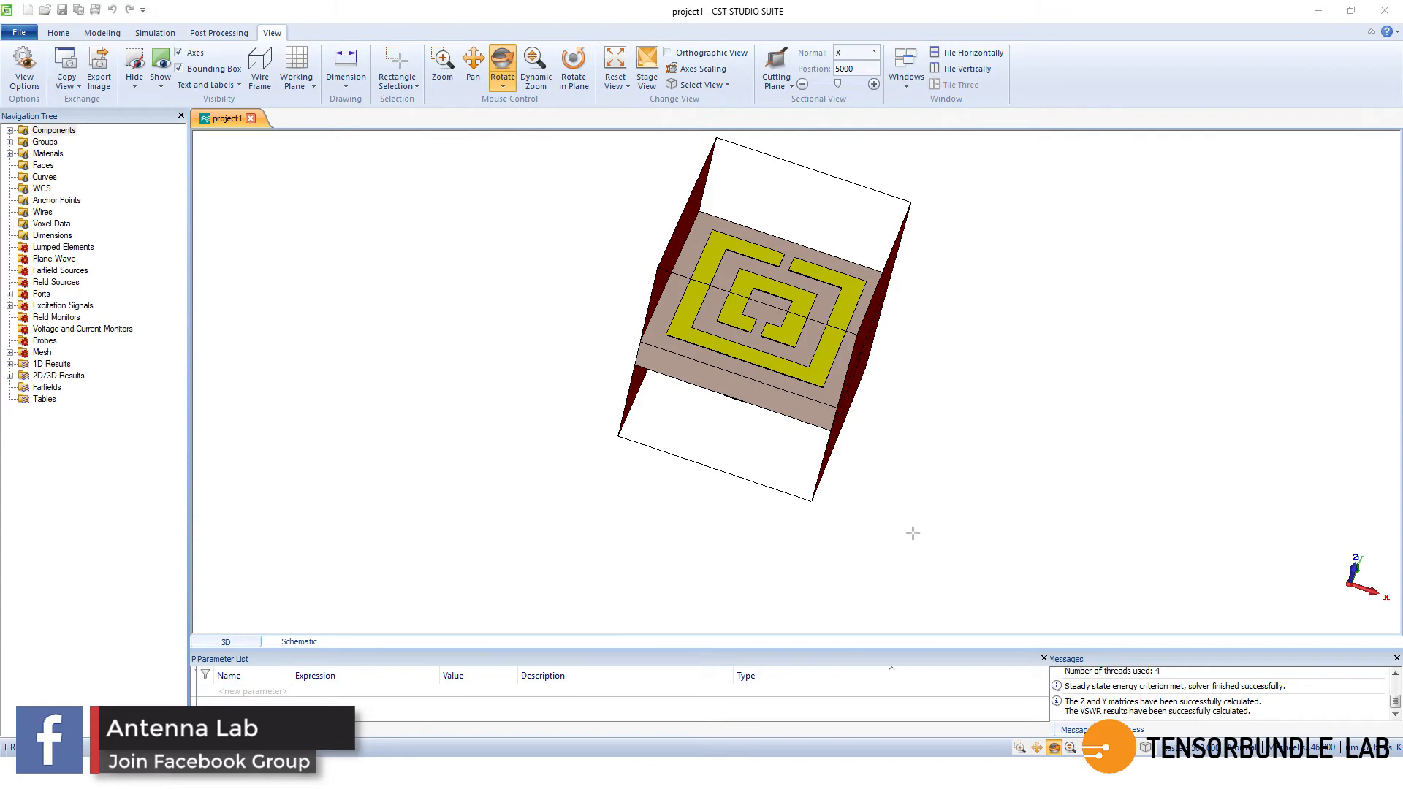
mouse_move(934, 523)
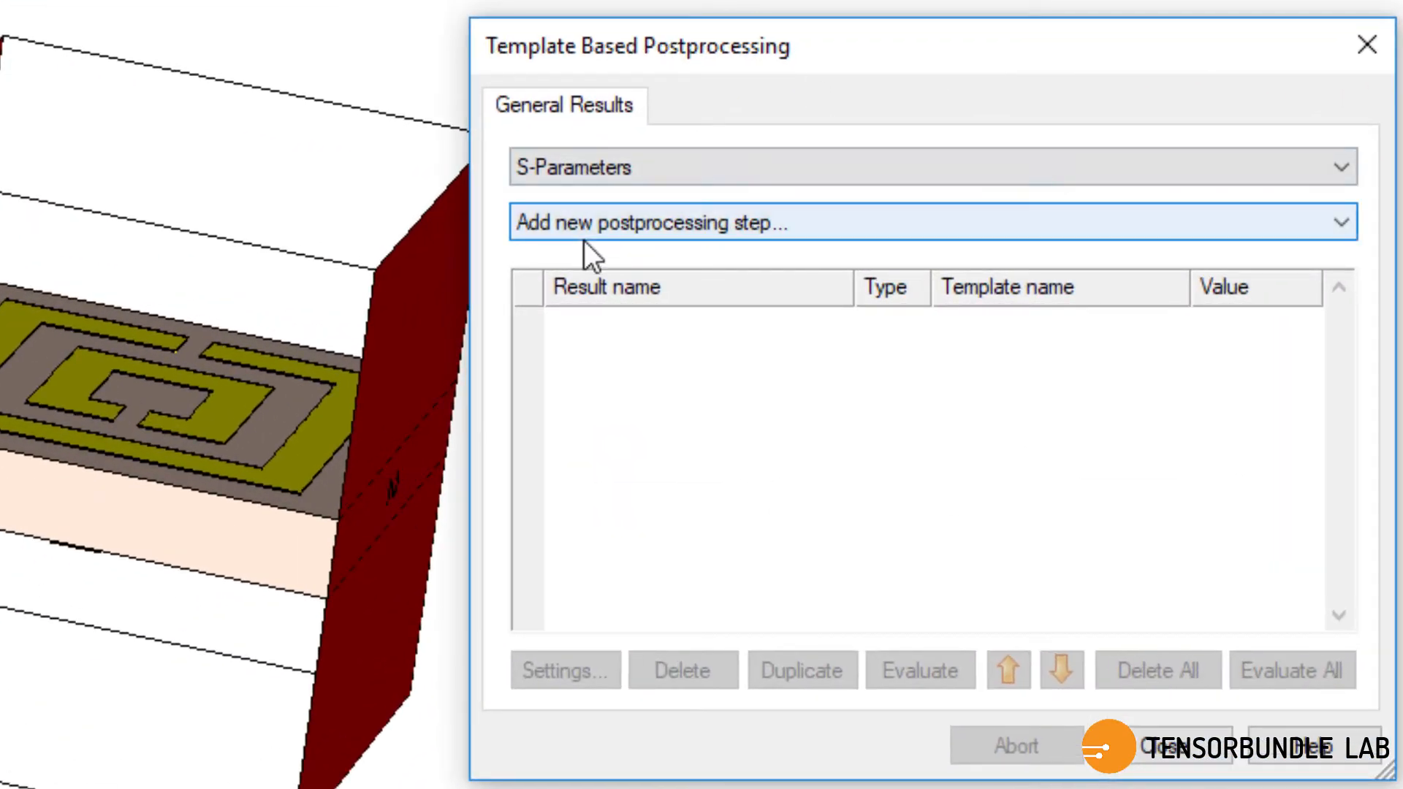
Add an Extract Permittivity and Permeability step using S1,1/S2,1 with sample thickness 1600.
click(931, 222)
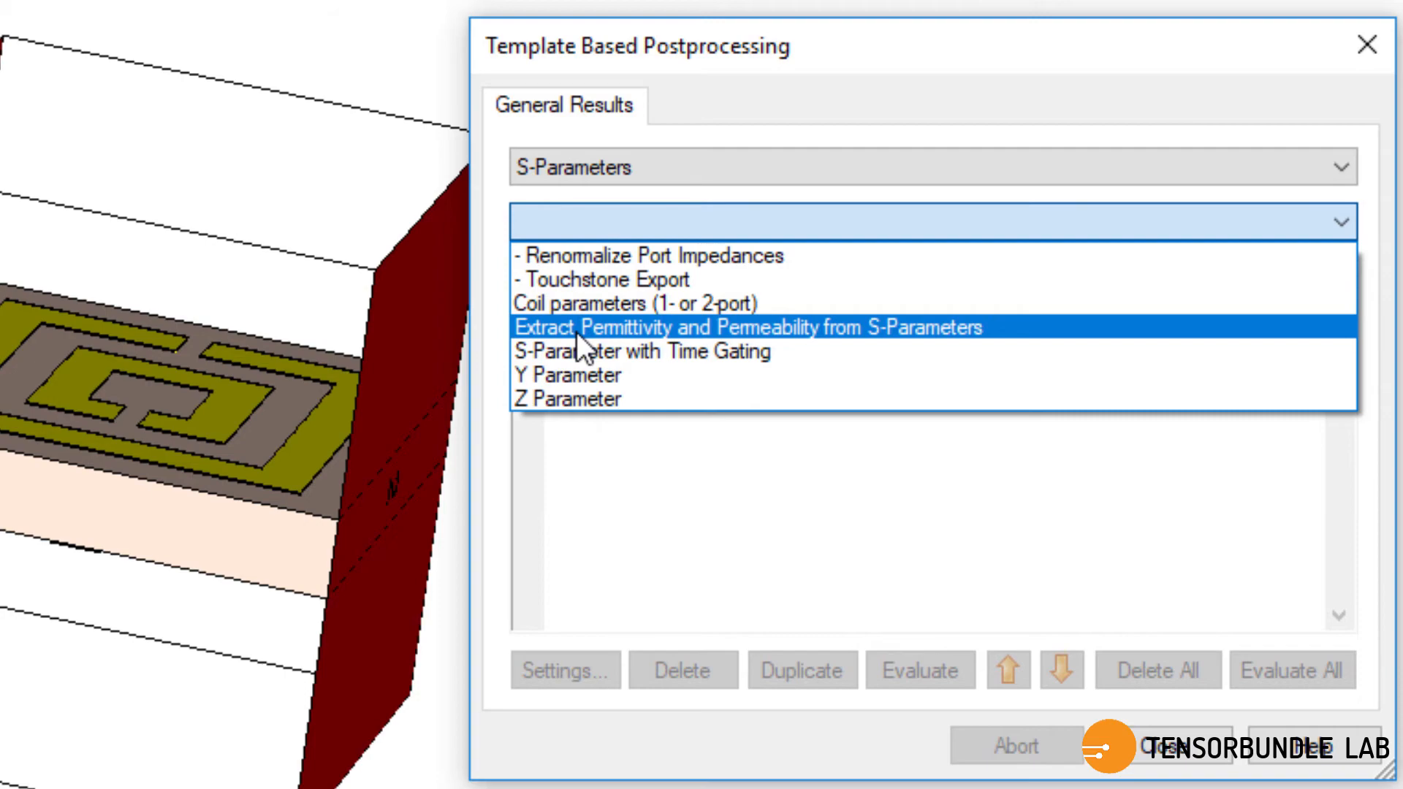
click(748, 326)
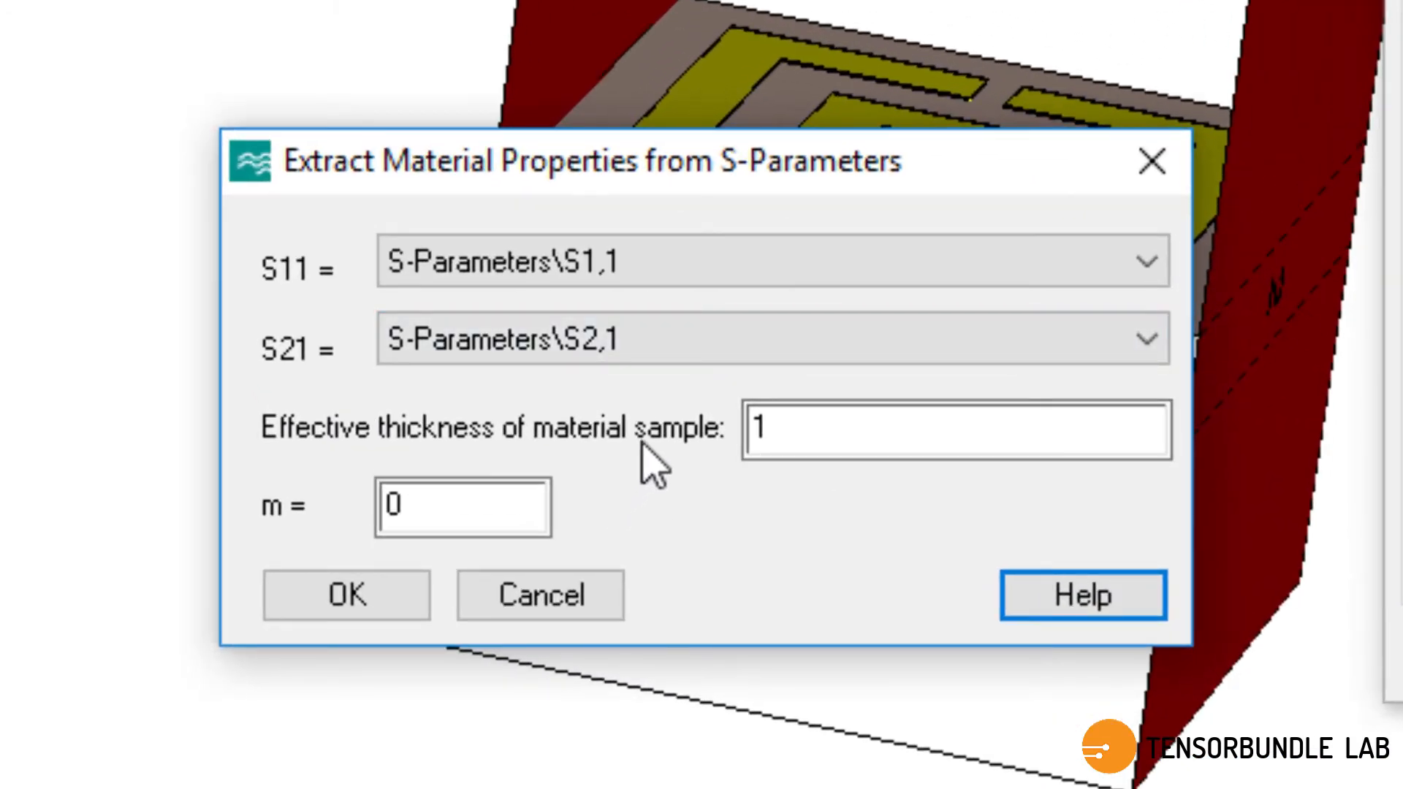
click(771, 260)
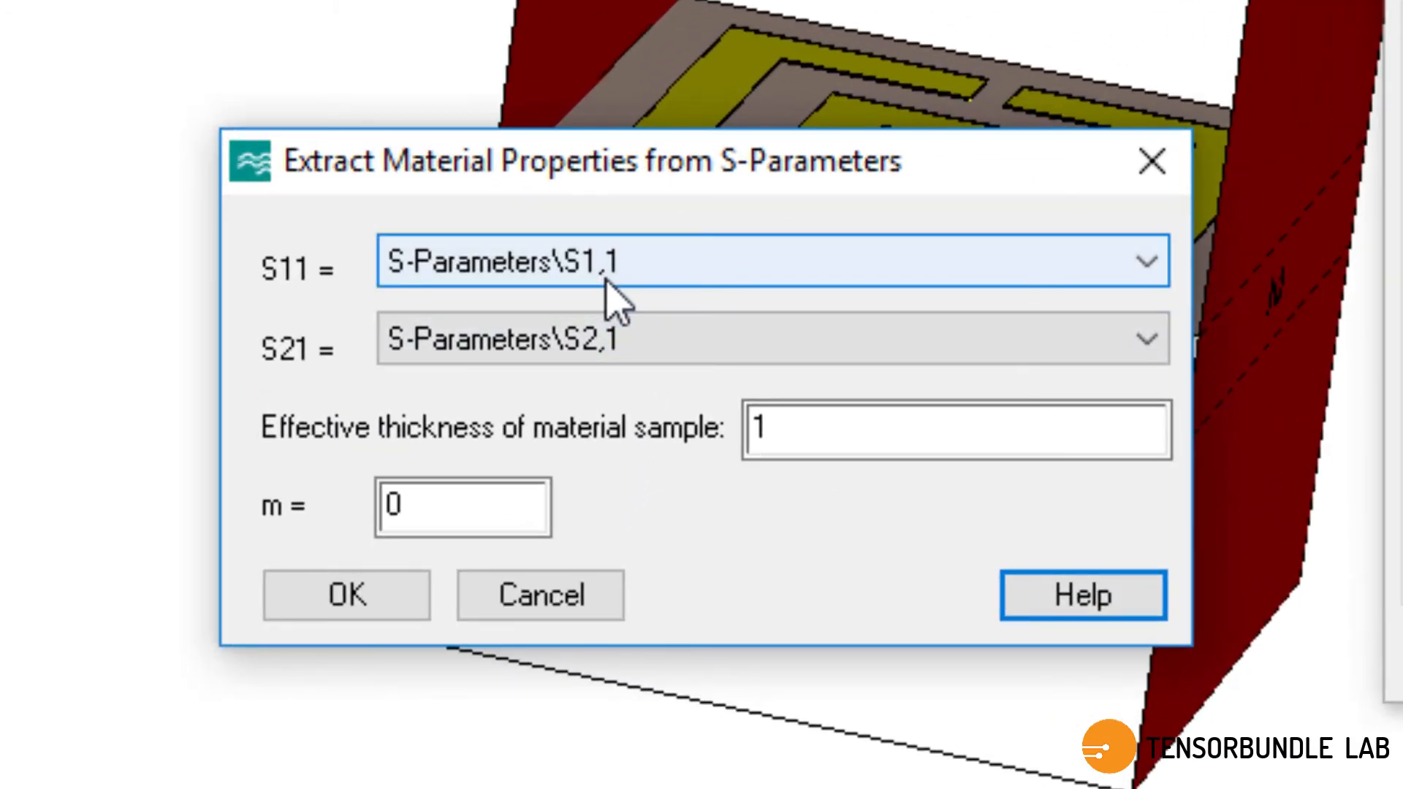
click(956, 430)
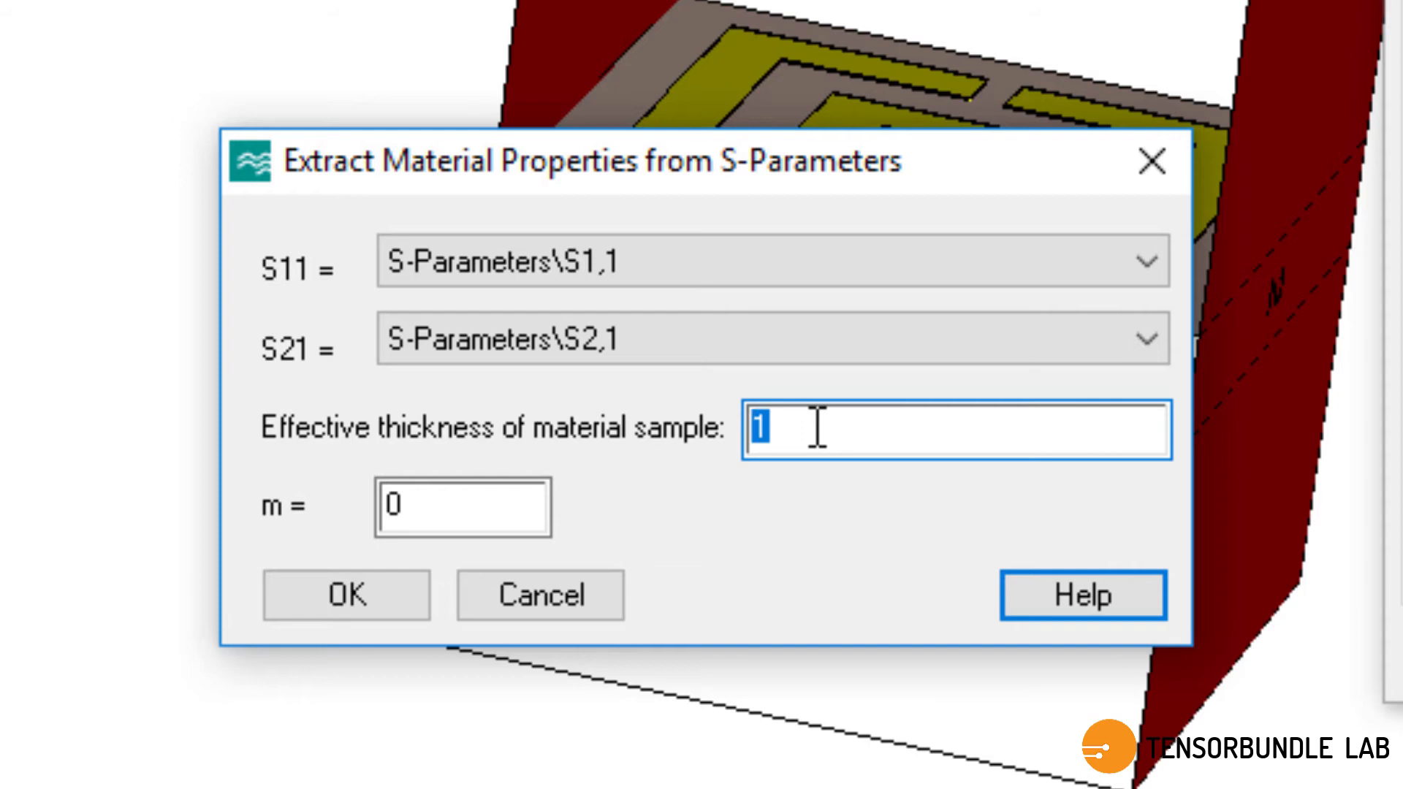
text(160)
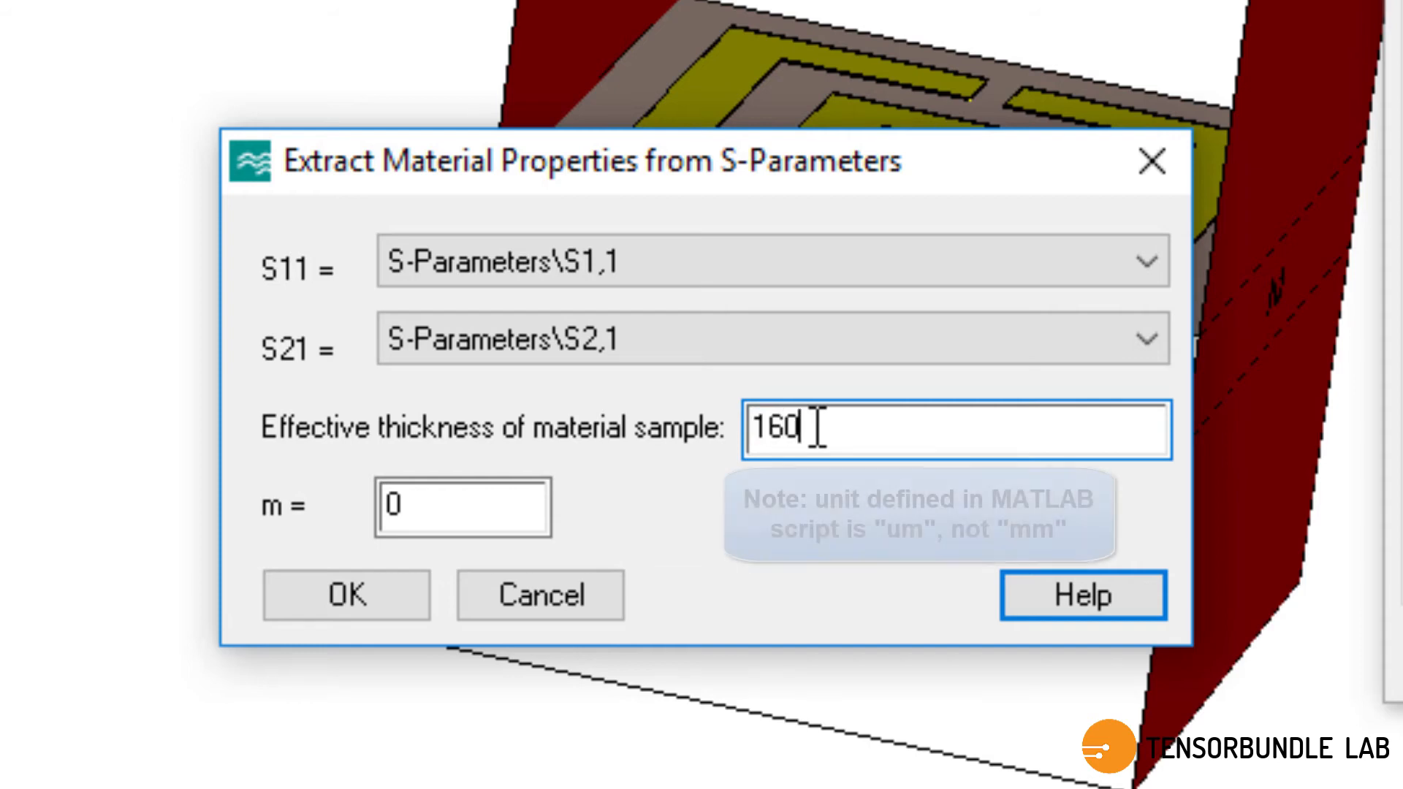
text(0)
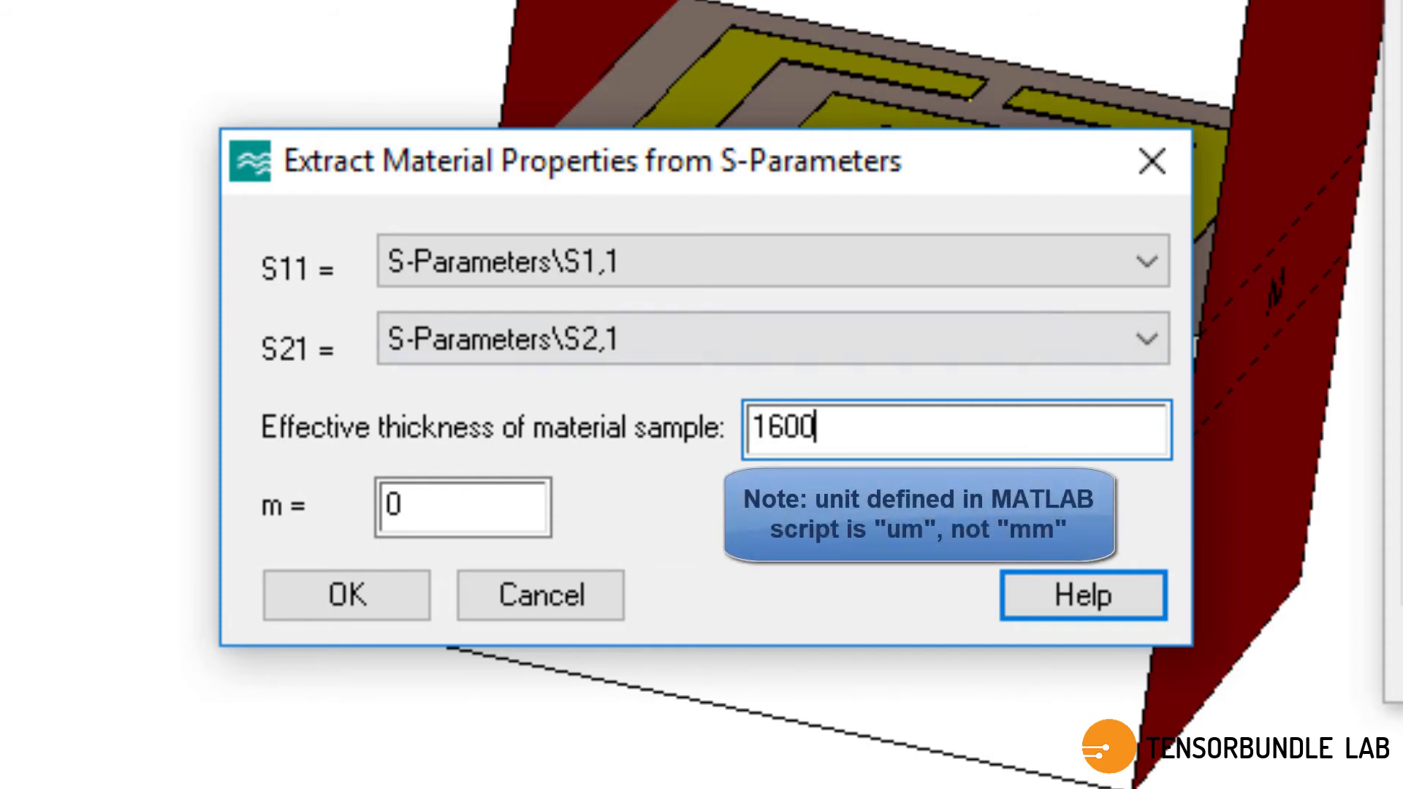
mouse_move(855, 440)
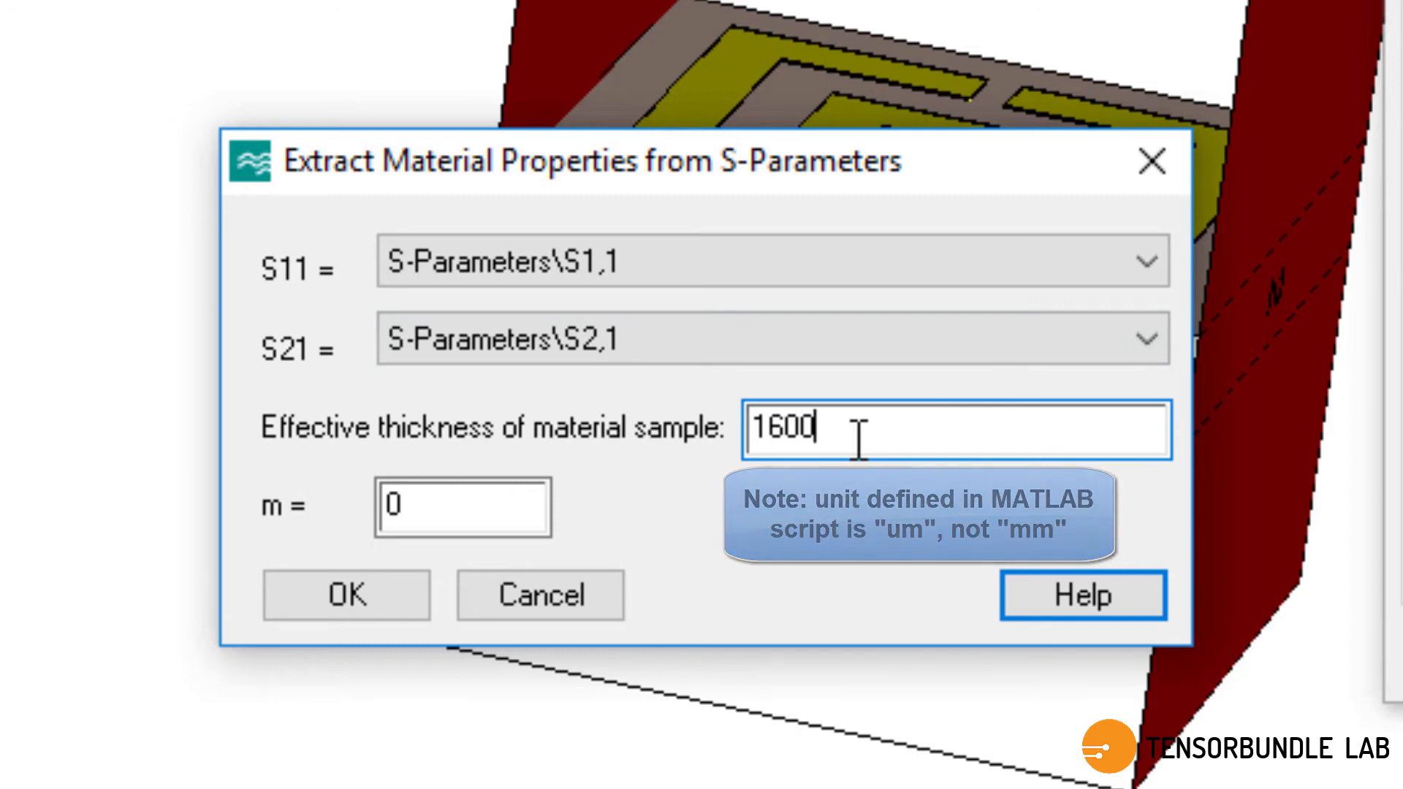
mouse_move(1253, 675)
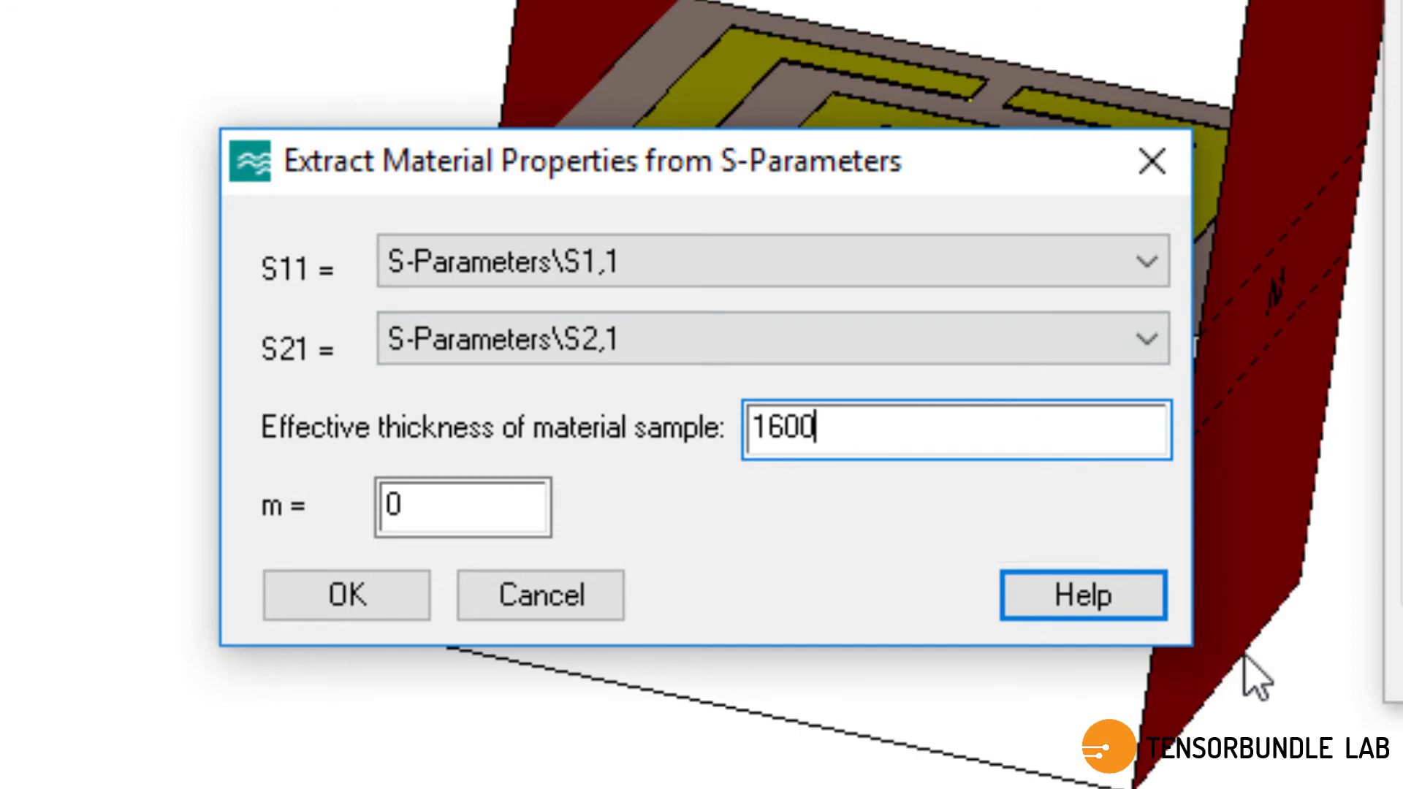
mouse_move(383, 609)
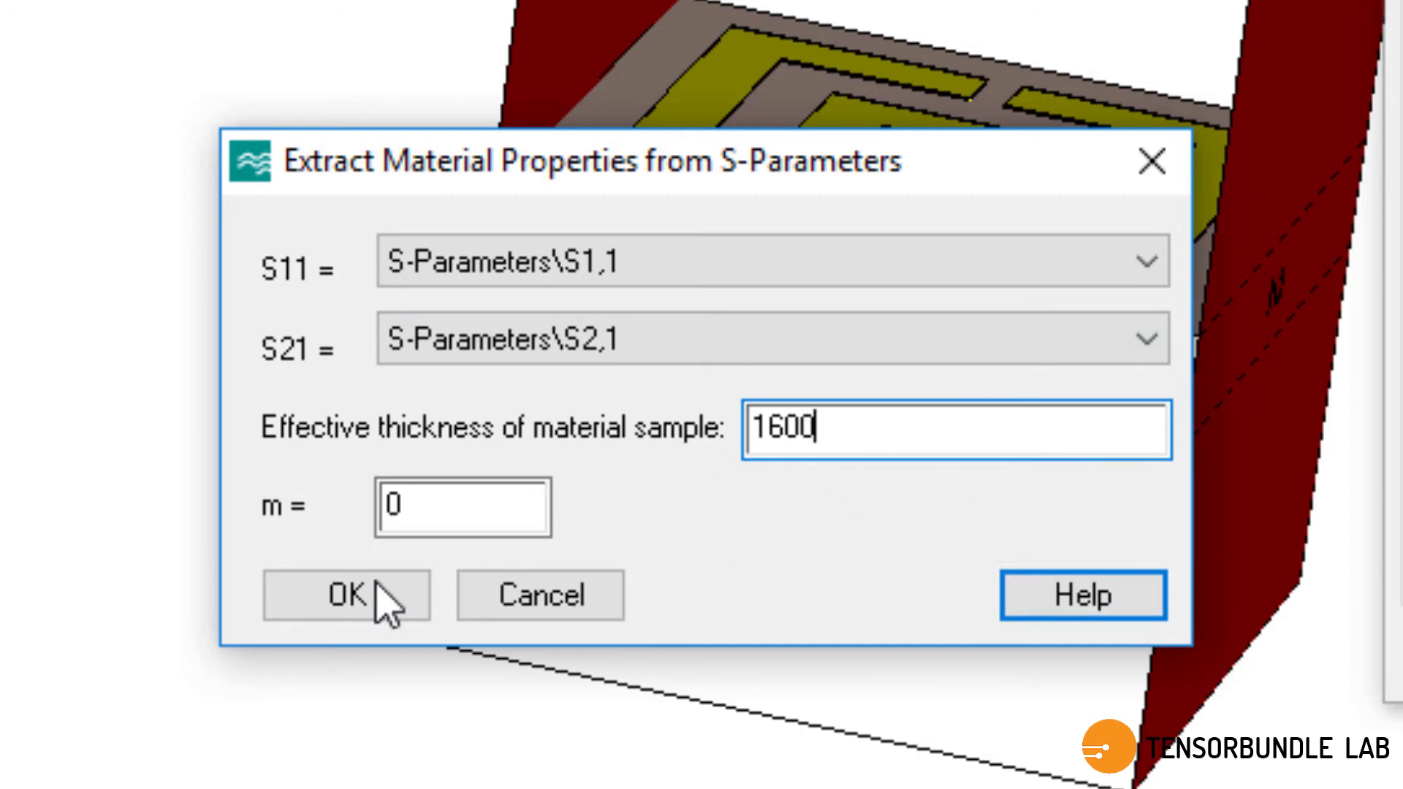
click(347, 595)
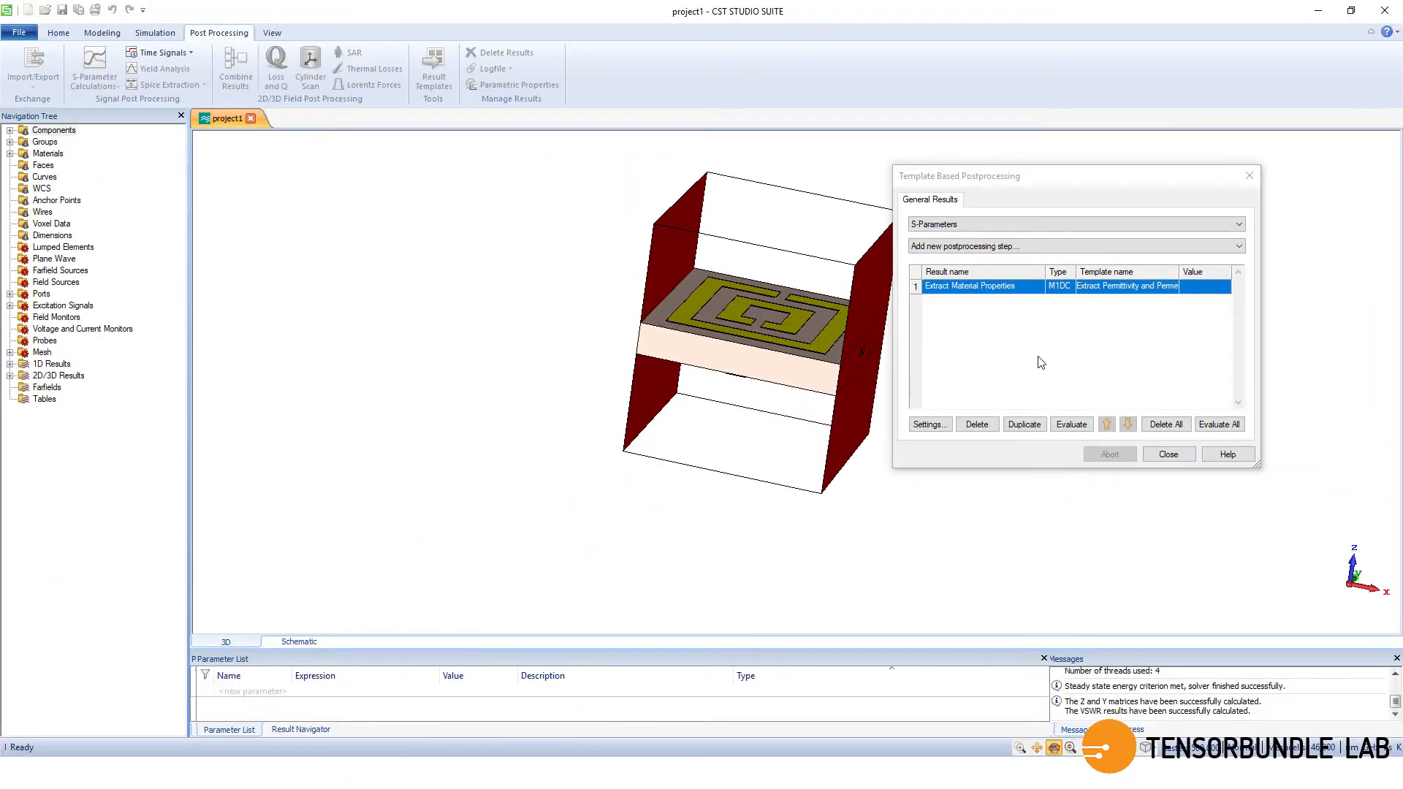
Evaluate the extraction and plot Epsilon_r together with Mu_r from the 1D Results.
click(1071, 424)
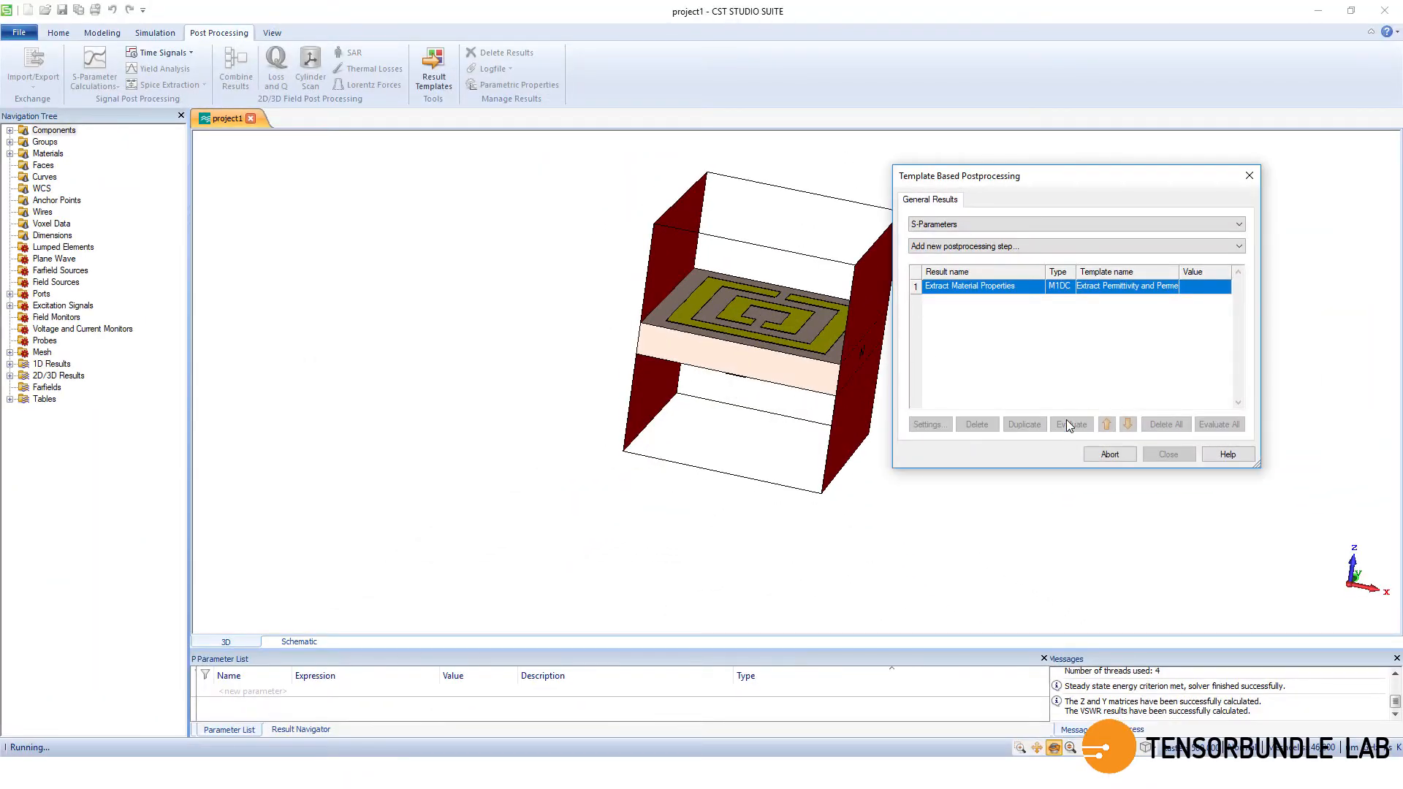
click(1071, 424)
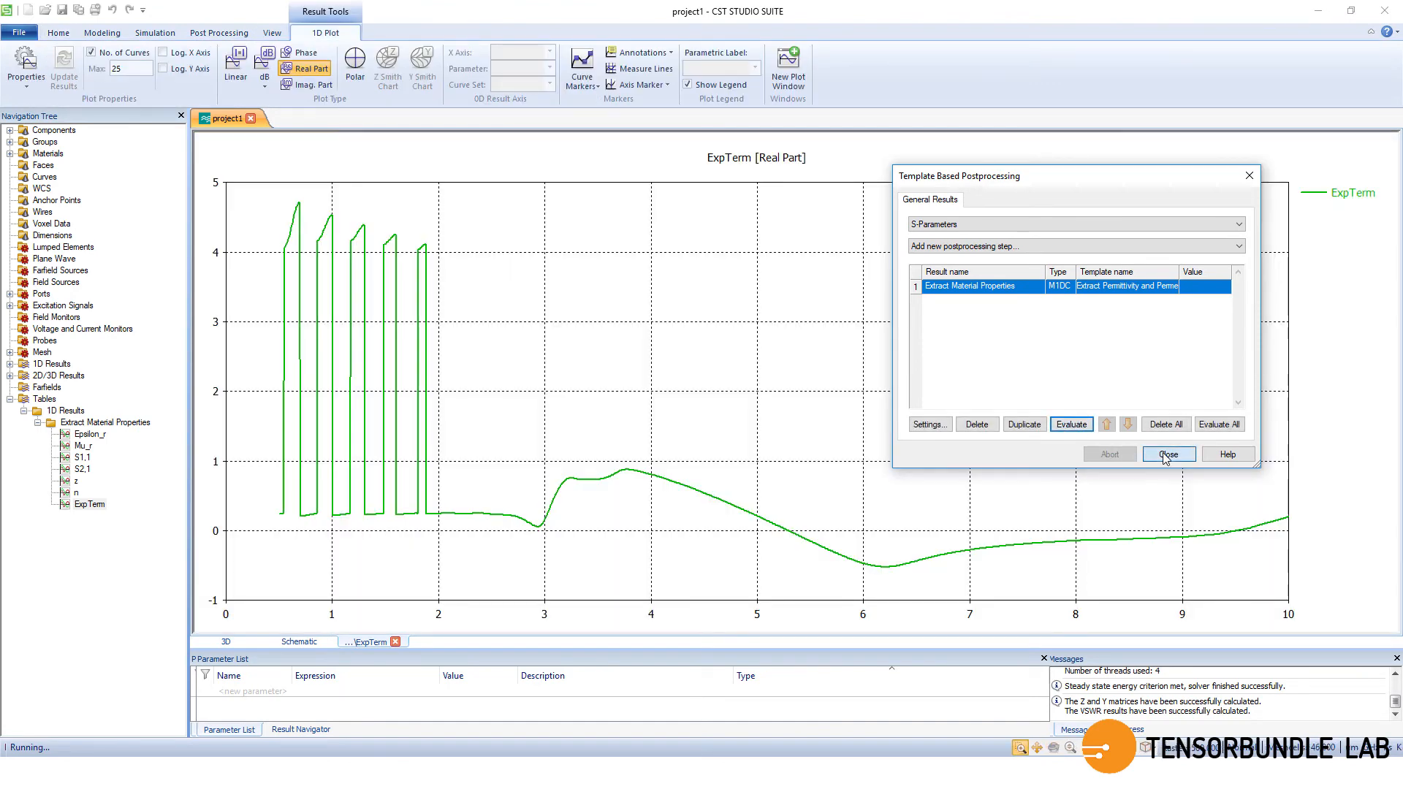
click(1168, 453)
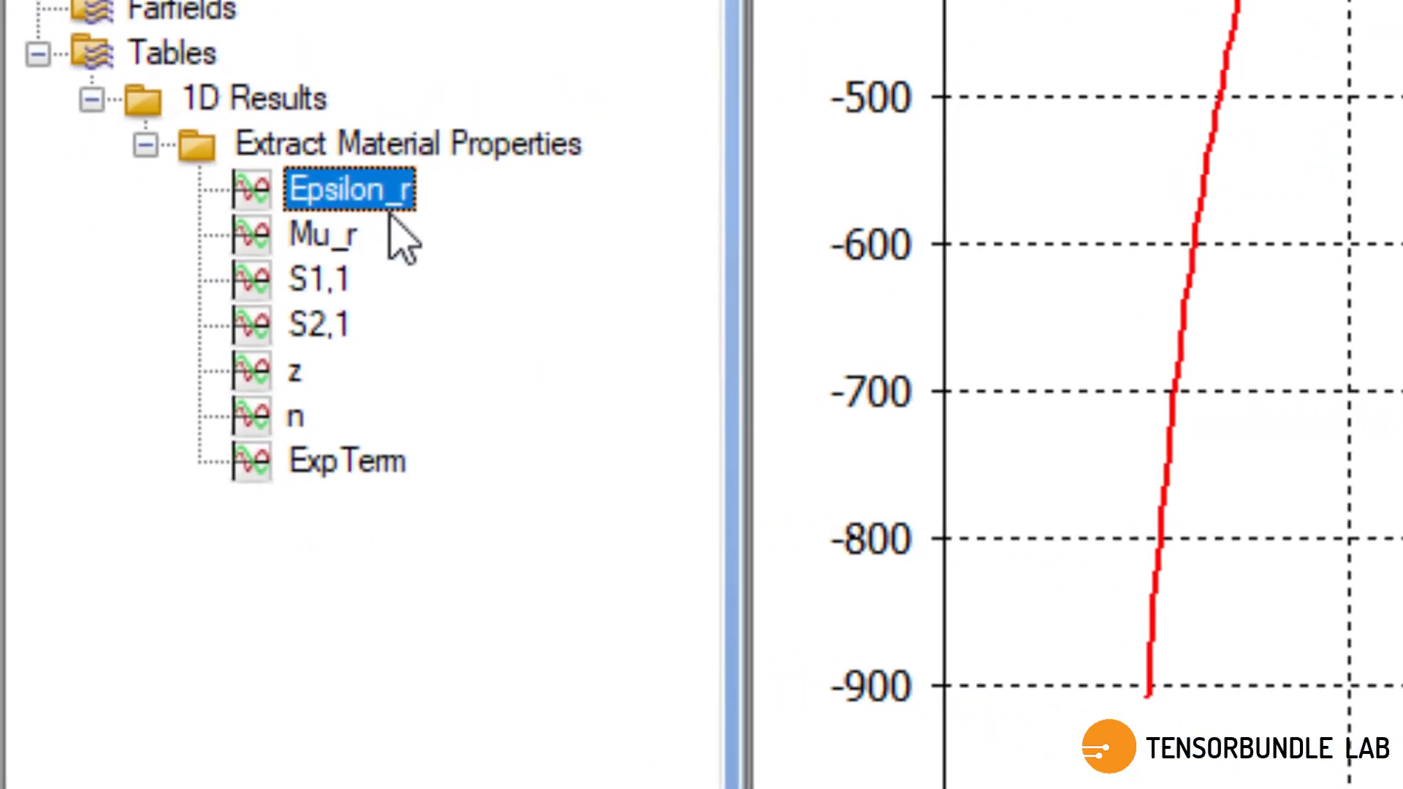
click(86, 461)
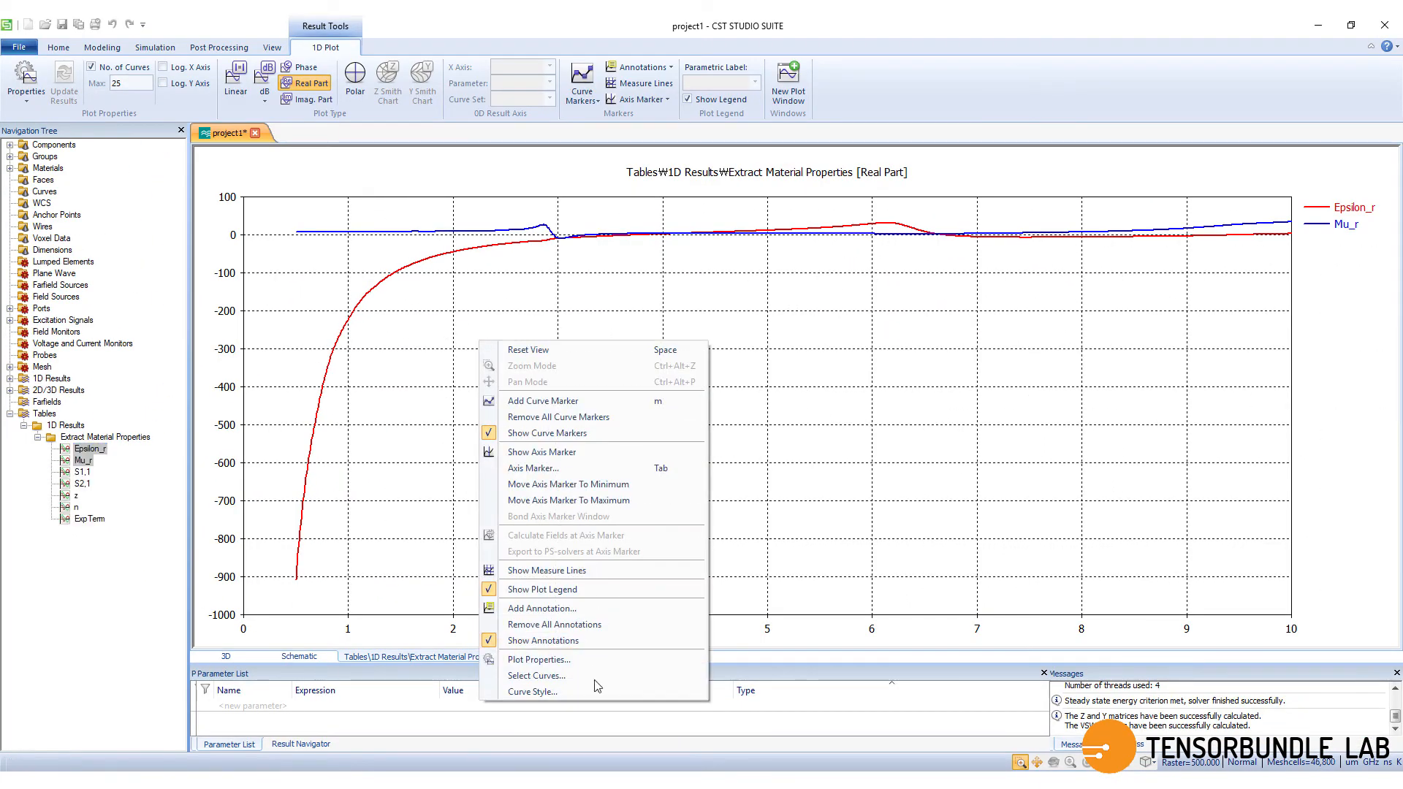
Fix the Epsilon_r/Mu_r plot's vertical axis to a manual -100 to 100 range.
click(539, 660)
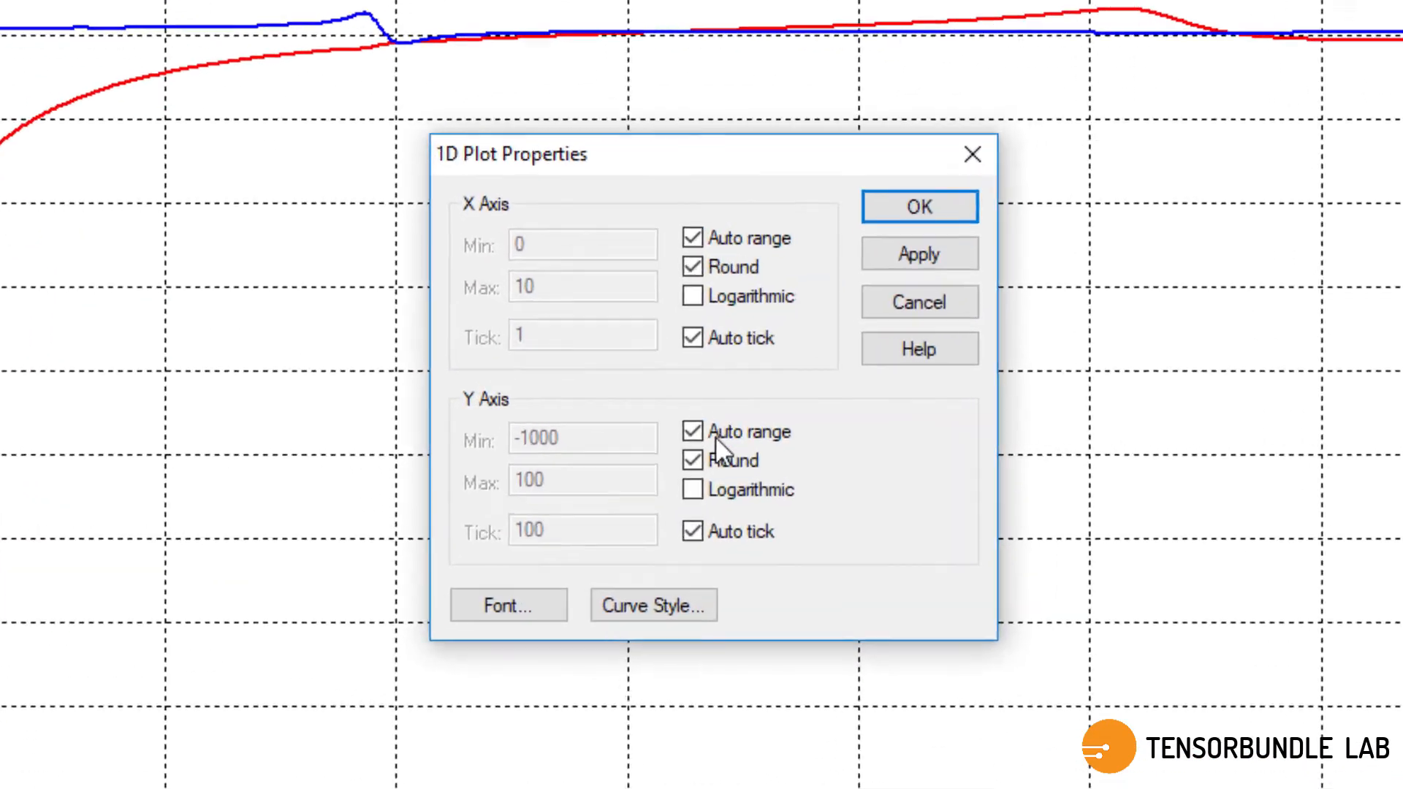
click(693, 430)
text(-100)
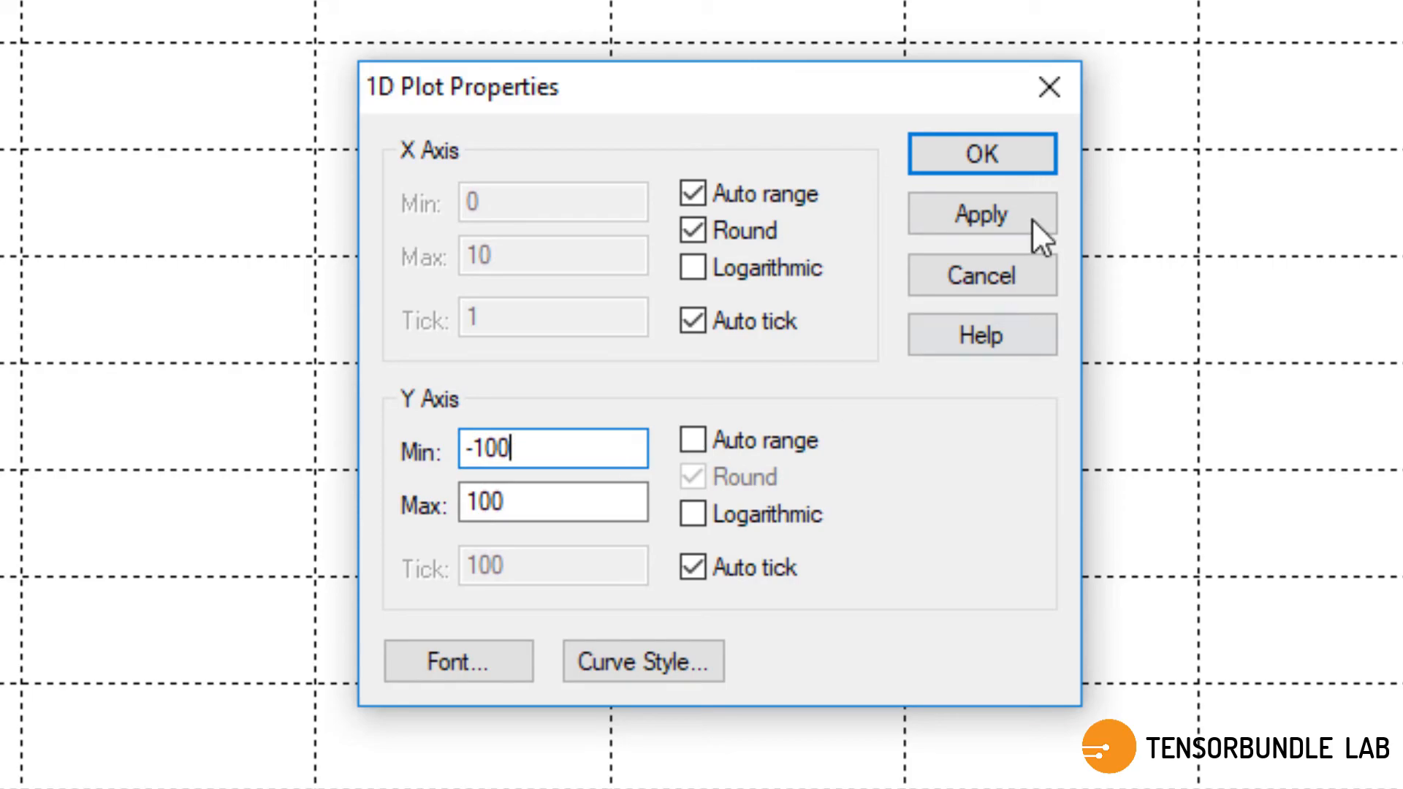
click(980, 153)
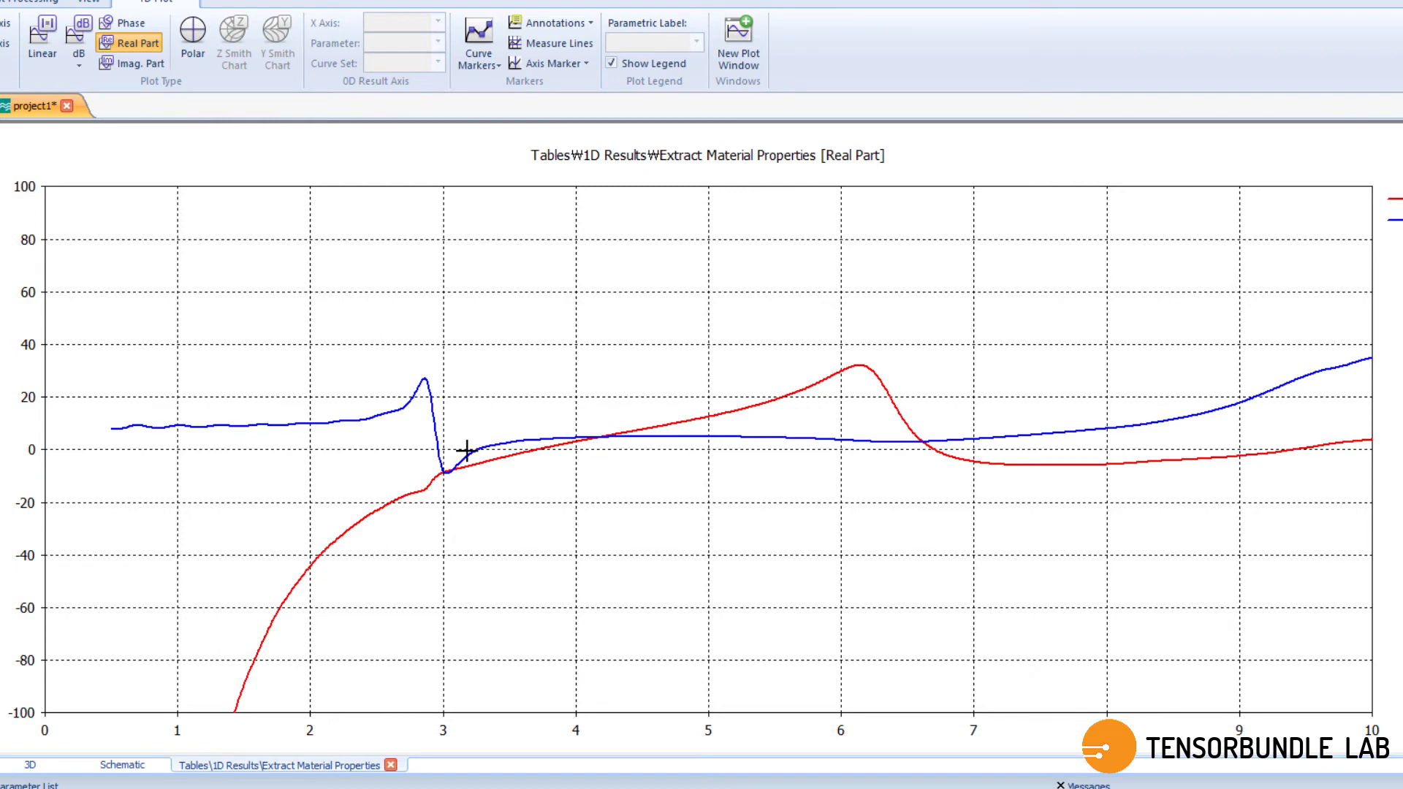
mouse_move(477, 453)
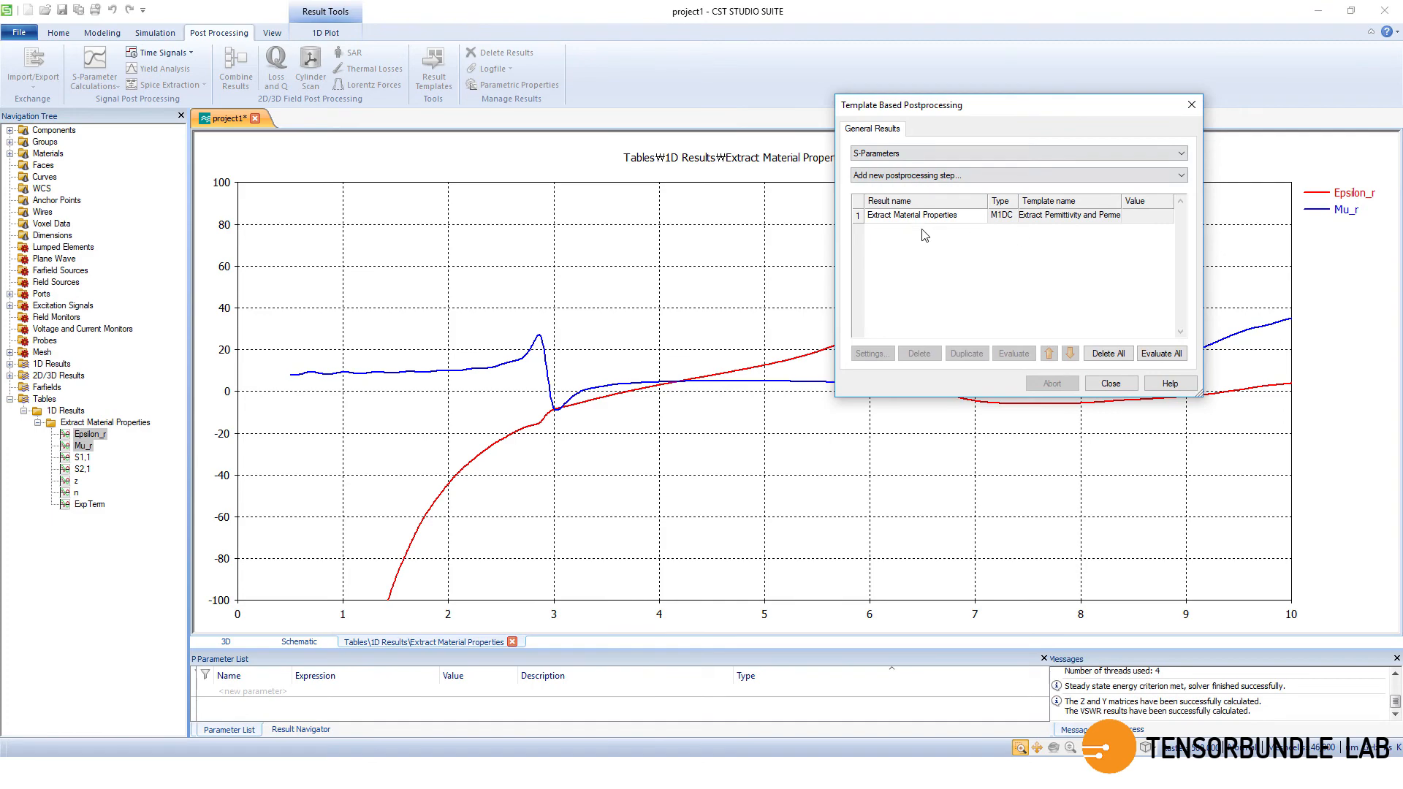
Add a second Extract Material Properties template with sample thickness 3200 and evaluate it.
click(967, 353)
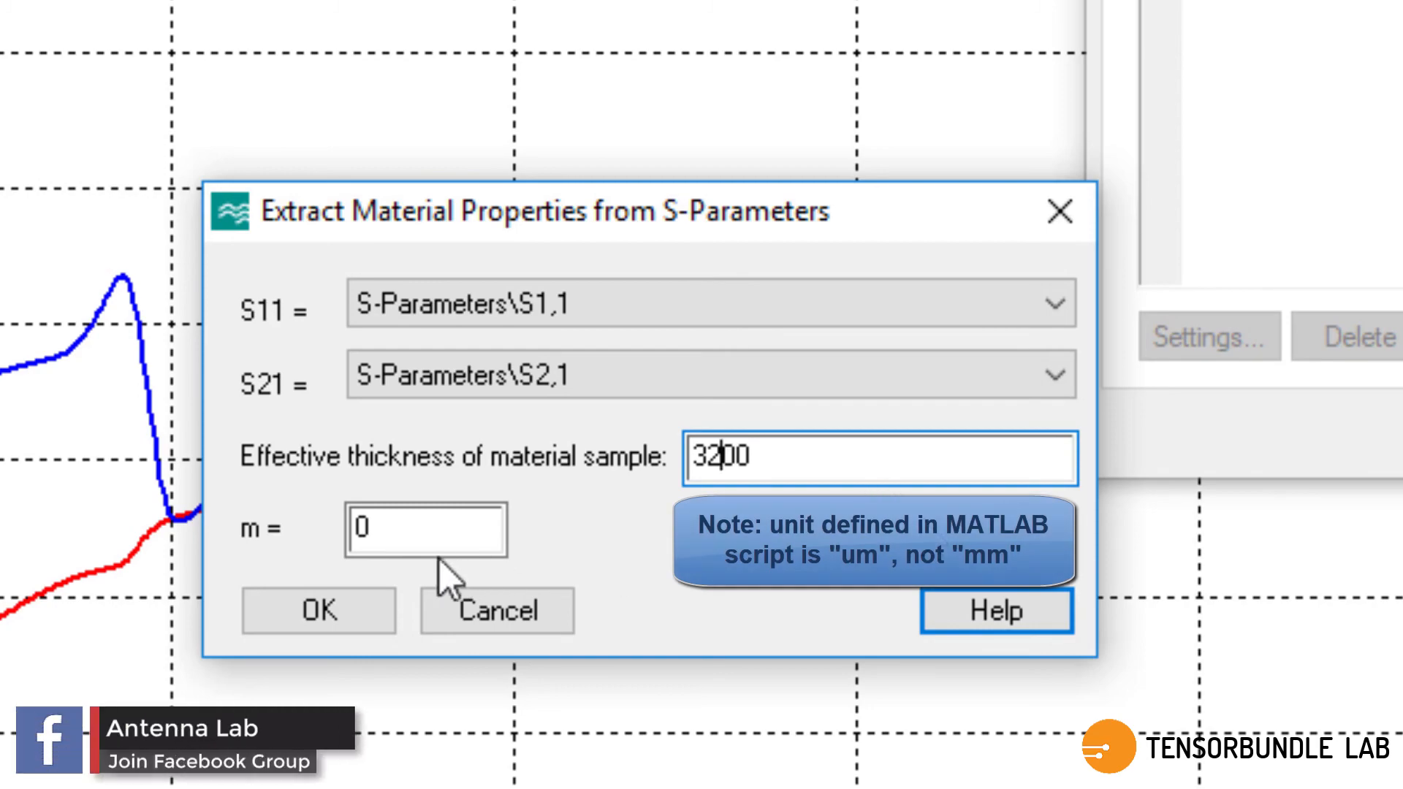
click(317, 611)
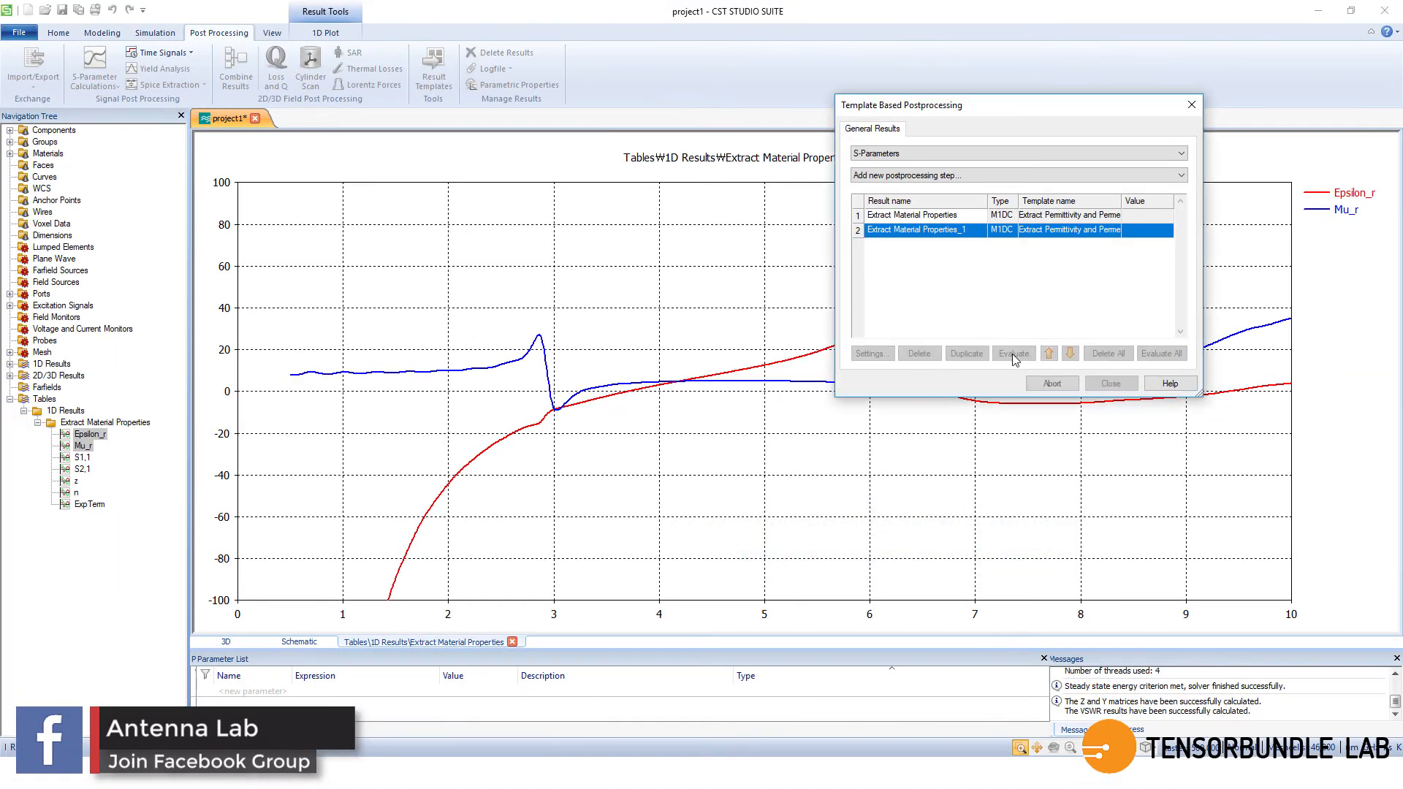
click(1014, 353)
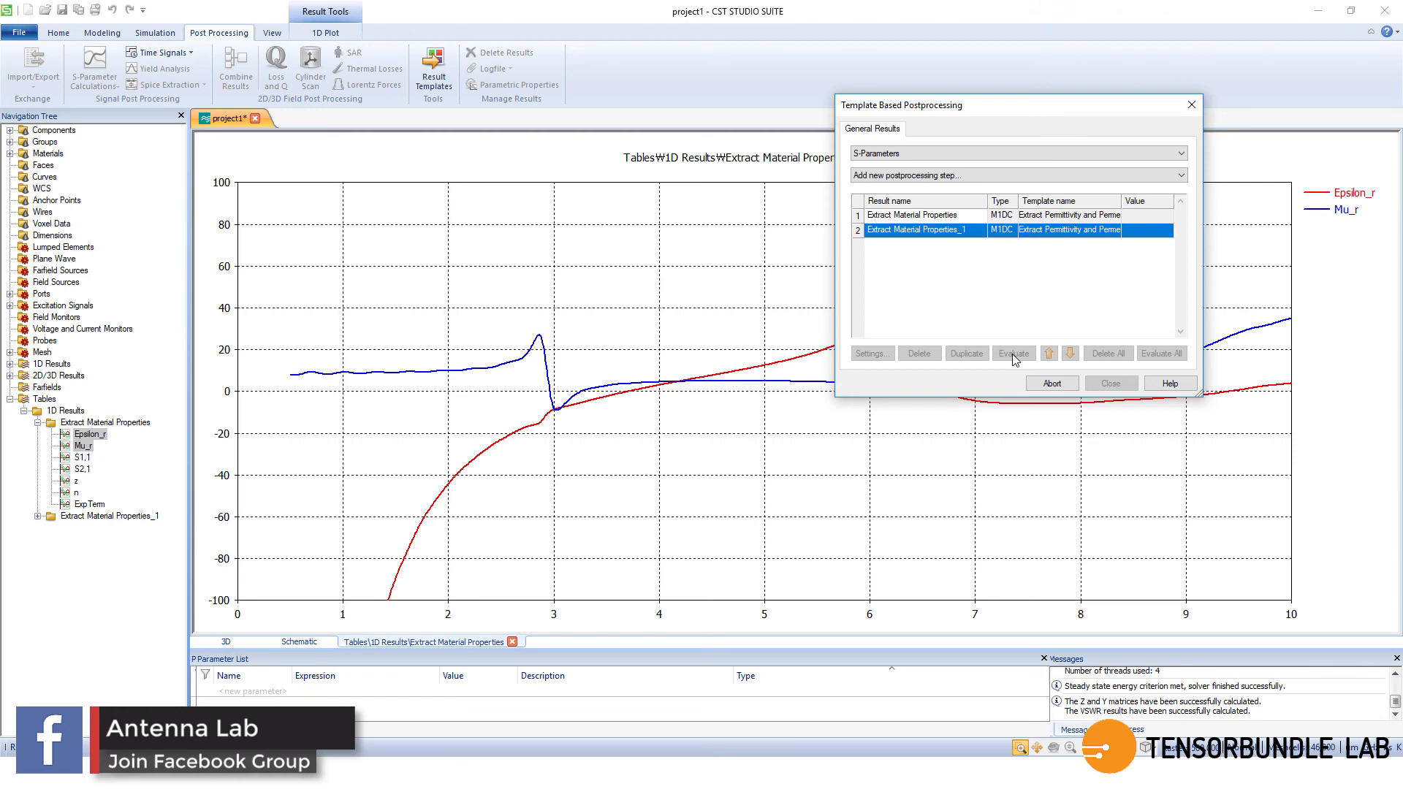
click(1013, 352)
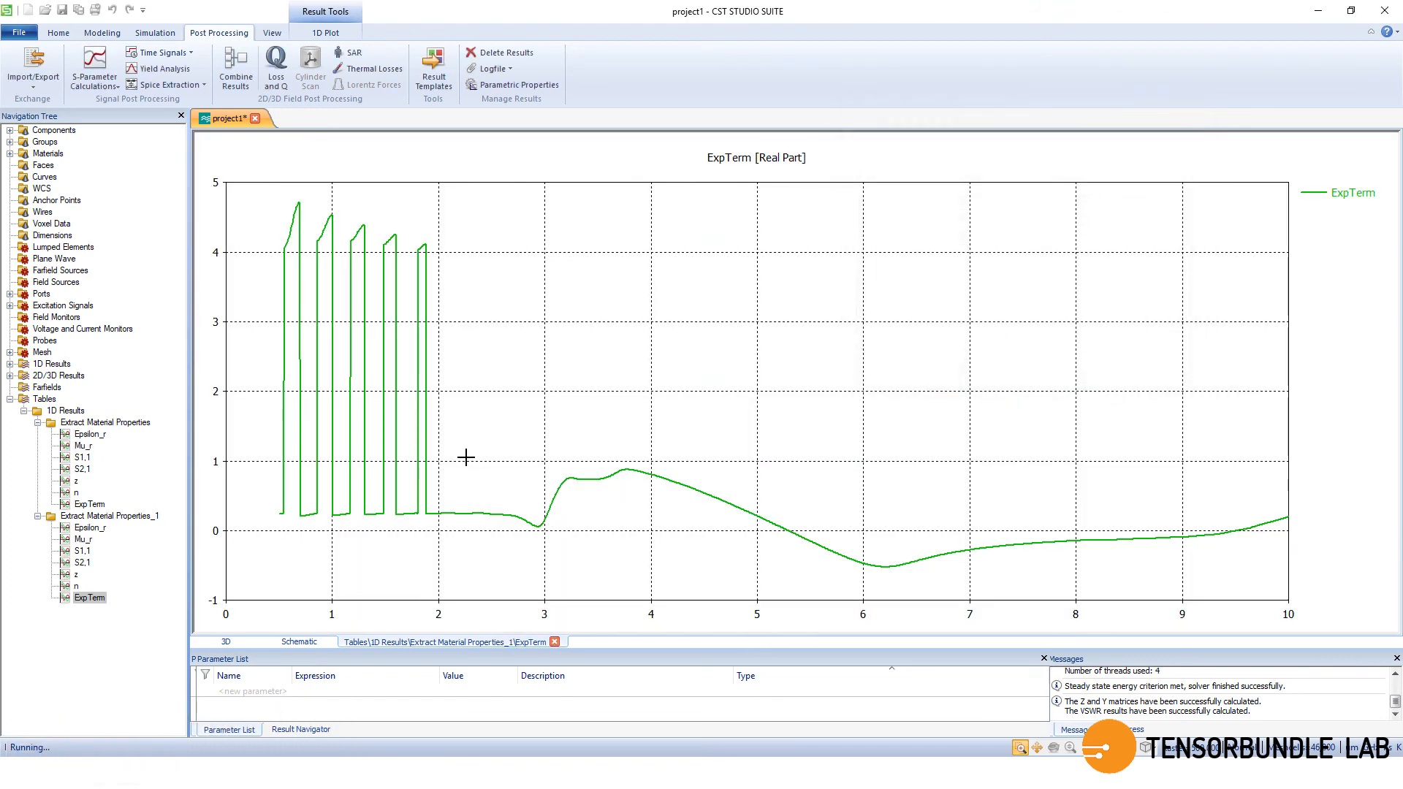
Plot Epsilon_r and Mu_r of Extract Material Properties_1.
click(89, 527)
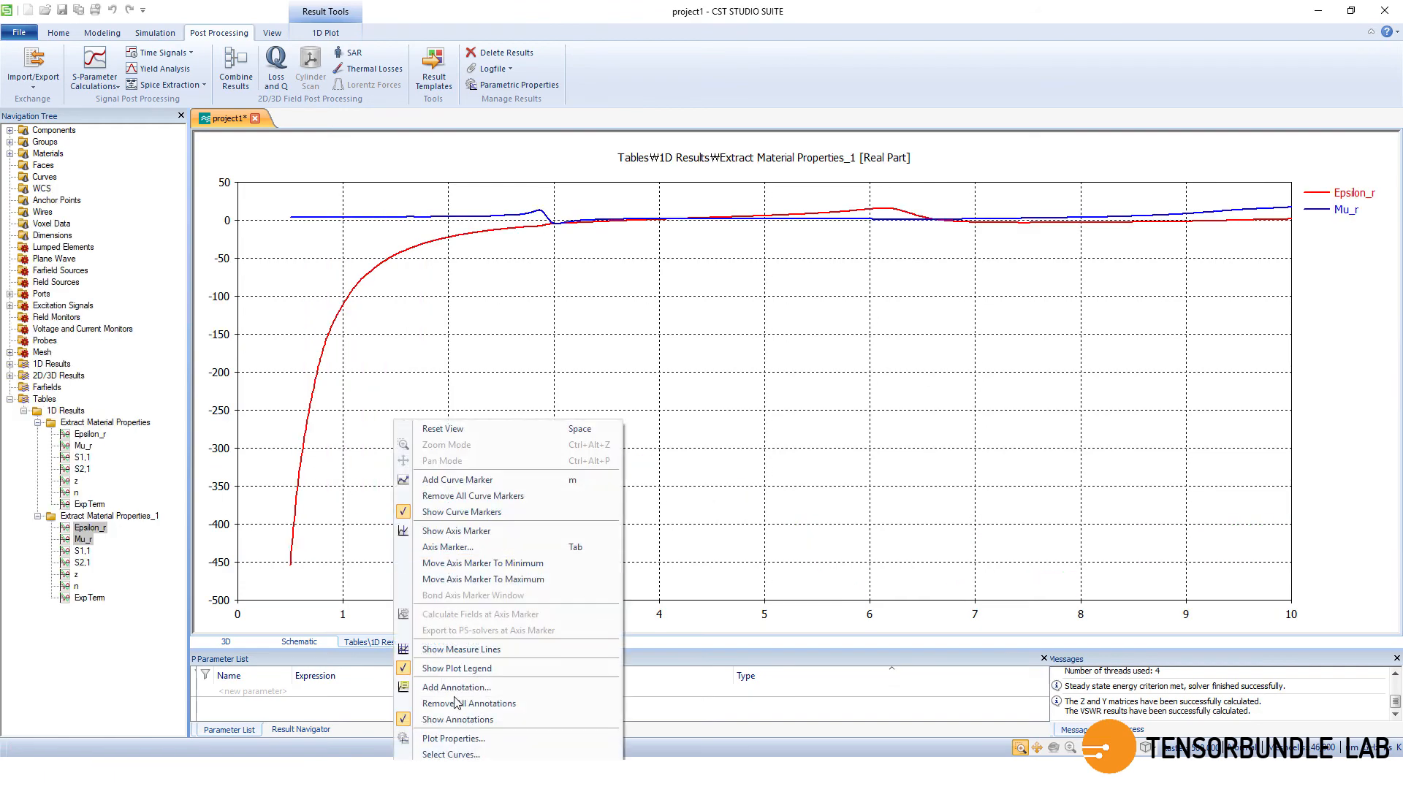
Set the second extraction plot's Y axis manually from -100 to 100.
click(454, 738)
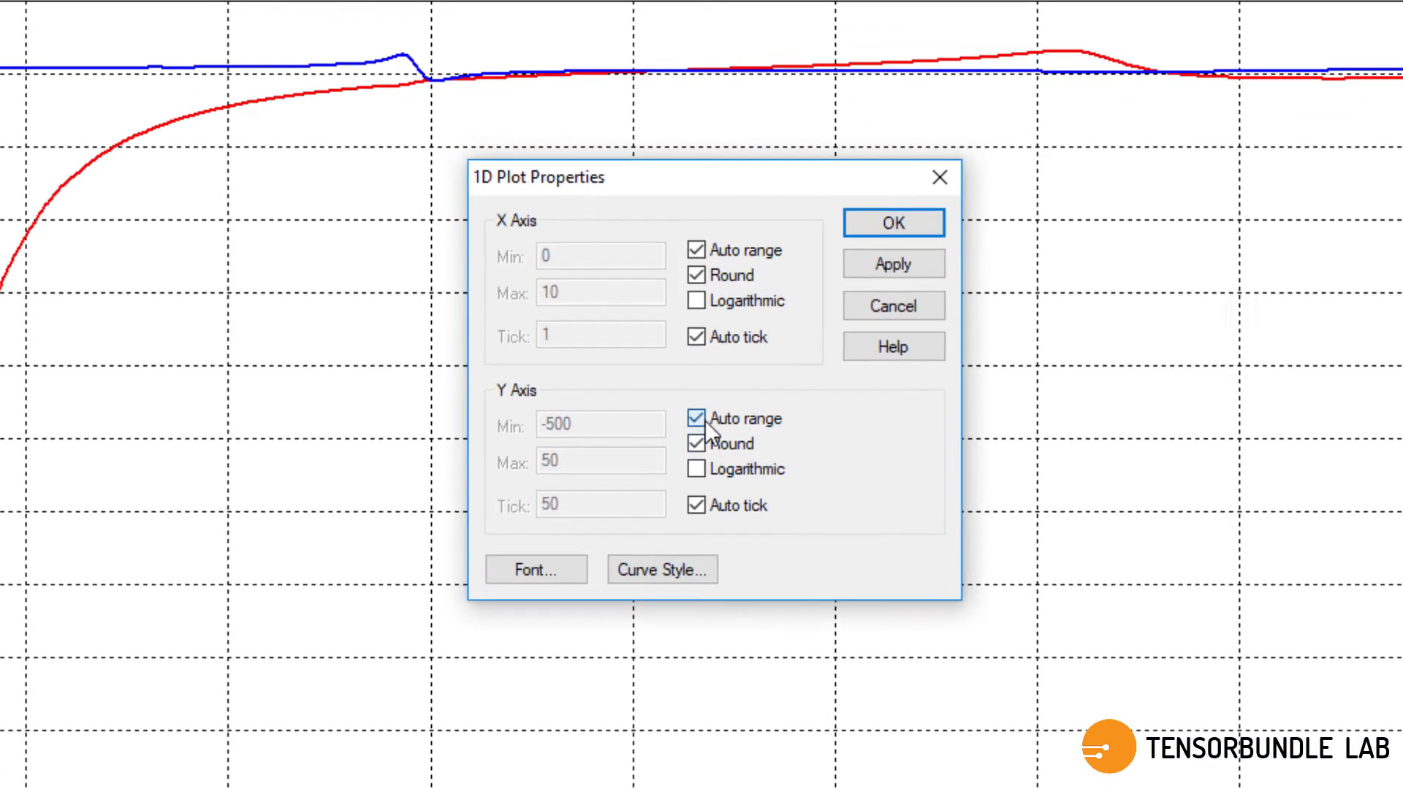
click(697, 418)
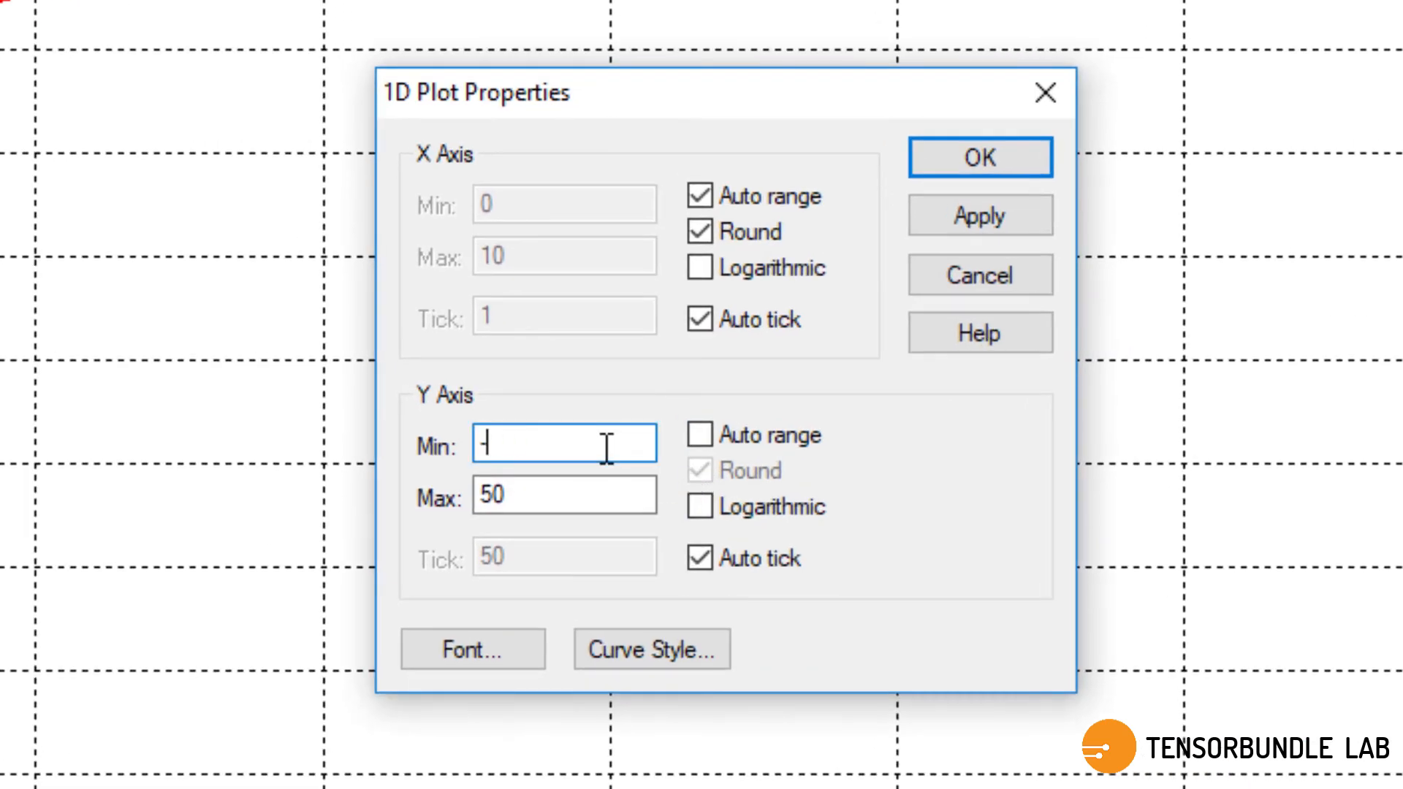
text(-100)
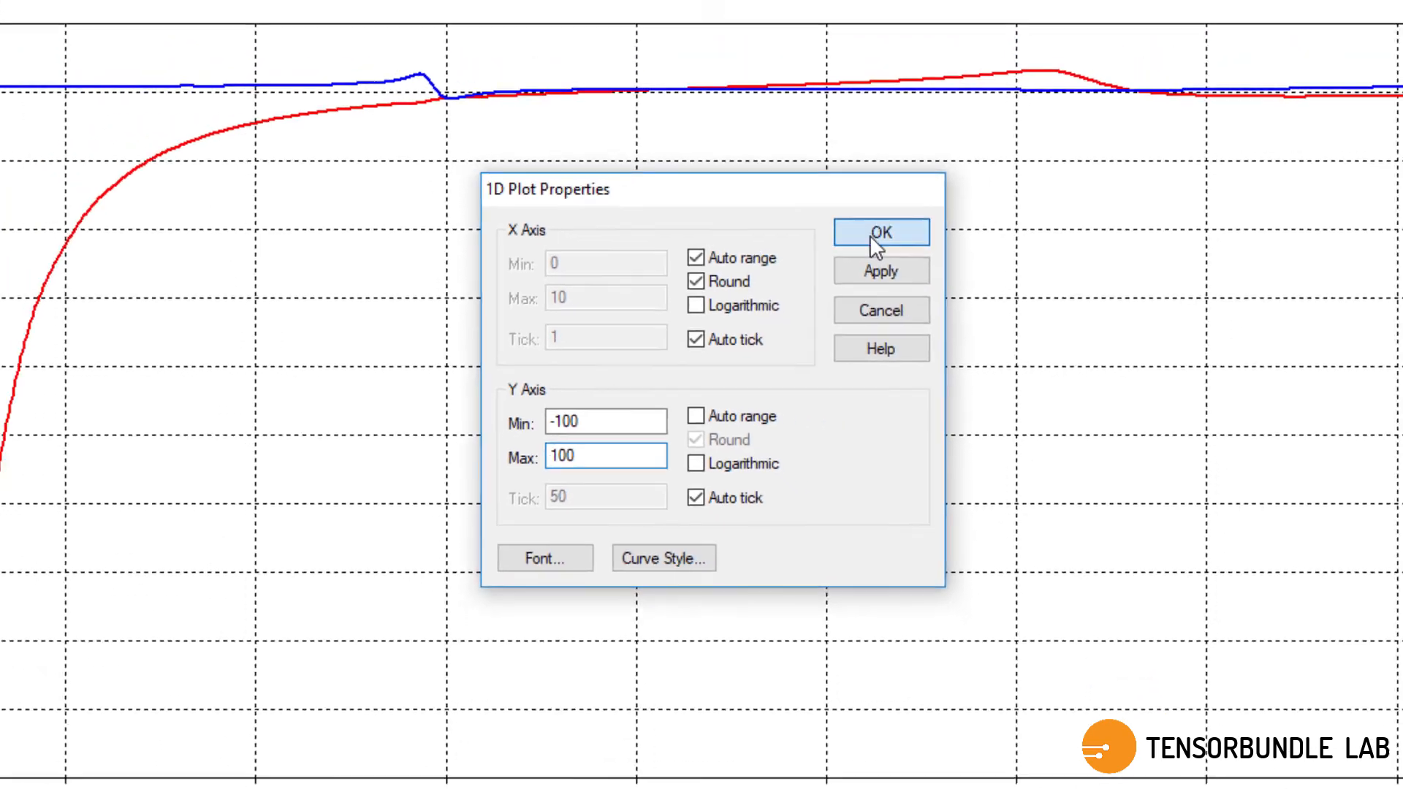
click(880, 231)
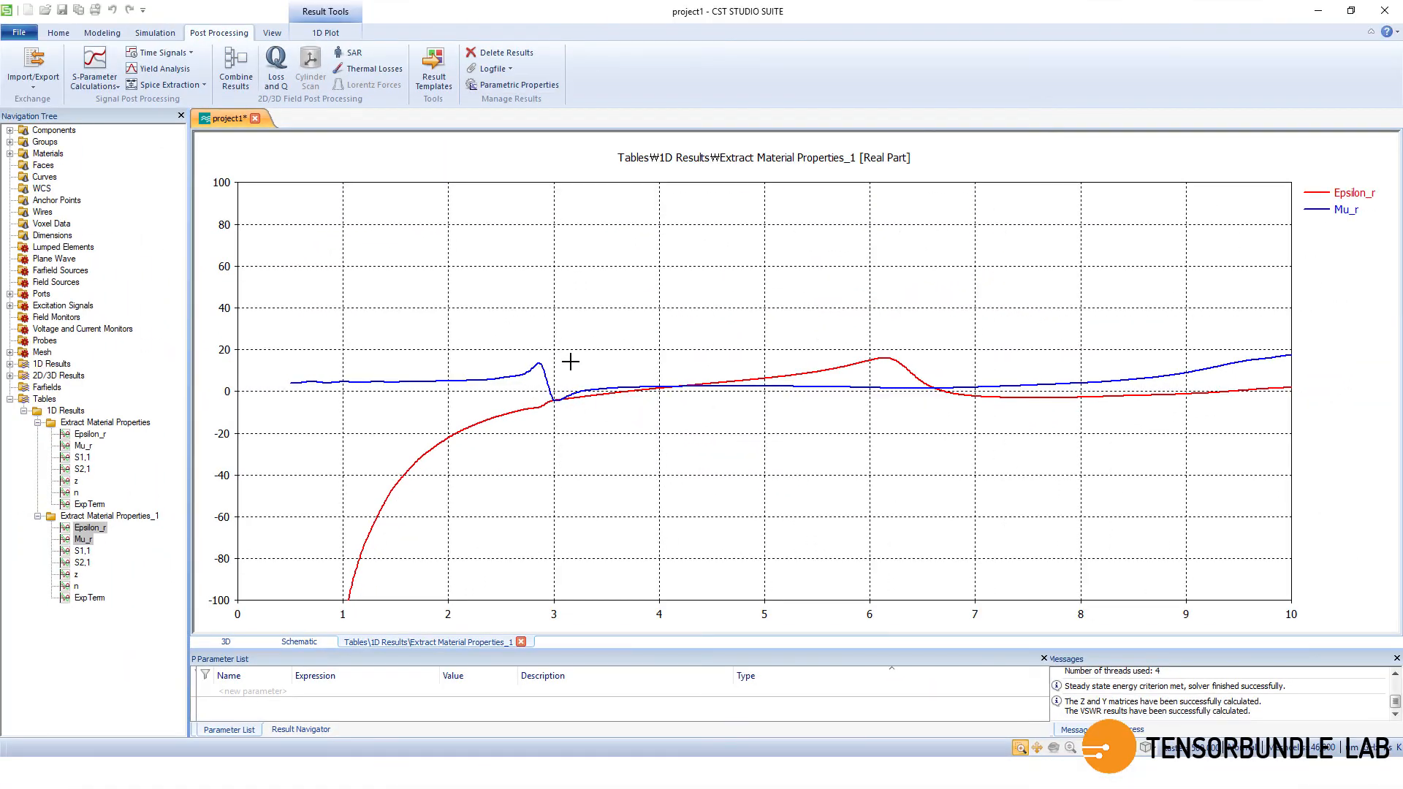
mouse_move(582, 427)
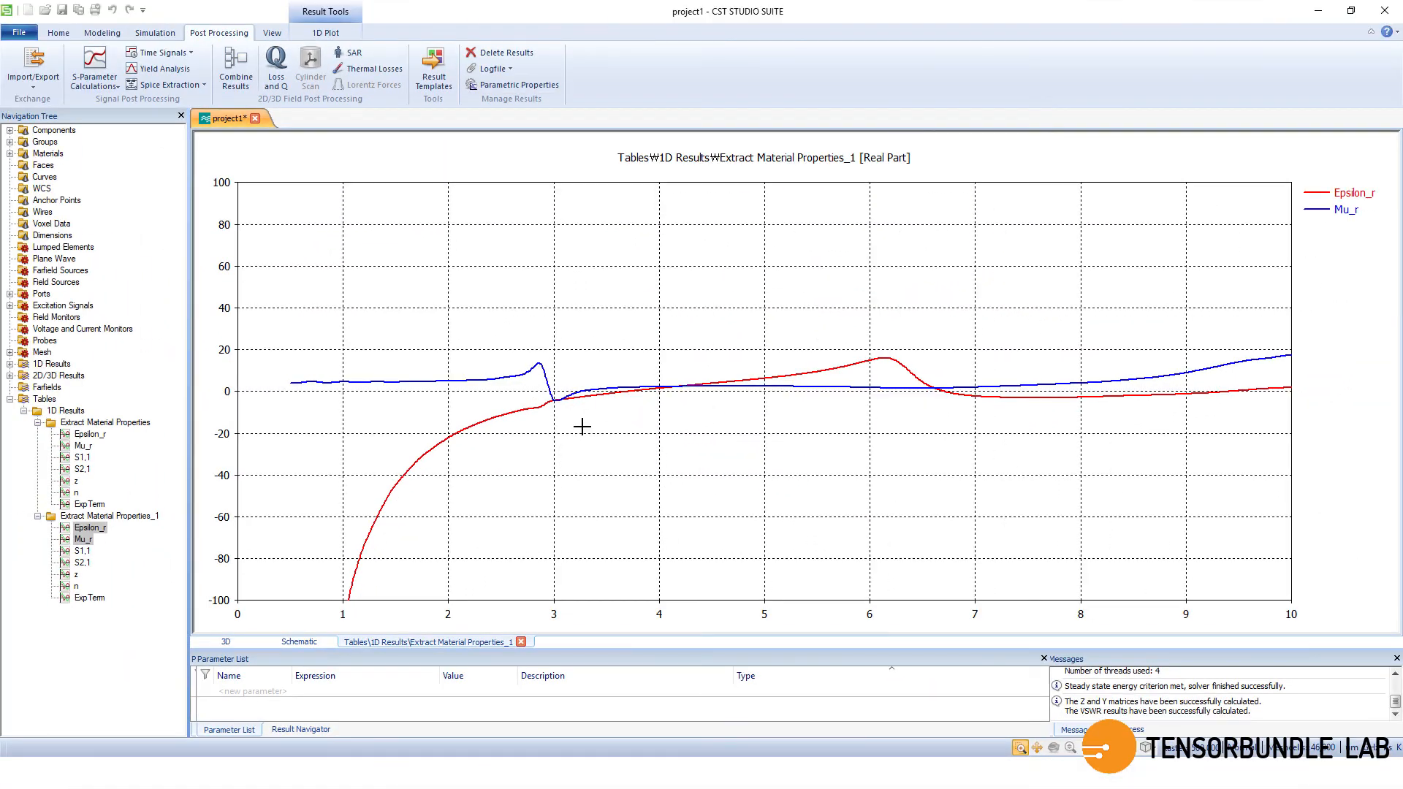
click(105, 421)
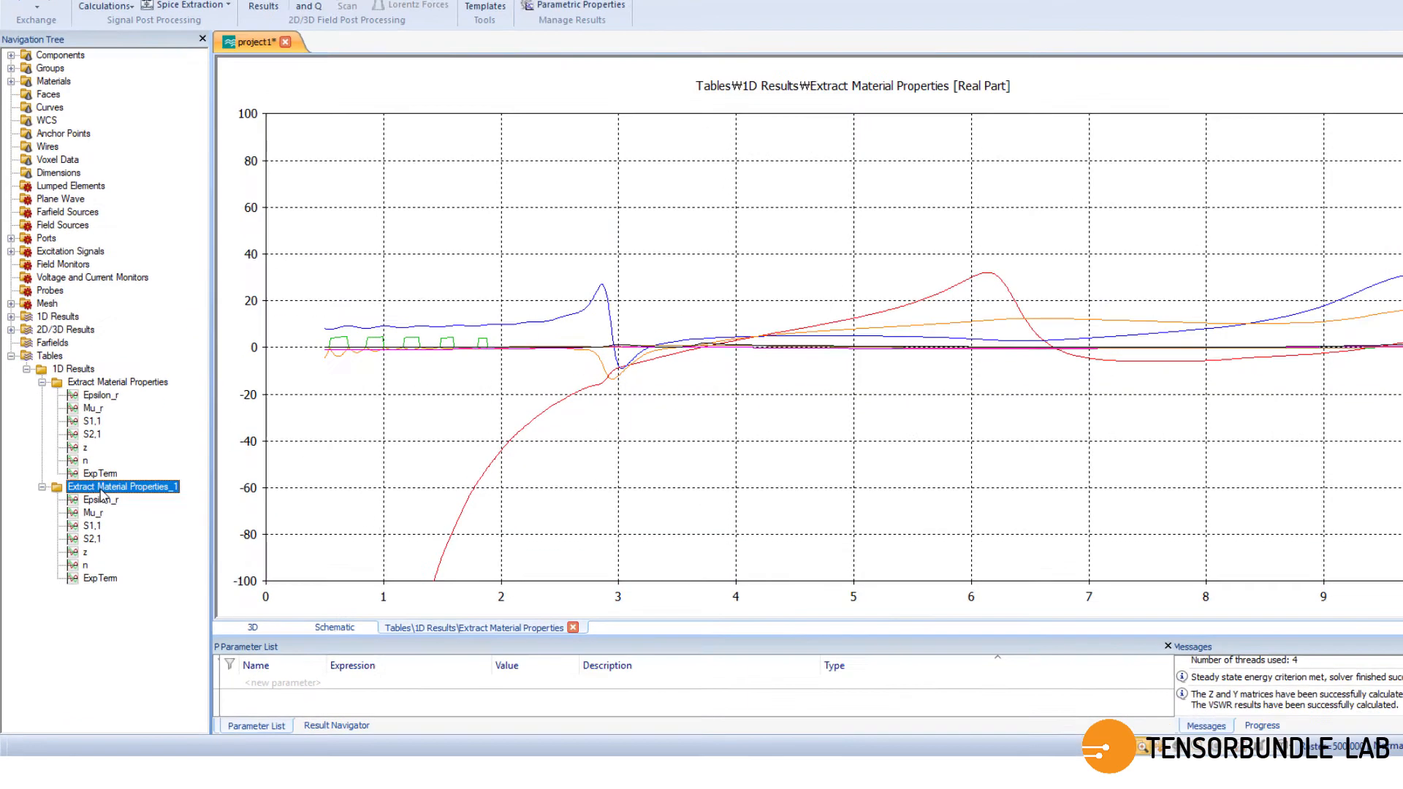
Plot all Extract Material Properties_1 curves together: Epsilon_r, ExpTerm, Mu_r, n, S1,1, S2,1, z.
double_click(122, 485)
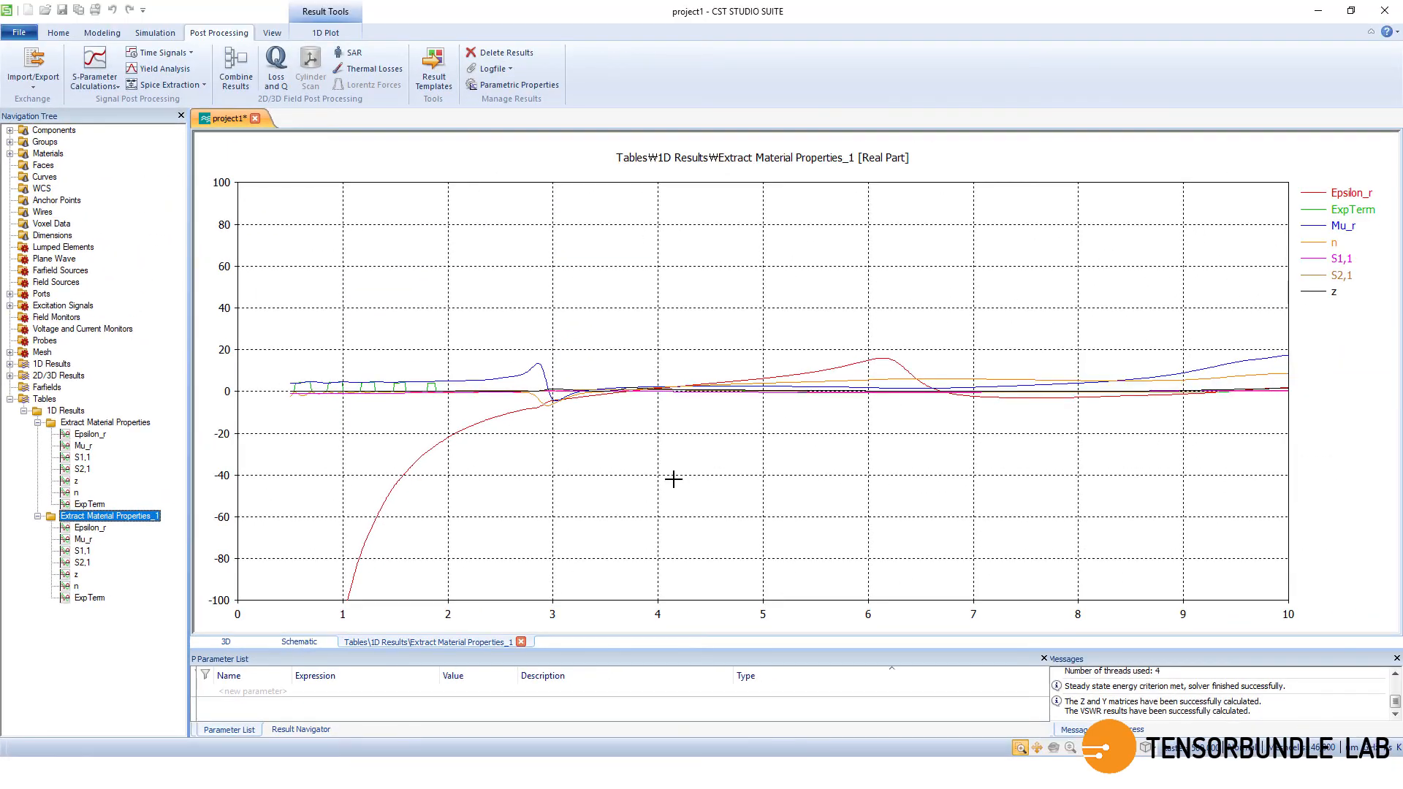
mouse_move(627, 447)
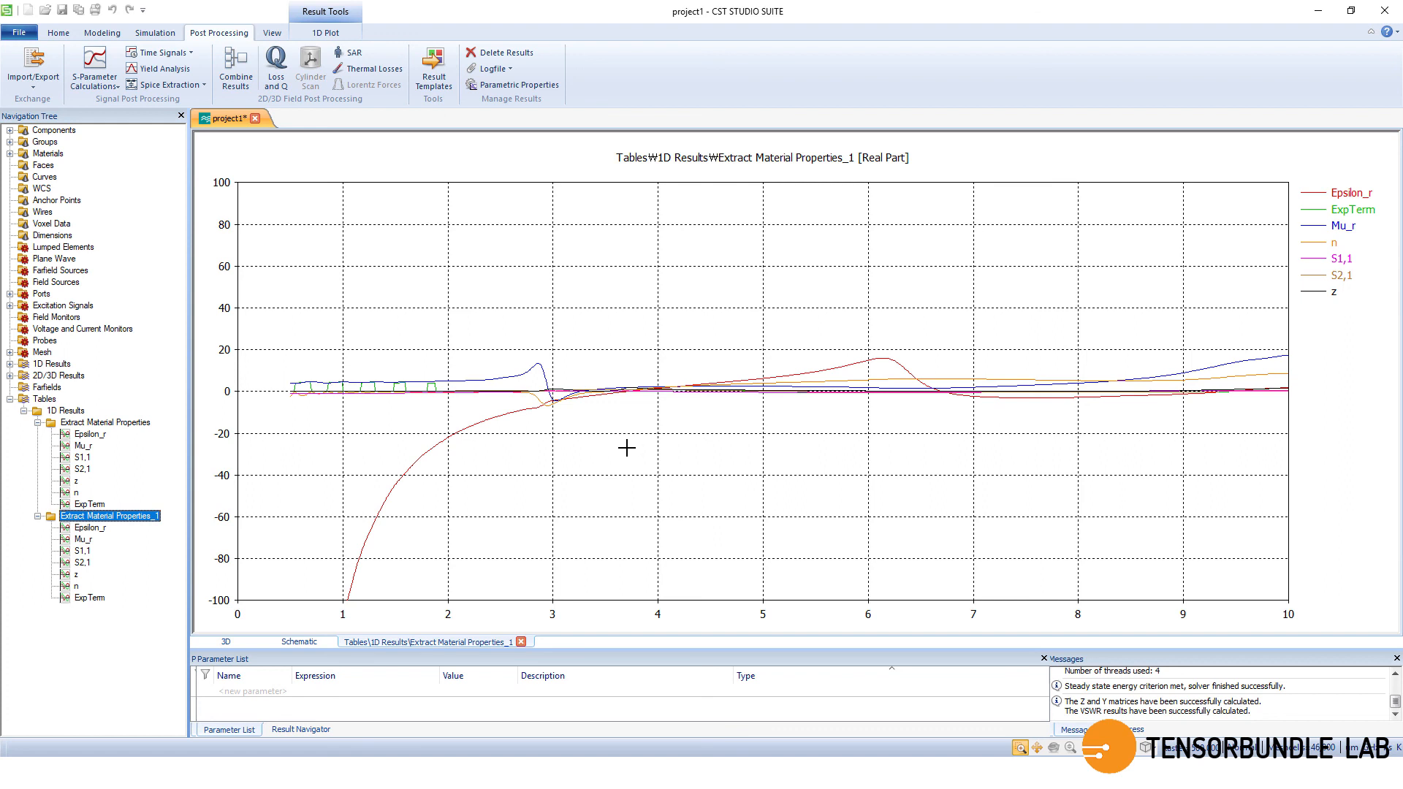
mouse_move(627, 447)
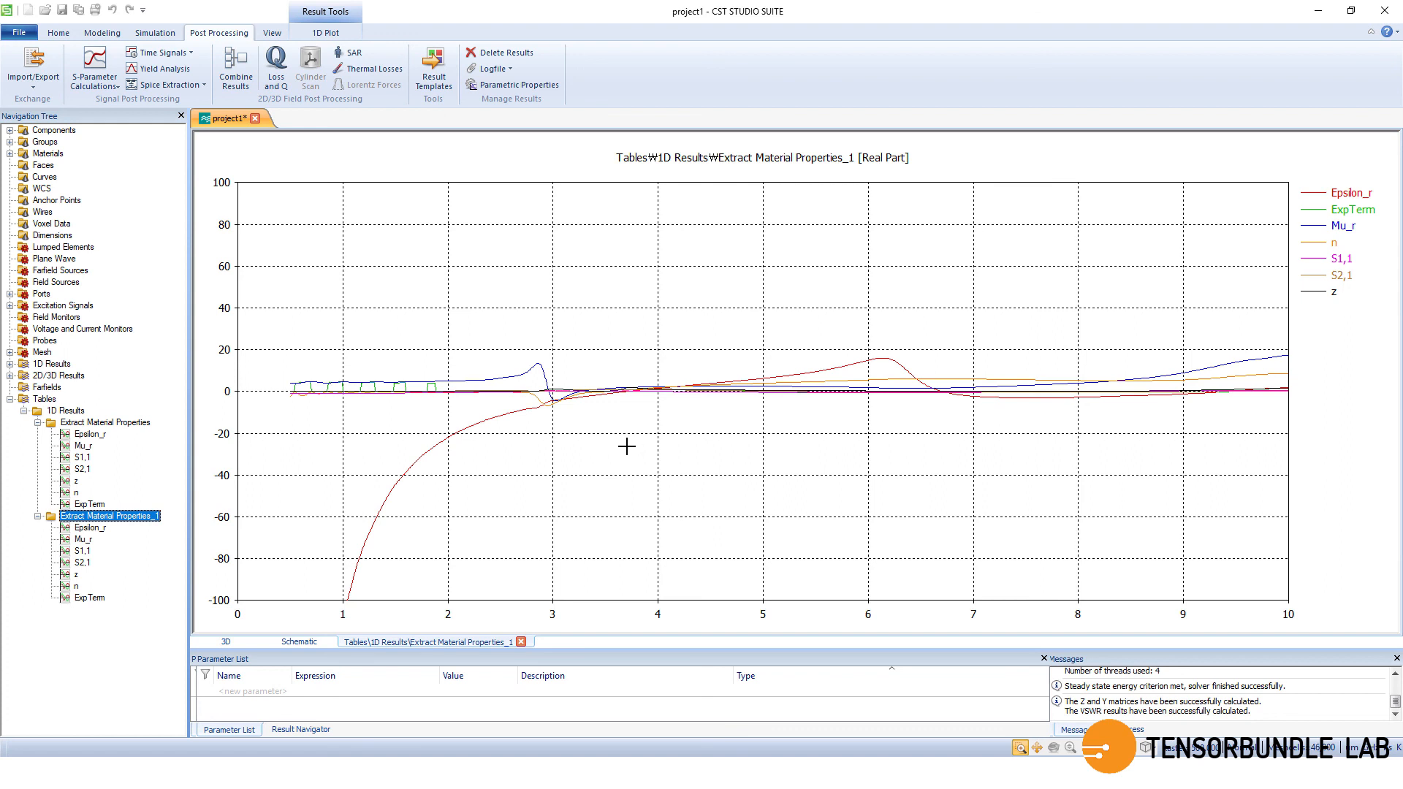
mouse_move(613, 429)
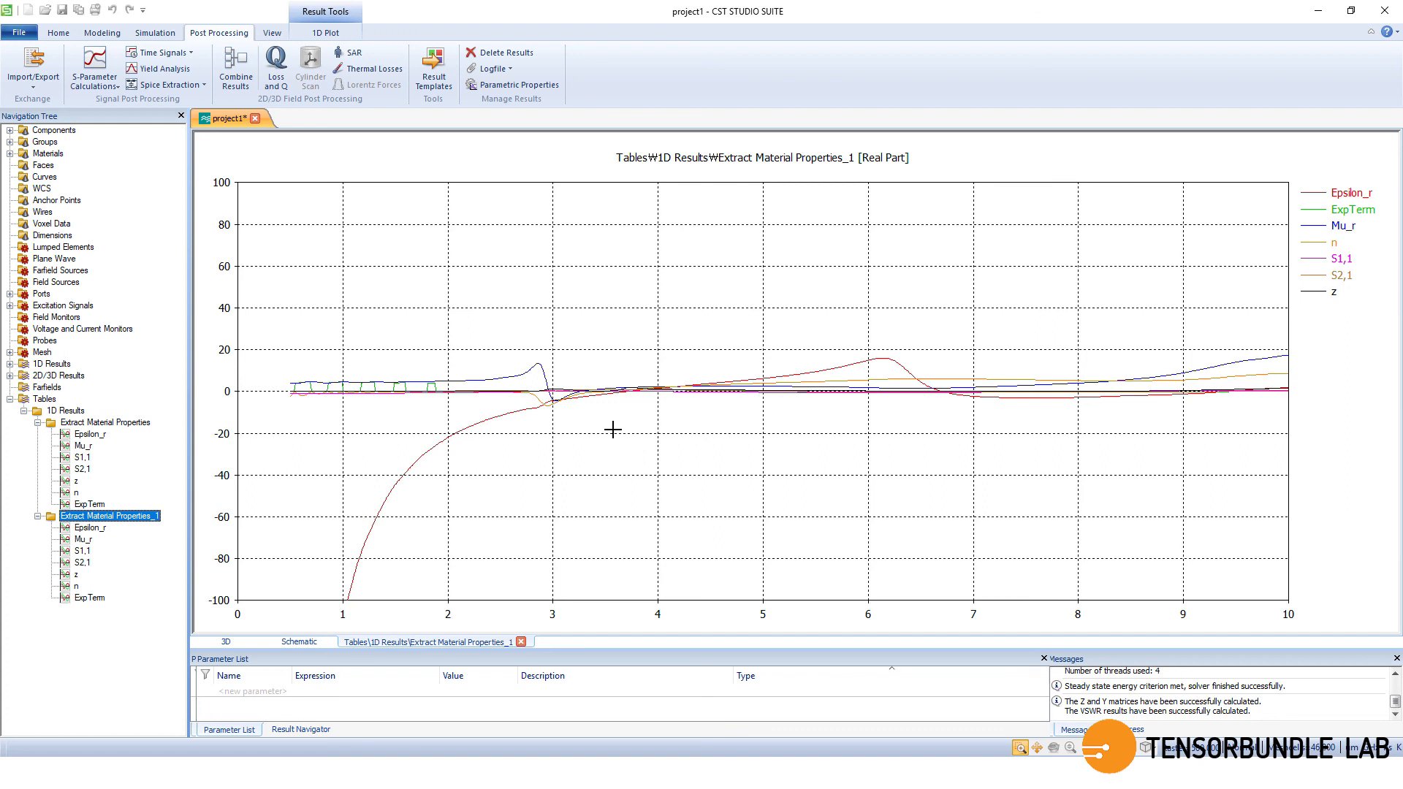